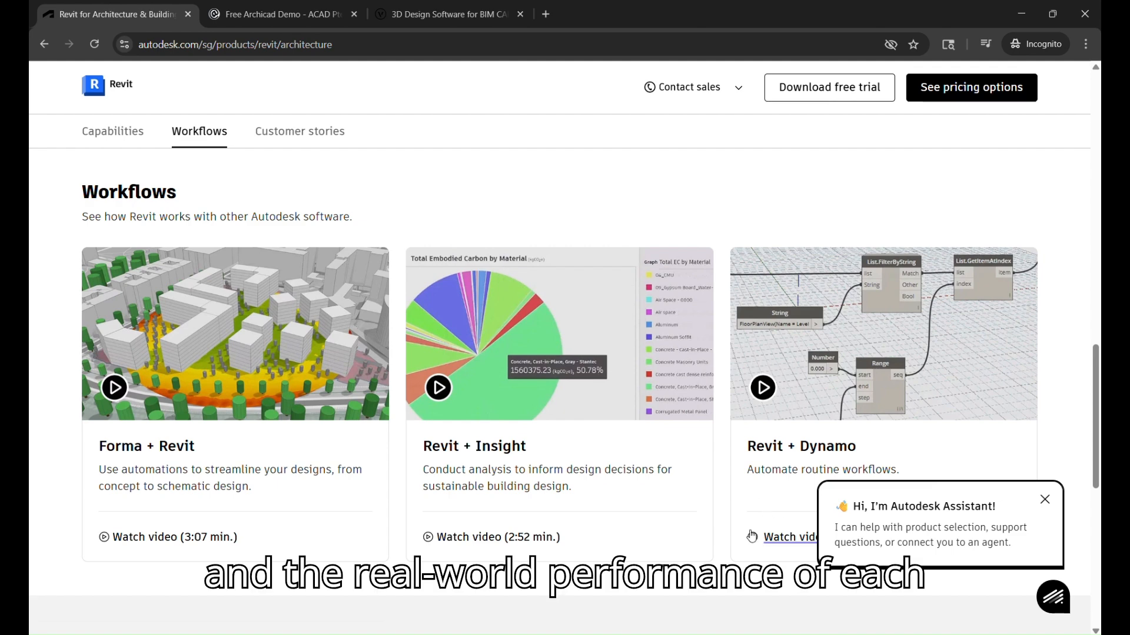
# - Scroll the Revit for Architecture page to its Analysis, Visualization and Coordination capabilities
pyautogui.click(287, 13)
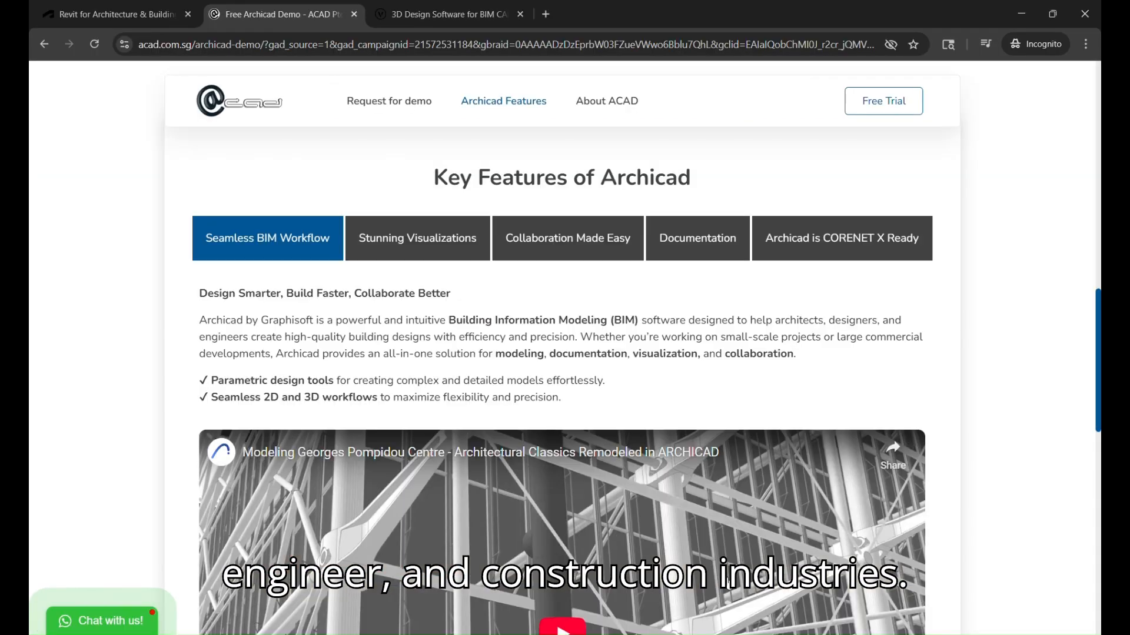
pyautogui.click(112, 15)
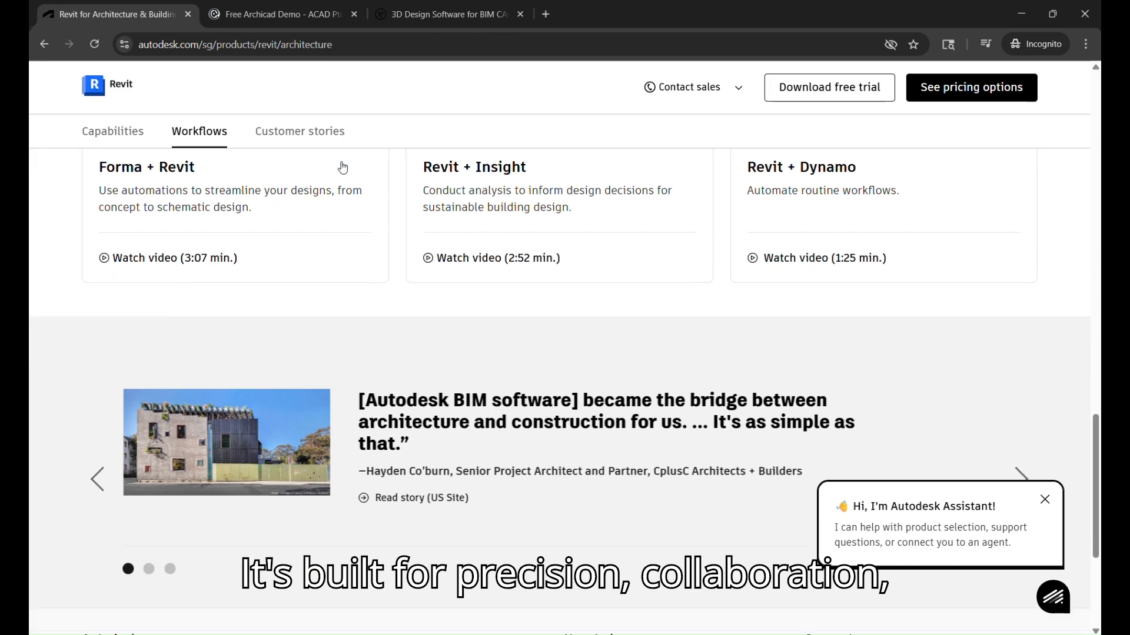
pyautogui.scroll(-3)
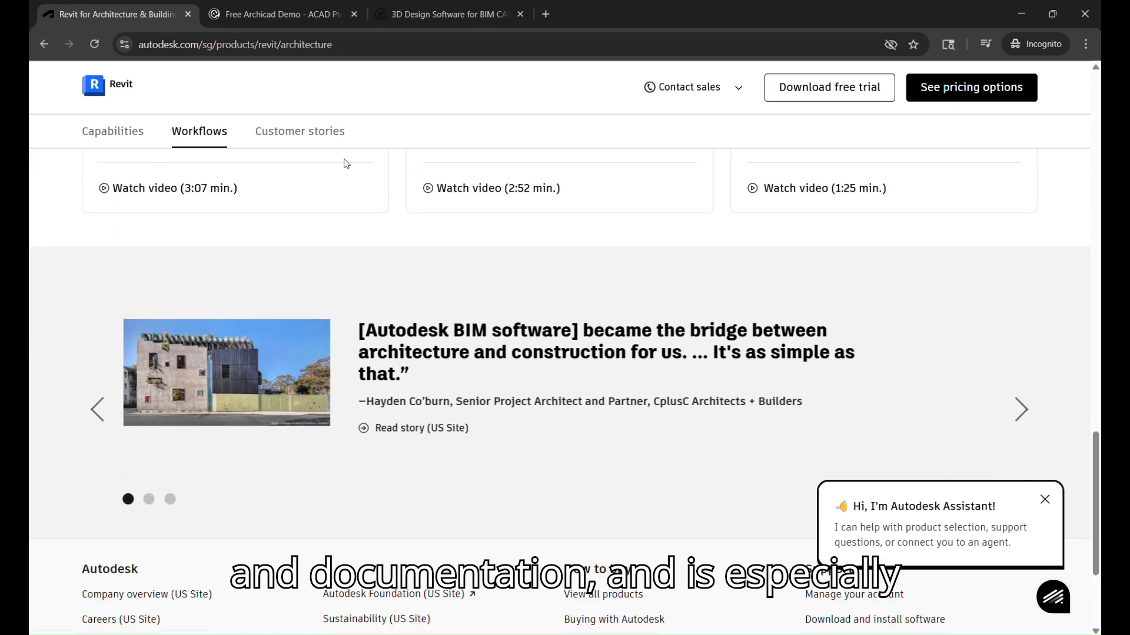
pyautogui.click(299, 131)
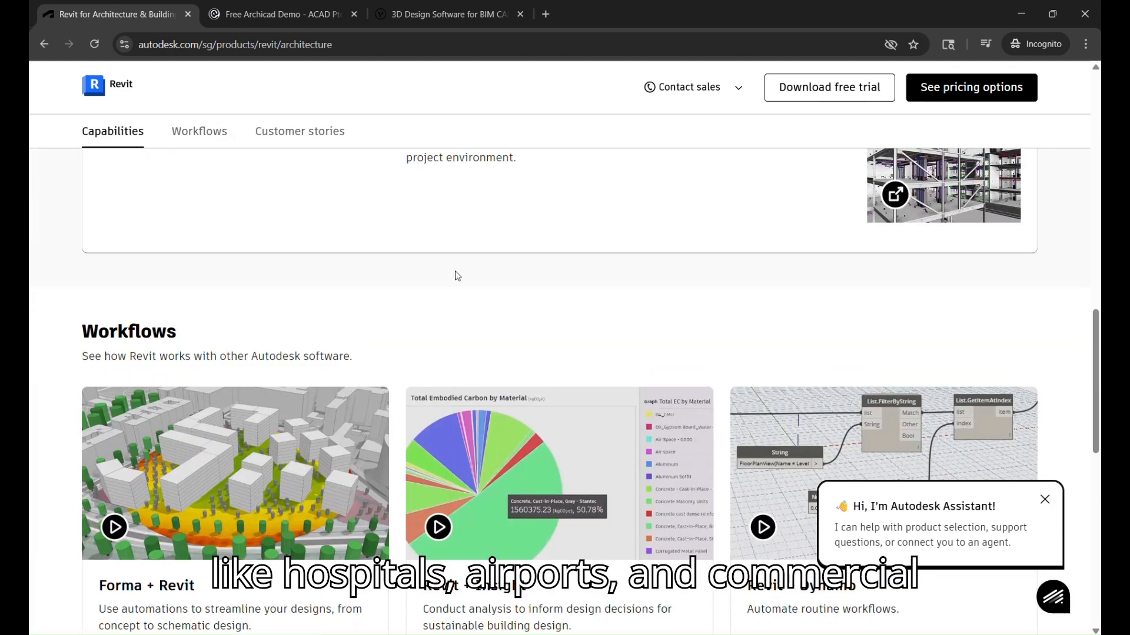
pyautogui.moveTo(459, 257)
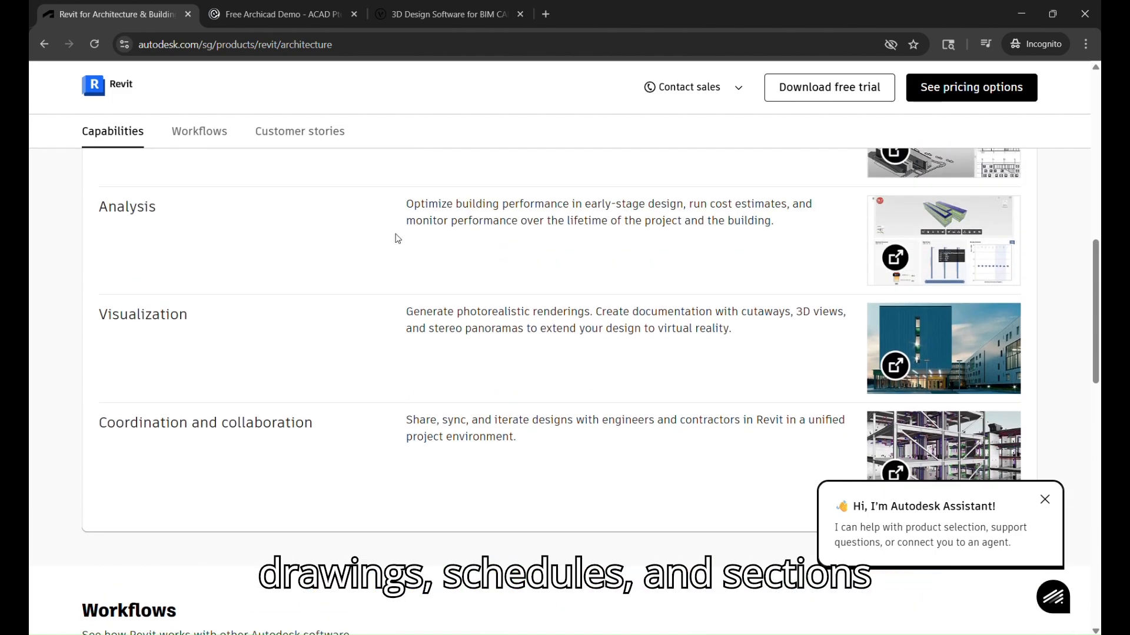
pyautogui.scroll(3)
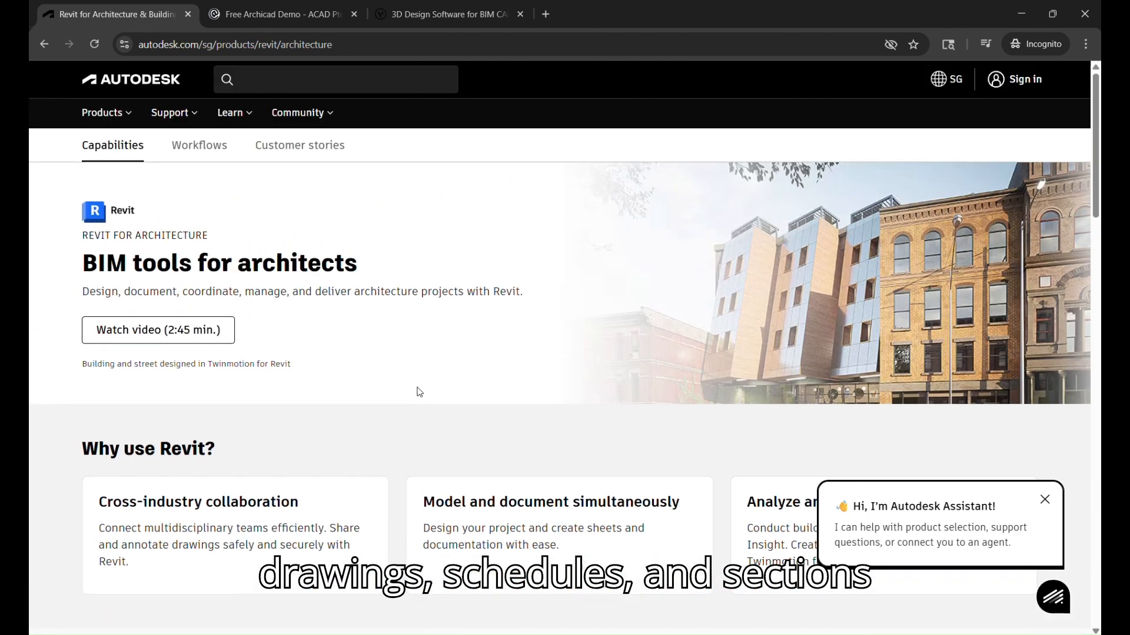
pyautogui.scroll(-3)
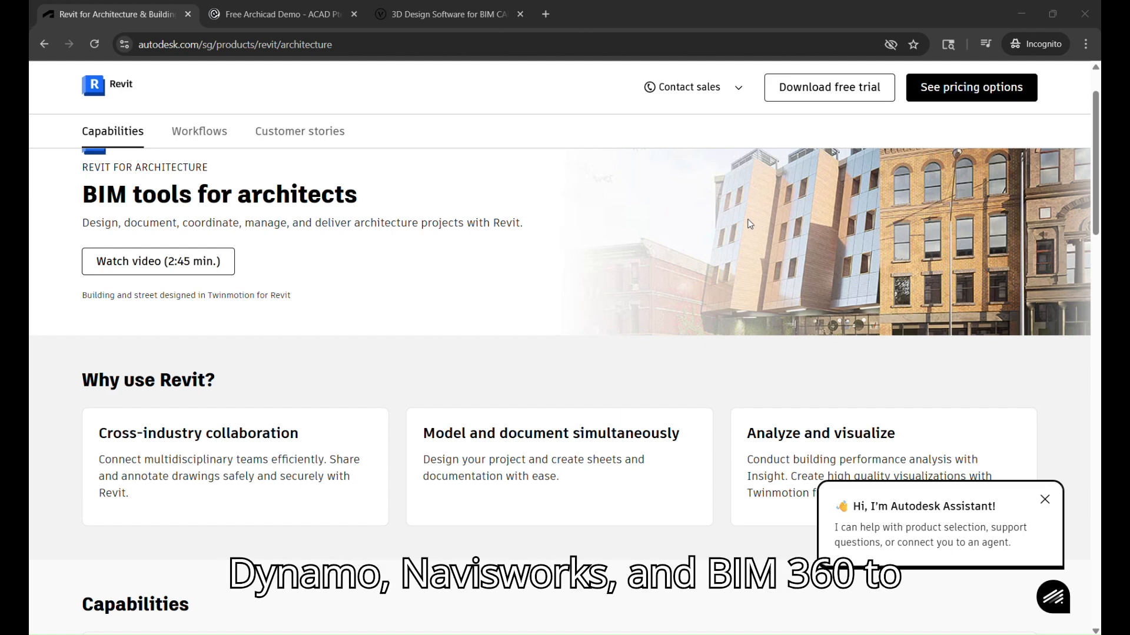
pyautogui.scroll(-3)
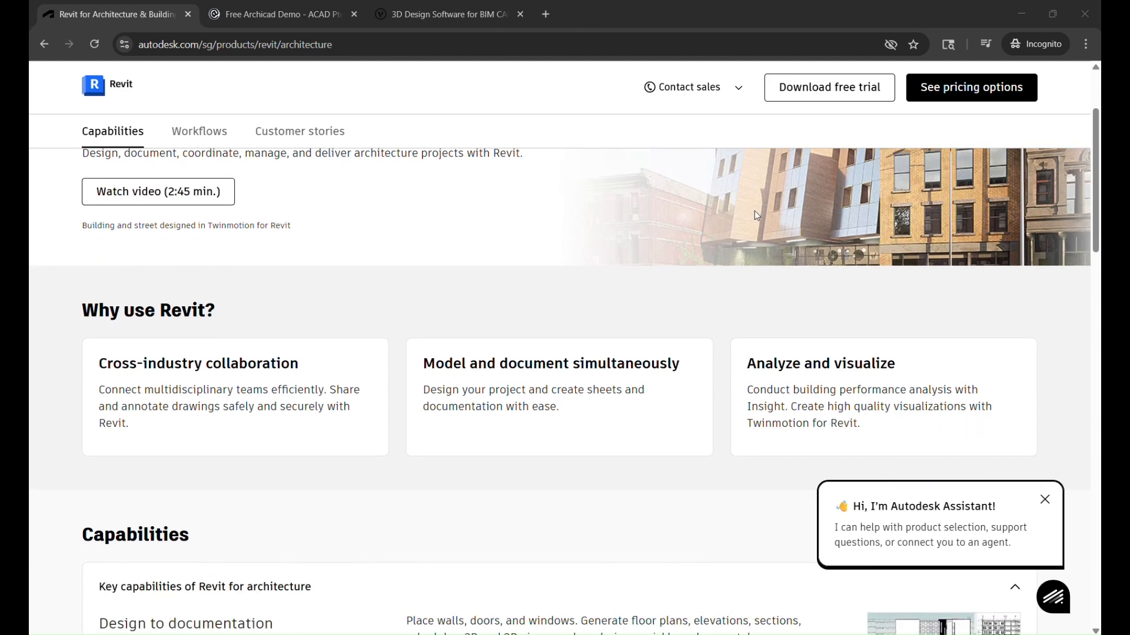
pyautogui.scroll(-3)
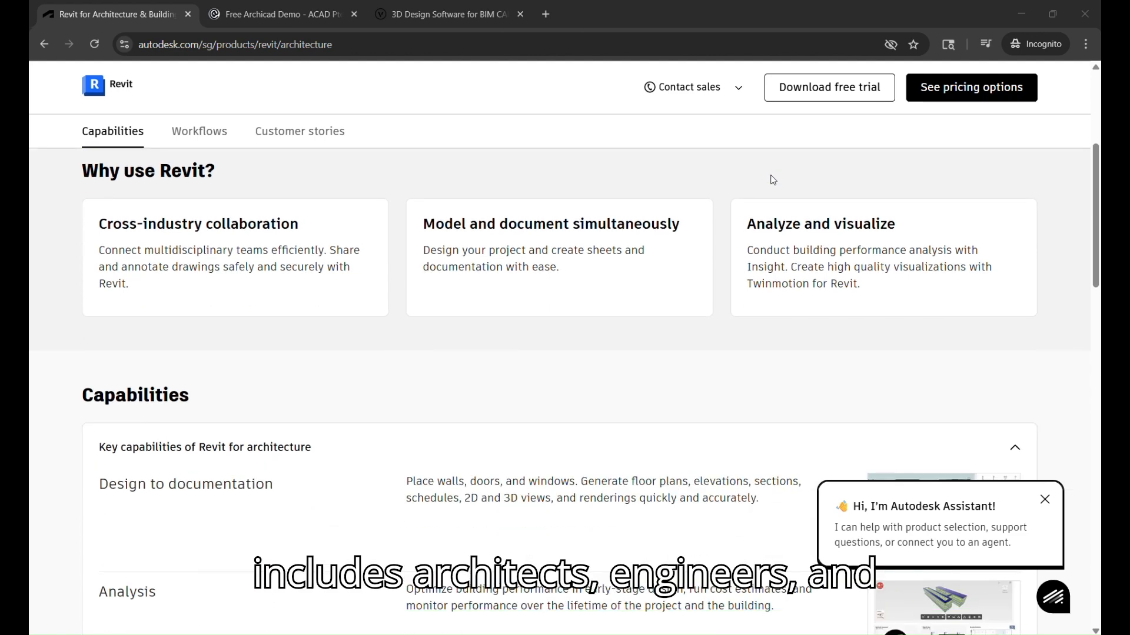
pyautogui.scroll(-3)
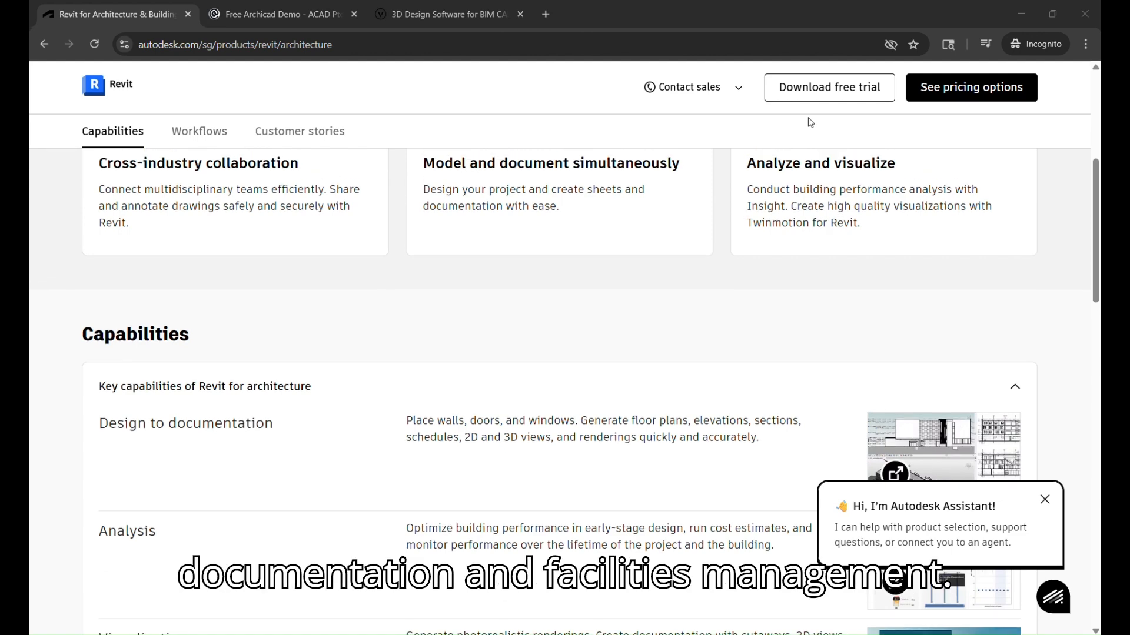
pyautogui.scroll(3)
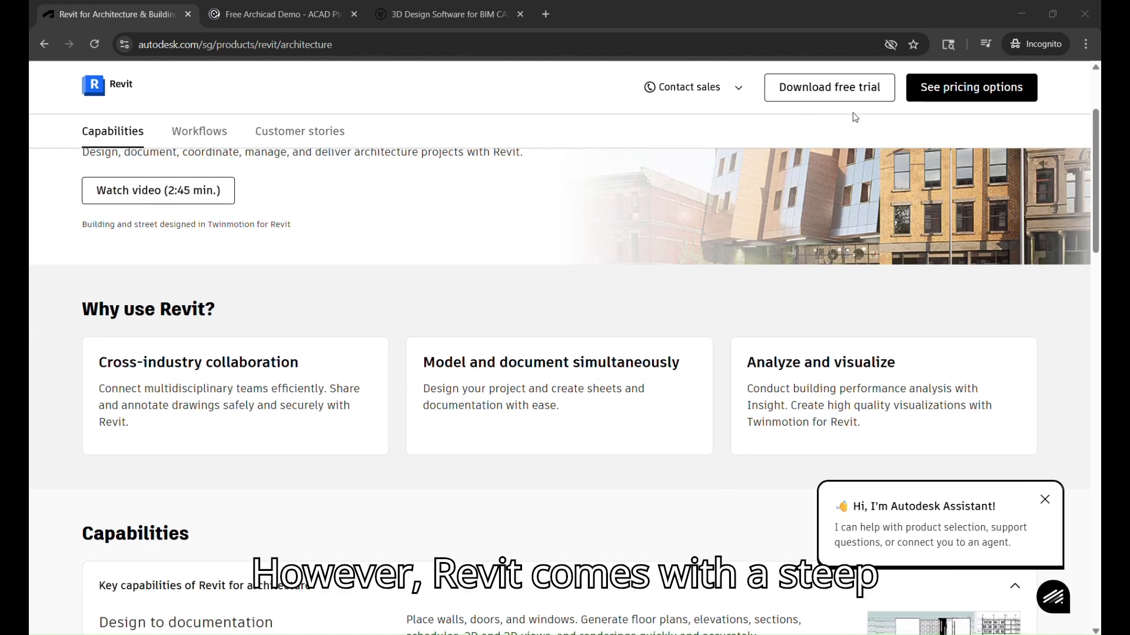
pyautogui.scroll(-3)
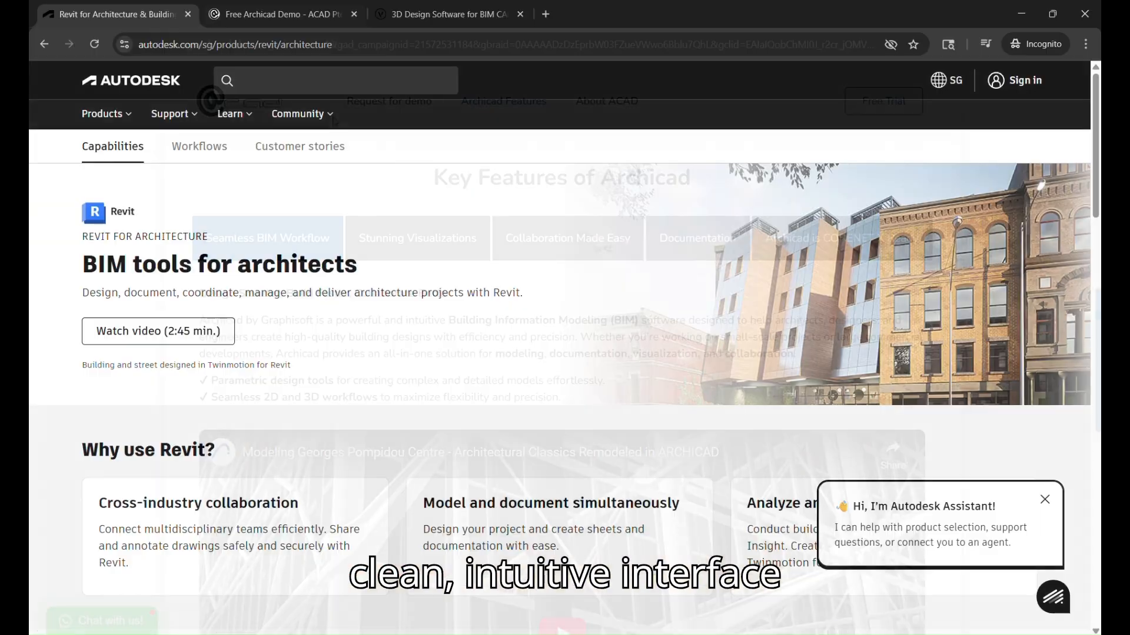
# - Scroll the Archicad demo page past the Pompidou Centre video and distributors to the testimonials
pyautogui.click(287, 14)
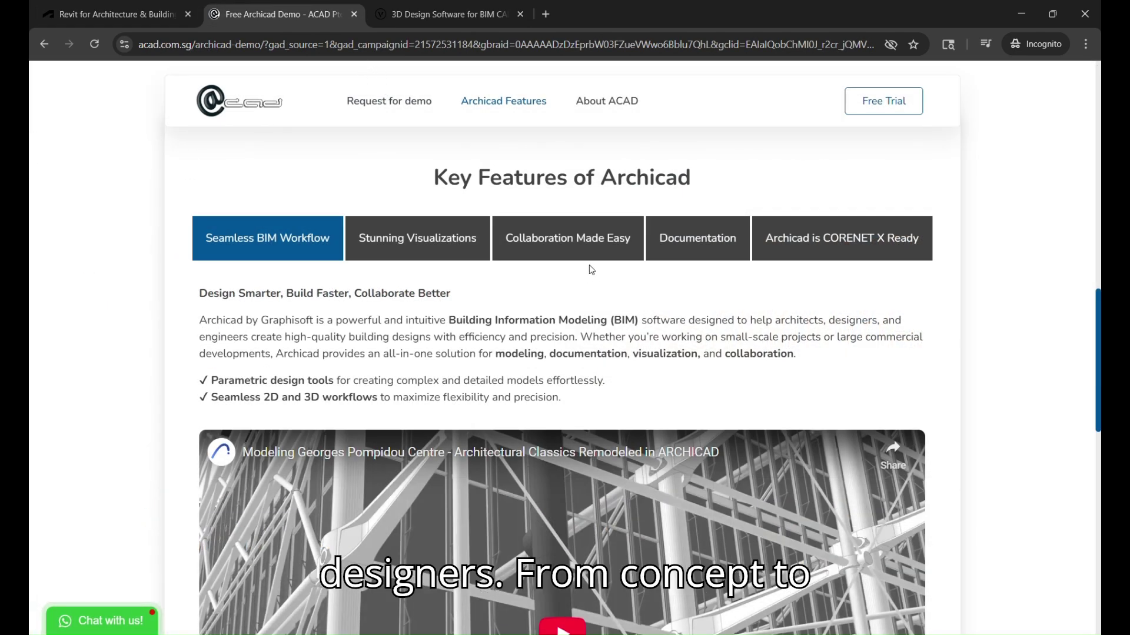
pyautogui.scroll(-3)
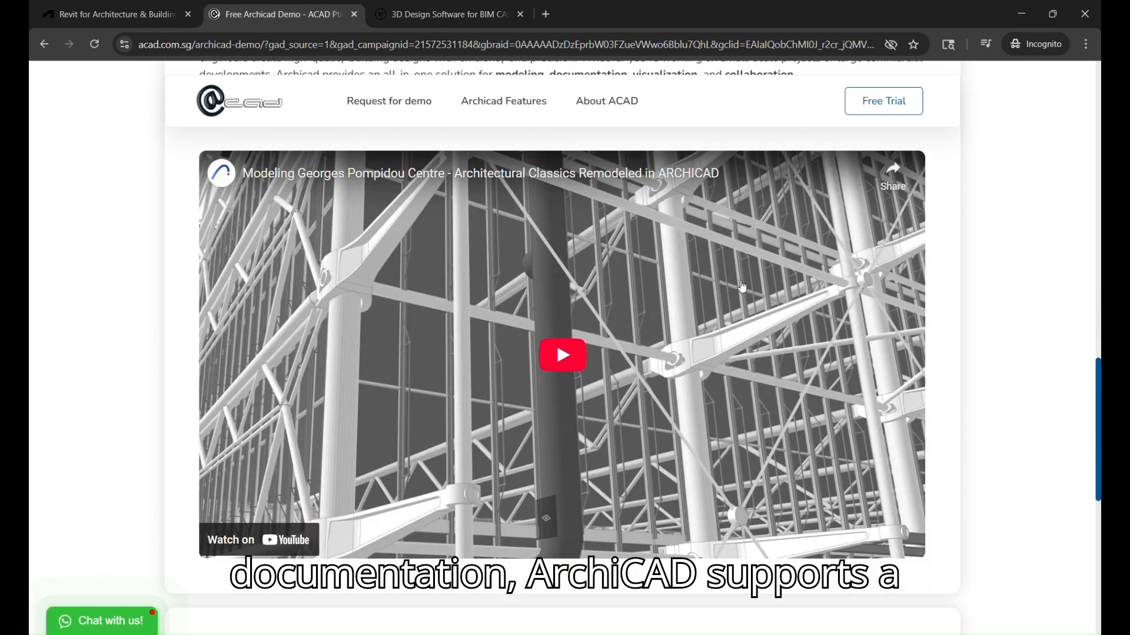
pyautogui.scroll(-3)
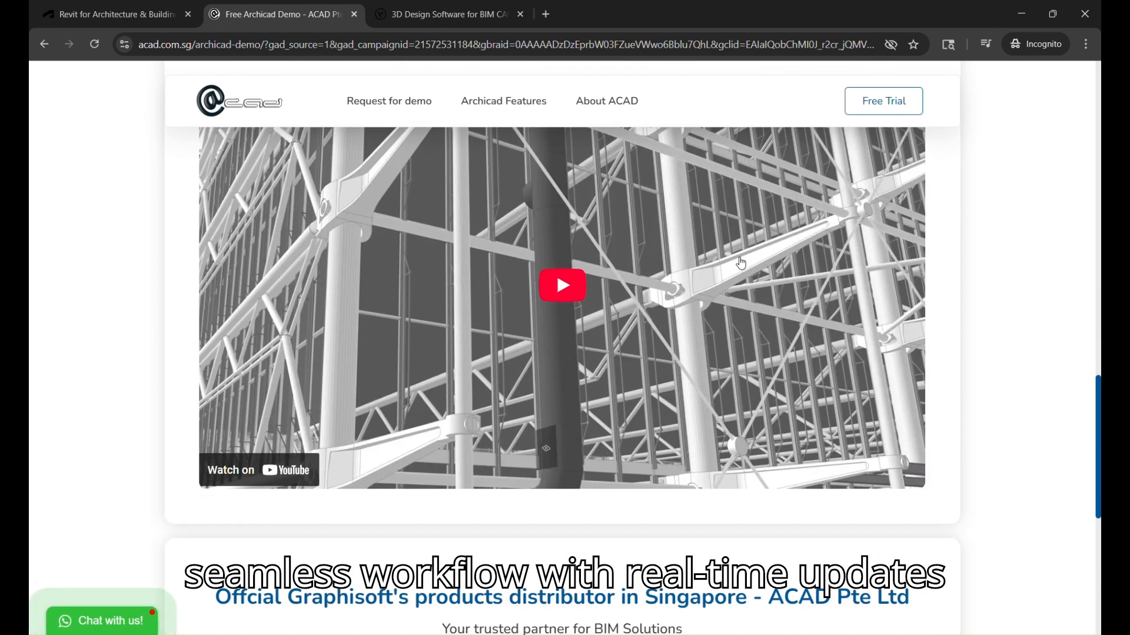
pyautogui.scroll(-3)
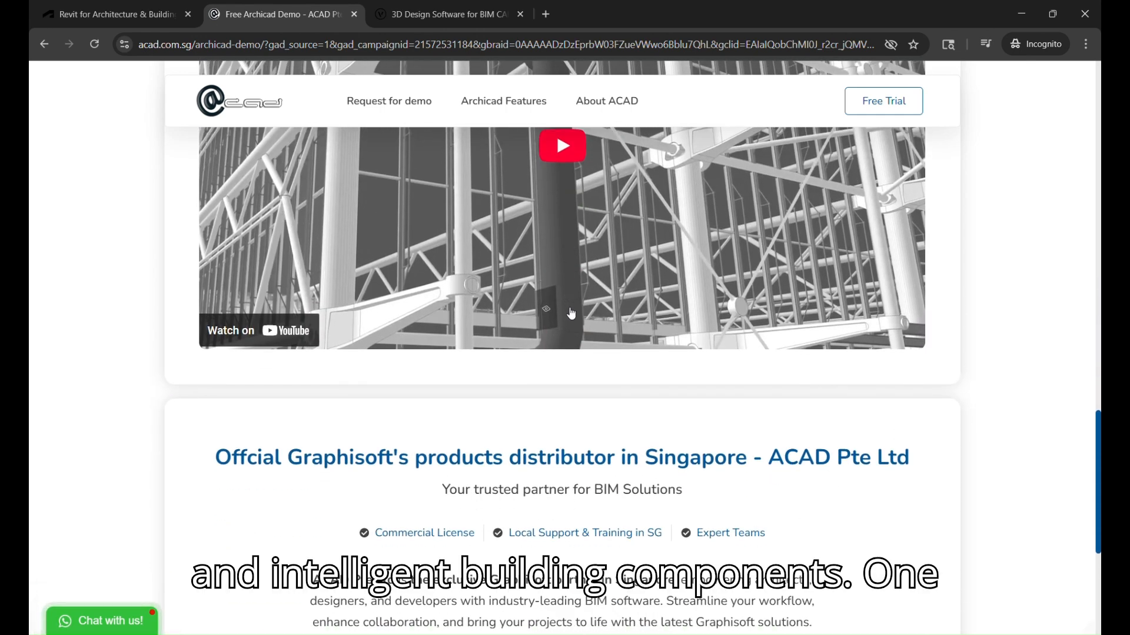
pyautogui.scroll(-3)
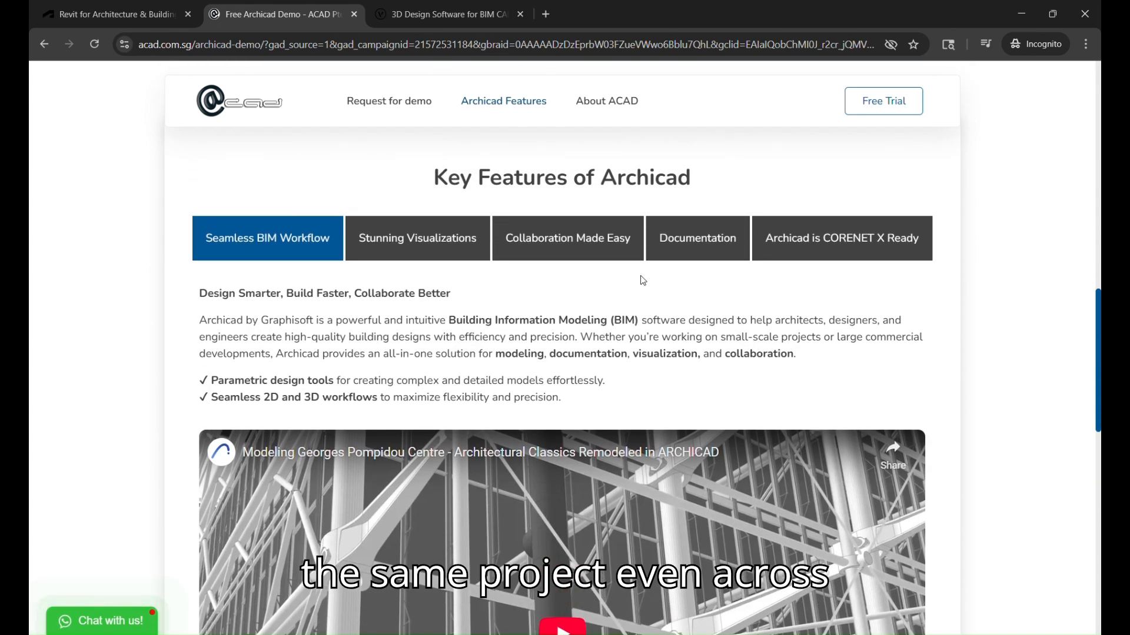
pyautogui.scroll(-3)
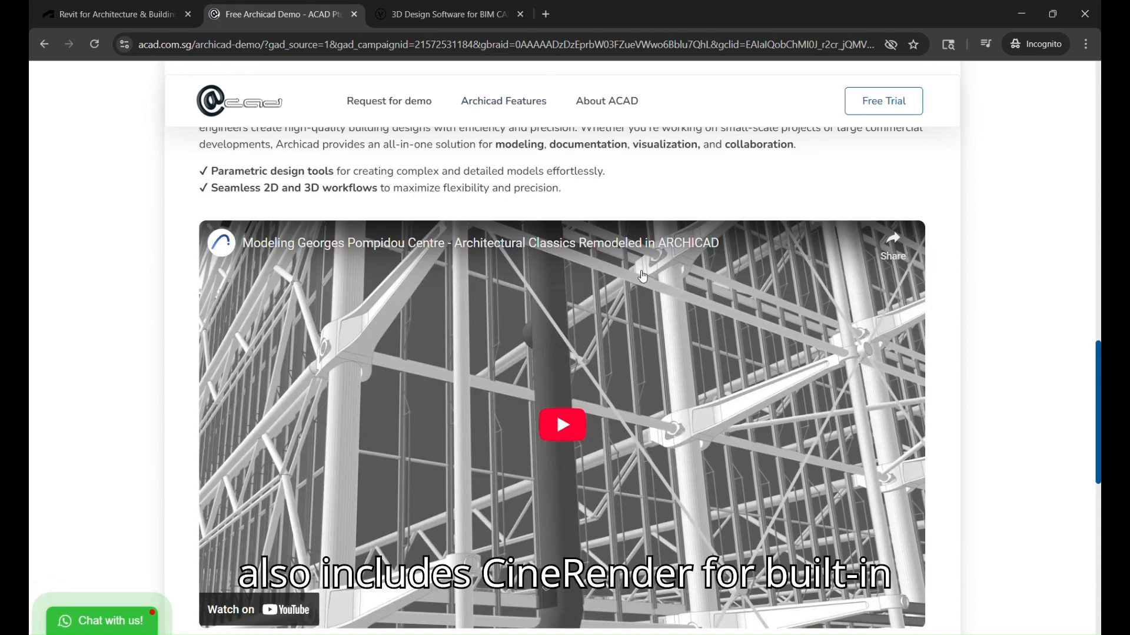
pyautogui.scroll(-3)
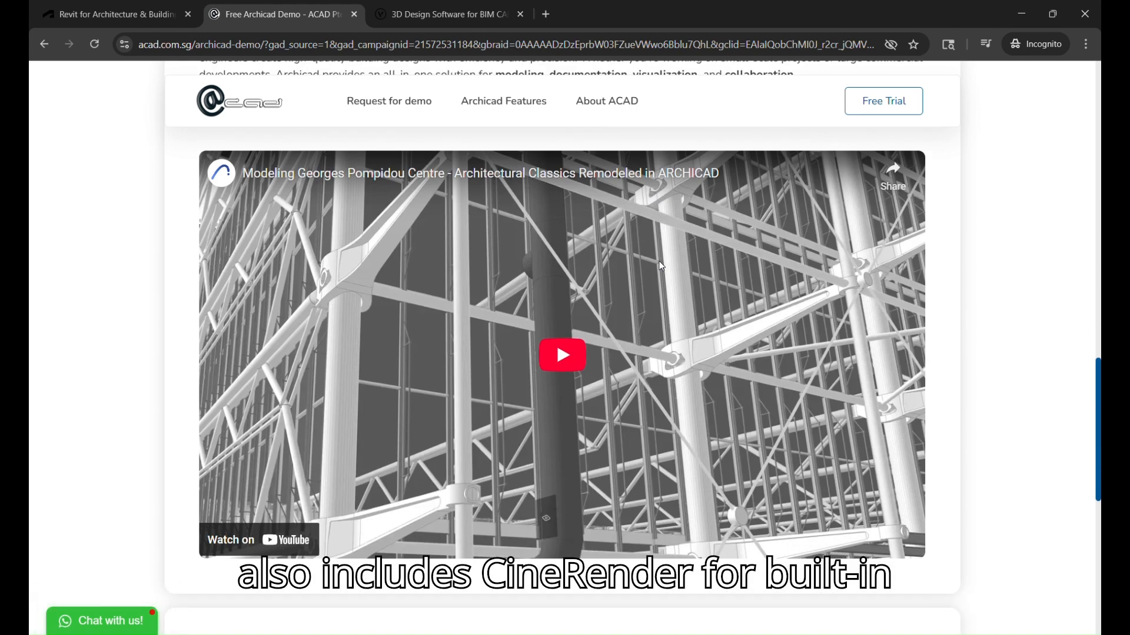
pyautogui.scroll(-3)
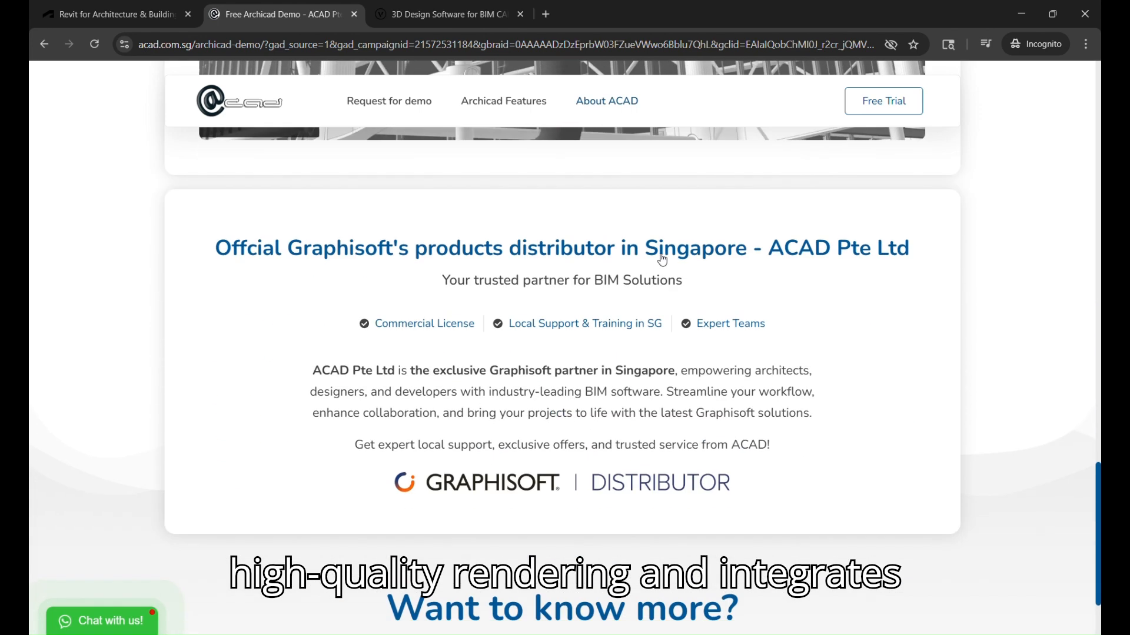
pyautogui.scroll(-3)
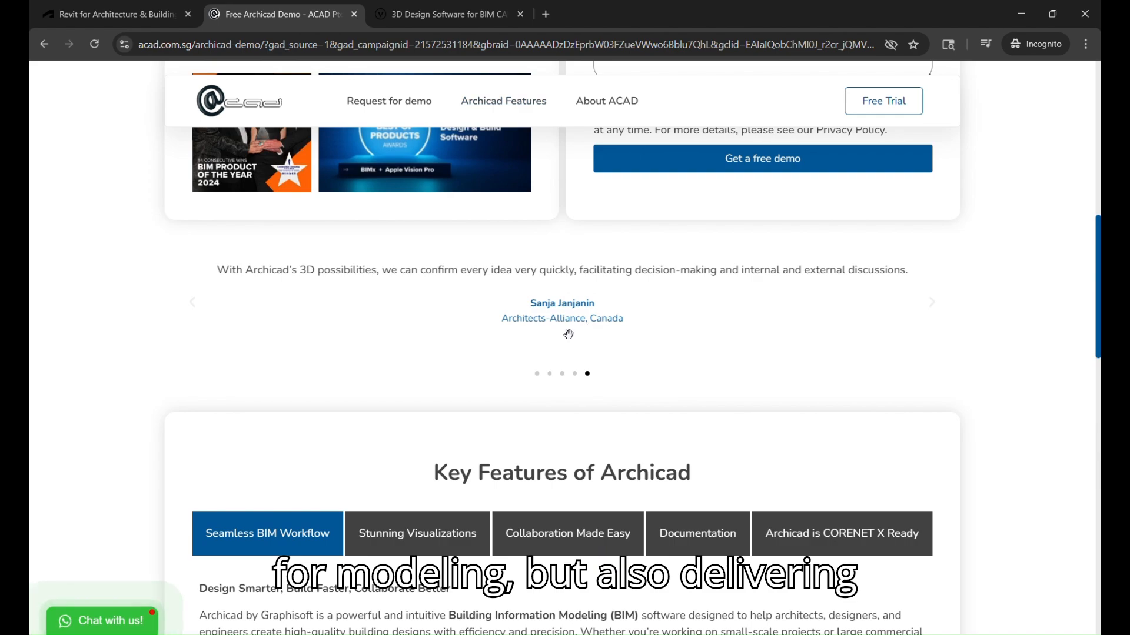
pyautogui.scroll(3)
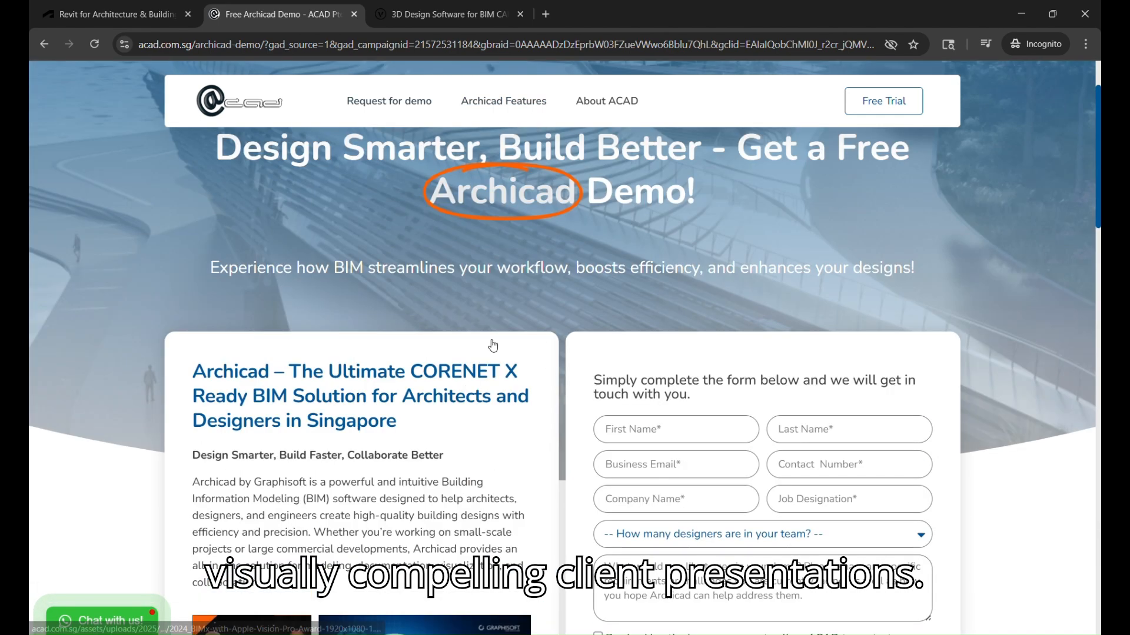
pyautogui.click(503, 101)
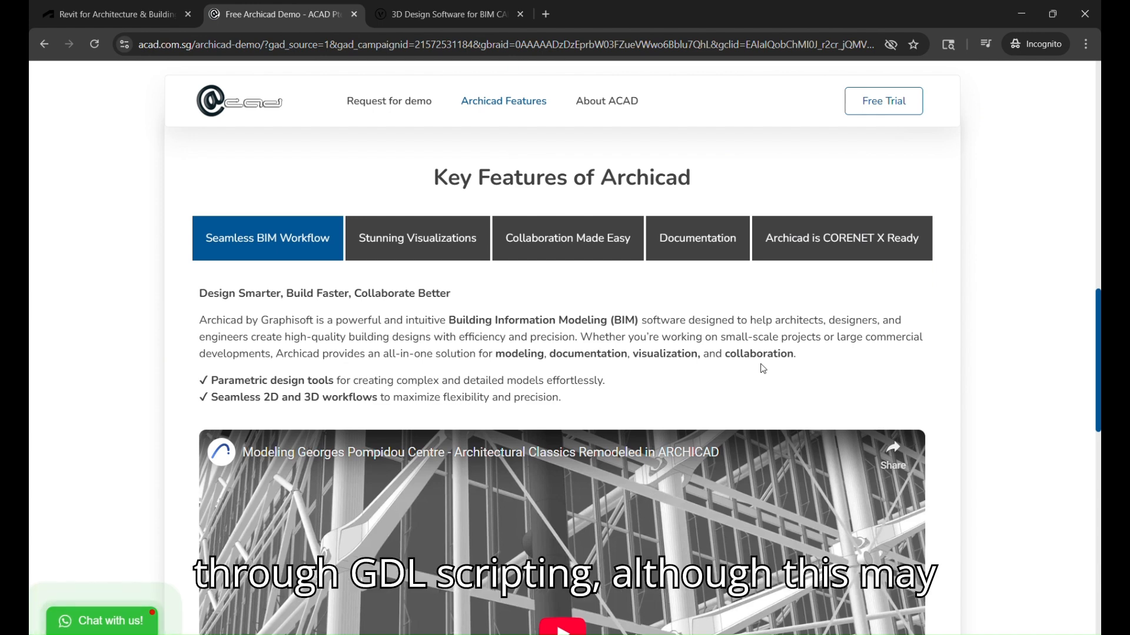
pyautogui.scroll(-3)
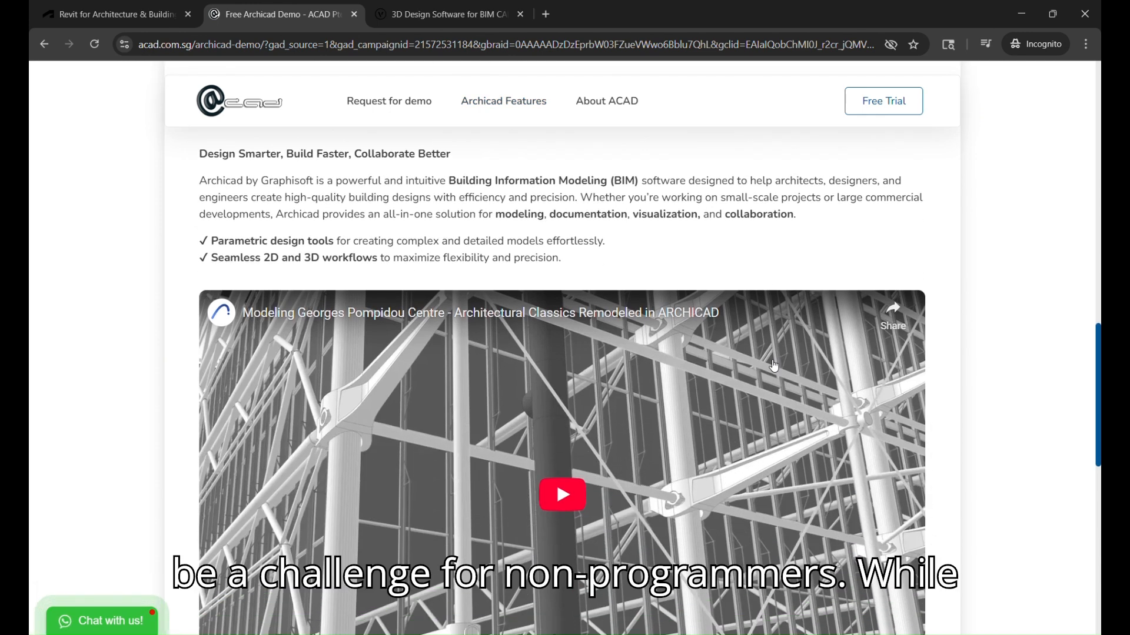
pyautogui.scroll(-3)
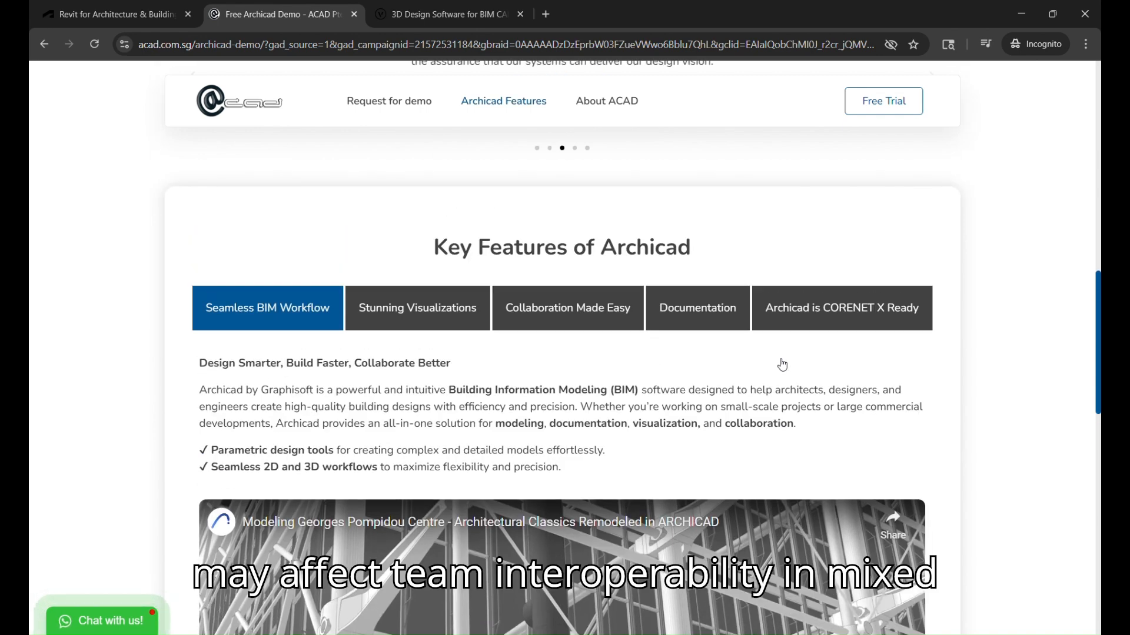
pyautogui.scroll(-3)
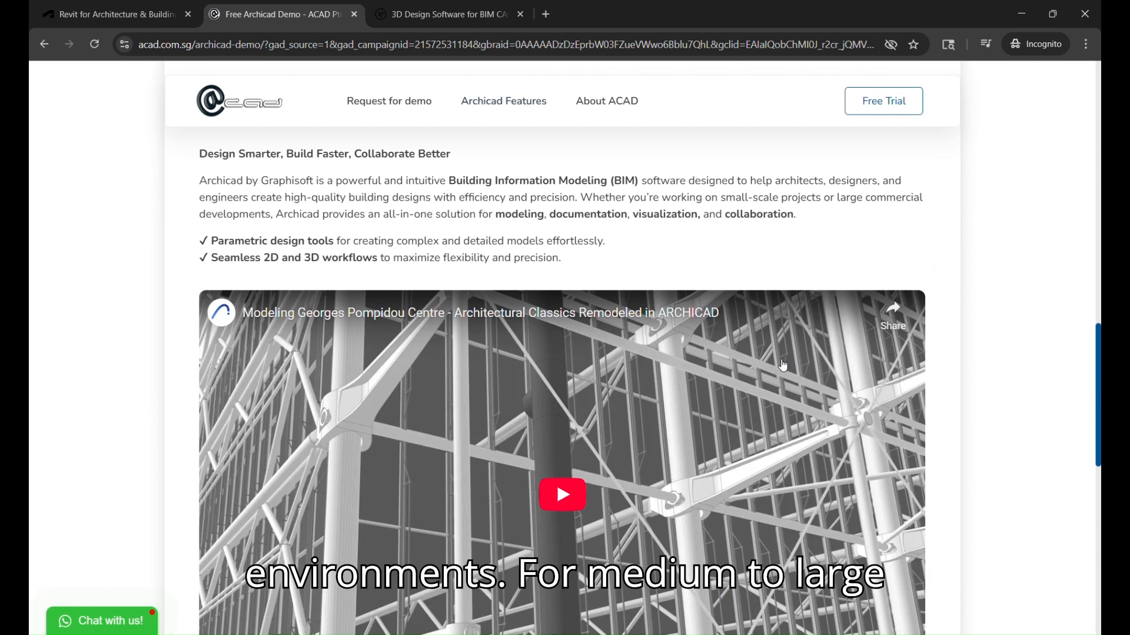
pyautogui.moveTo(782, 364)
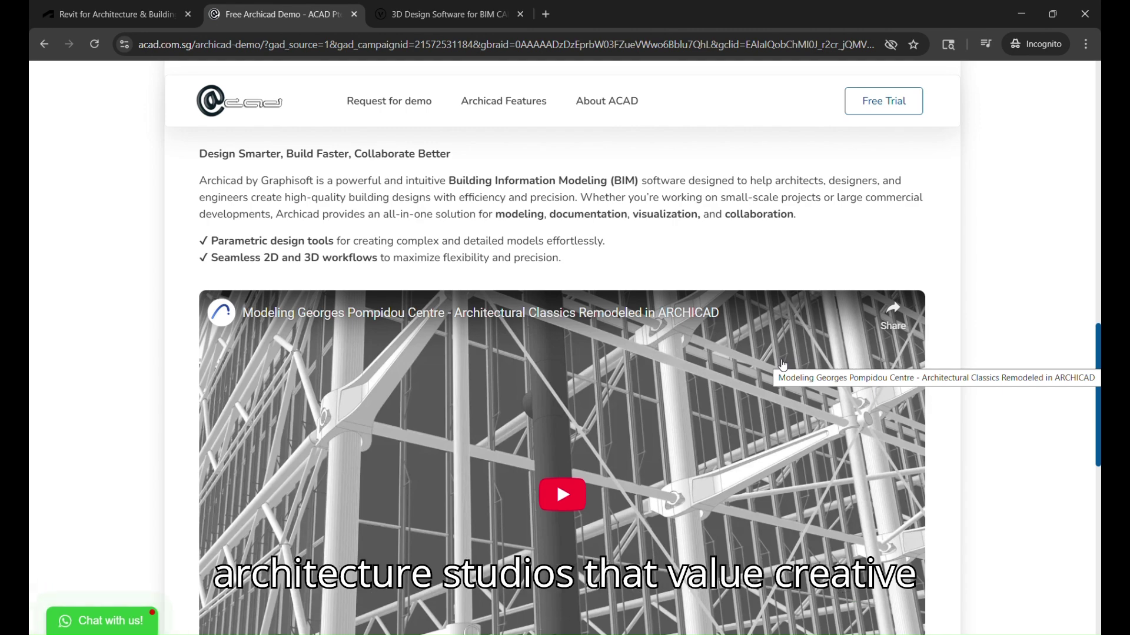
pyautogui.scroll(-3)
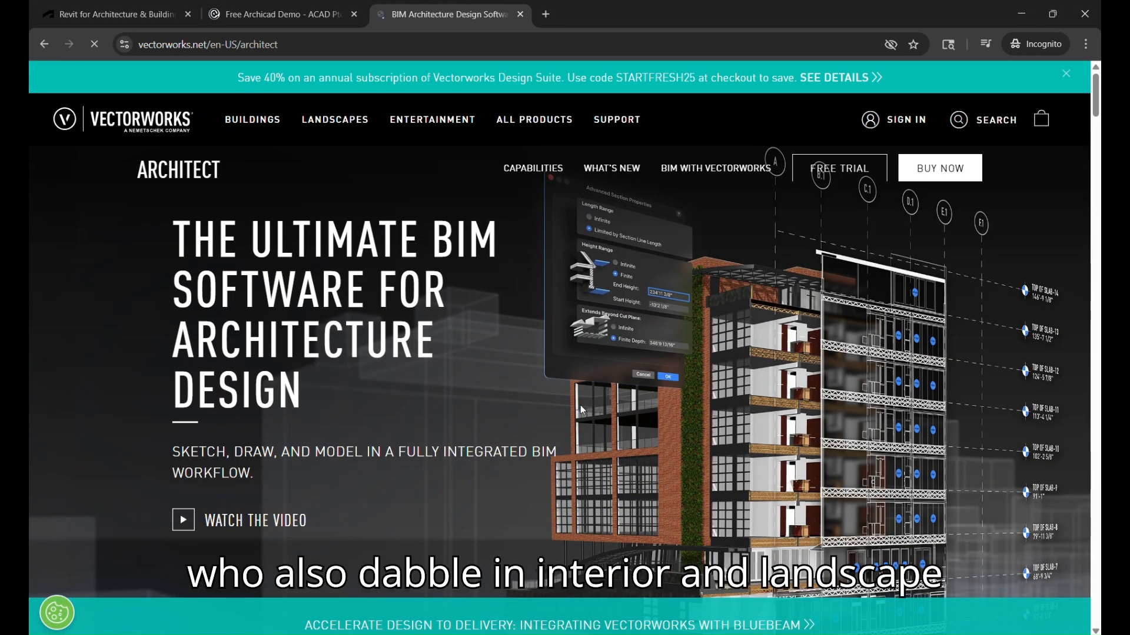
# - Scroll through Vectorworks Architect's design-phase tabs, 'Imagine it' and 'Maximize the I in BIM' sections
pyautogui.scroll(-3)
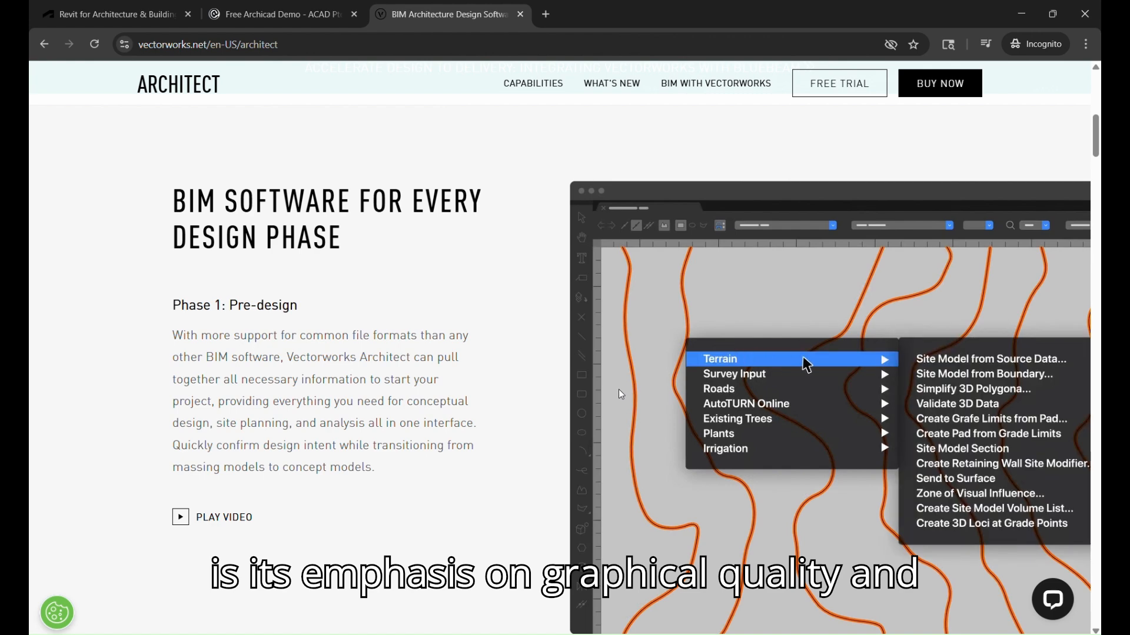
pyautogui.scroll(-3)
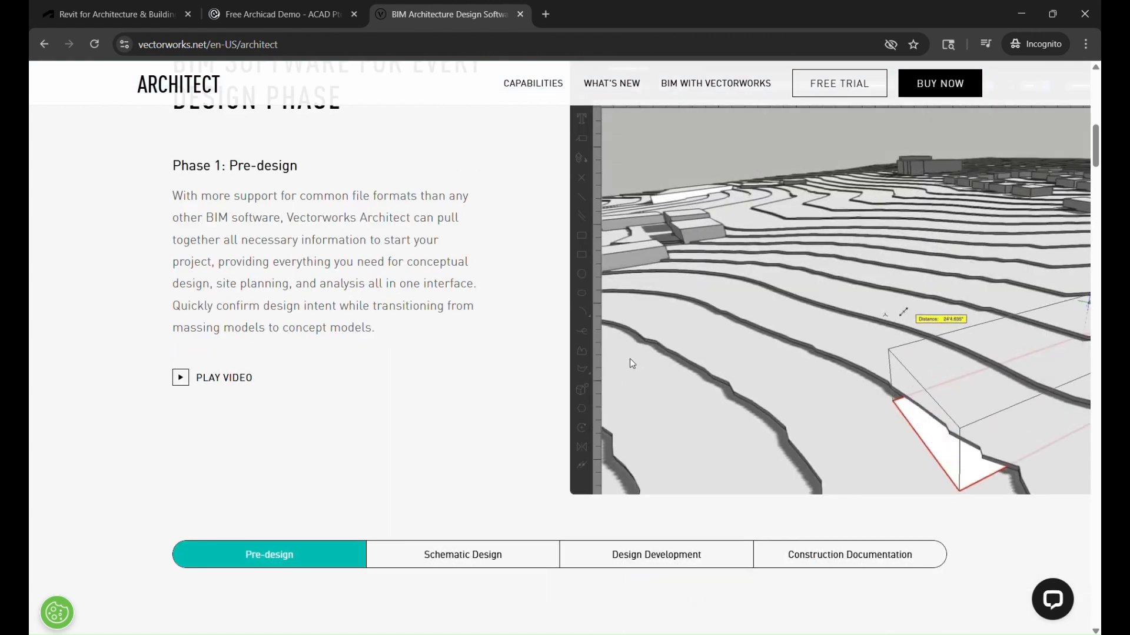
pyautogui.scroll(-3)
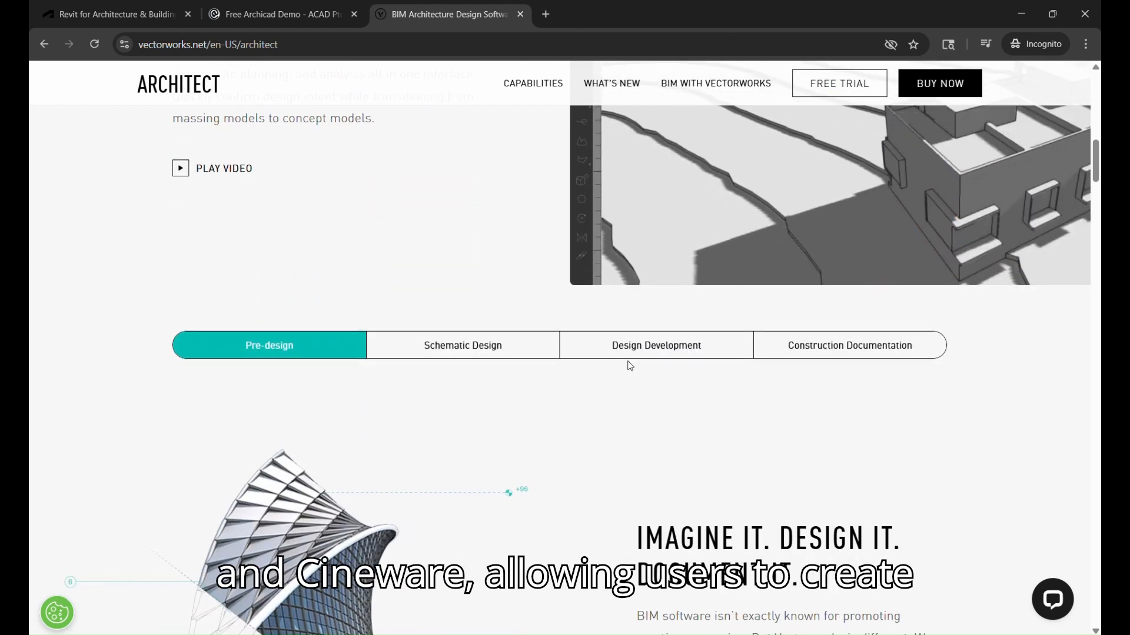
pyautogui.scroll(-3)
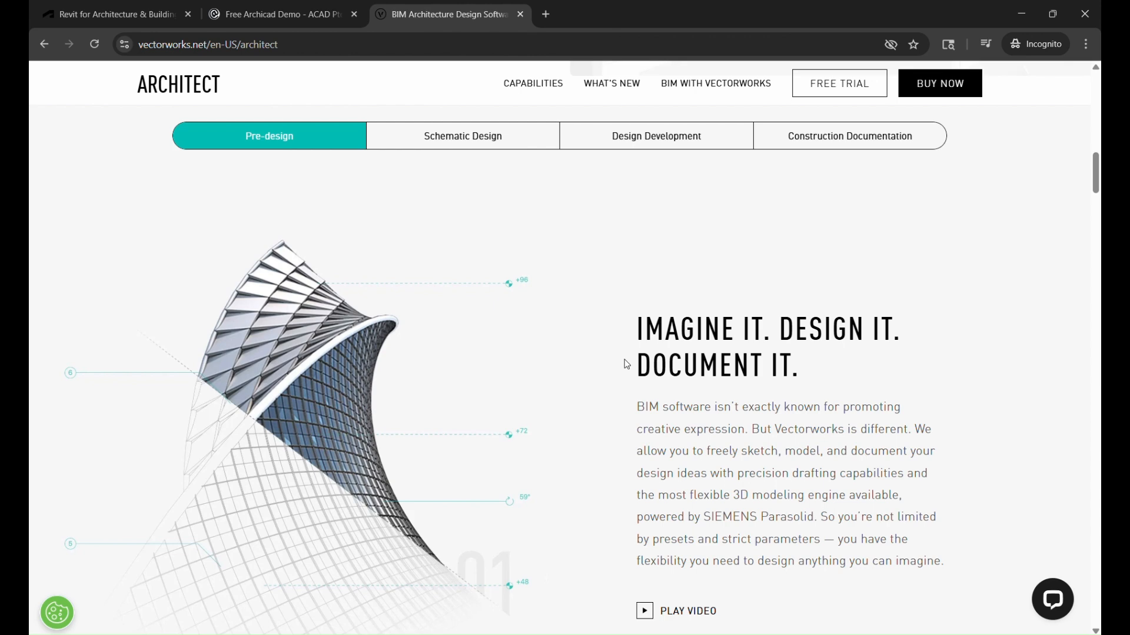
pyautogui.scroll(-3)
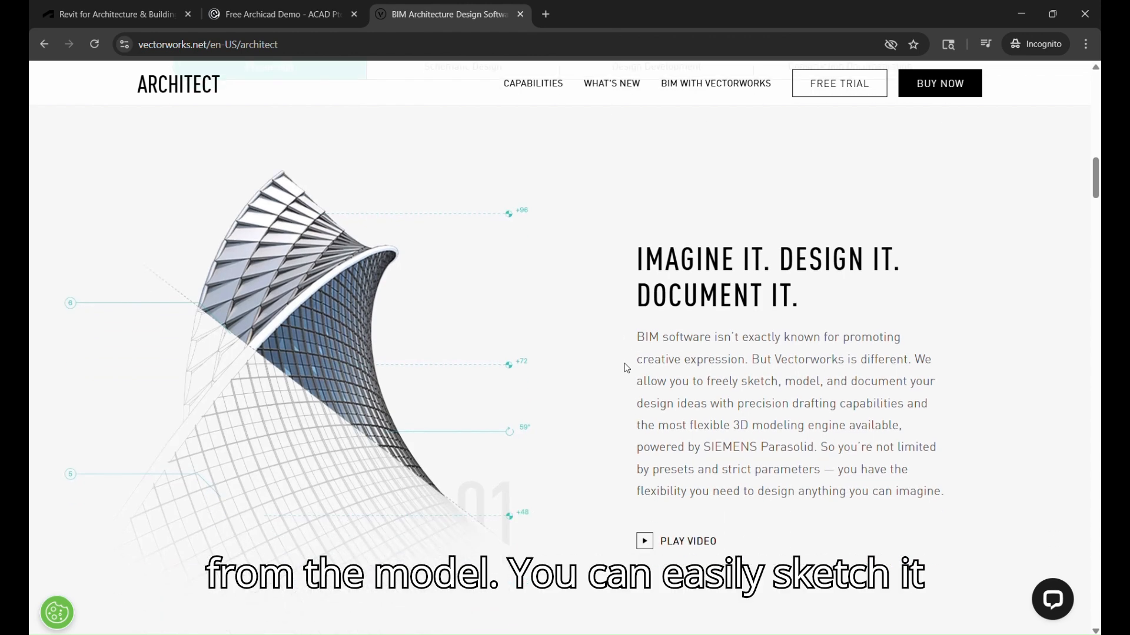
pyautogui.scroll(-3)
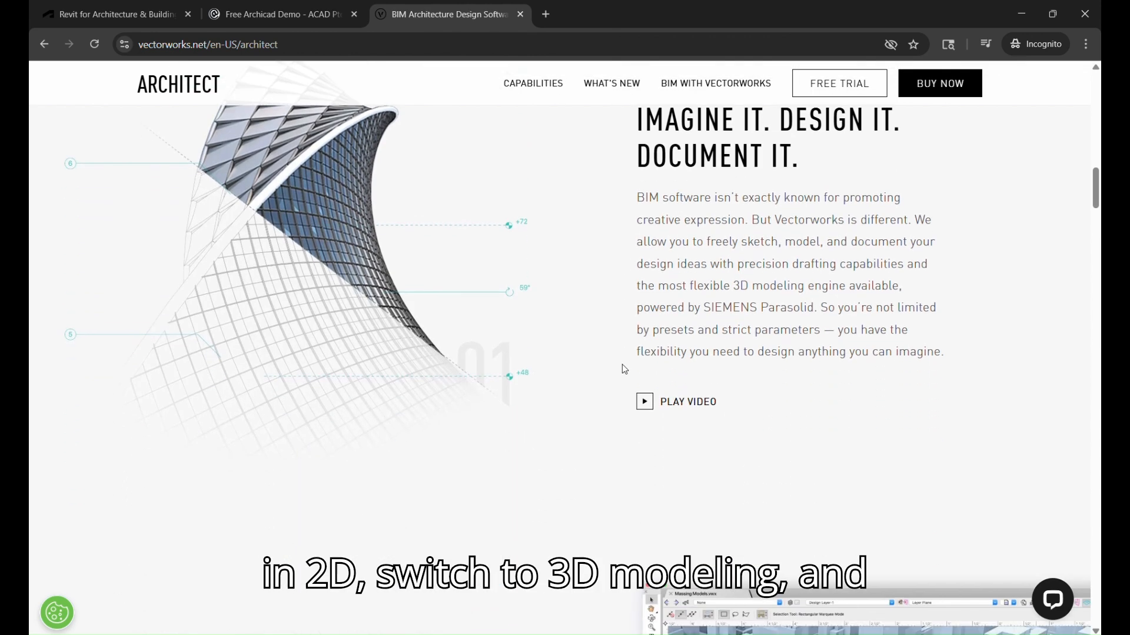
pyautogui.scroll(-3)
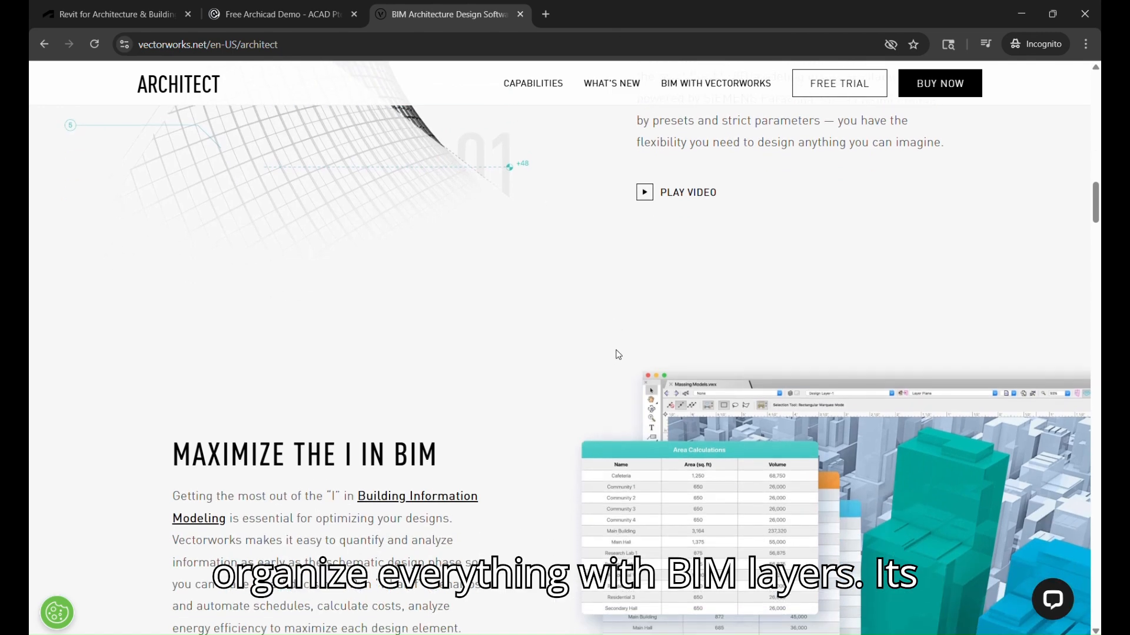
pyautogui.scroll(-3)
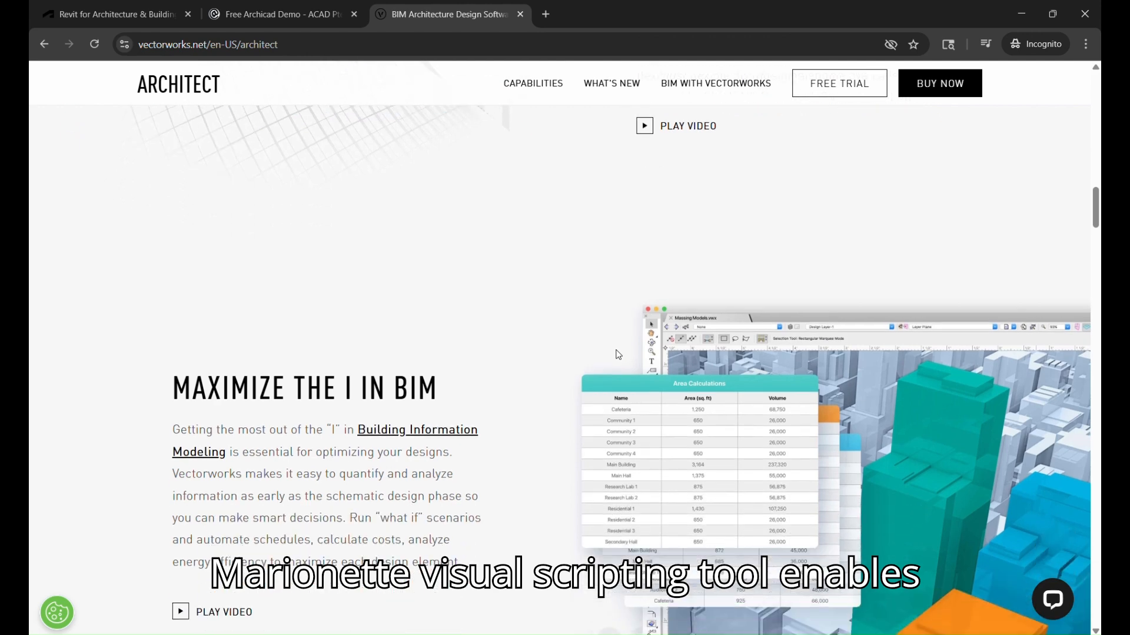
pyautogui.scroll(-3)
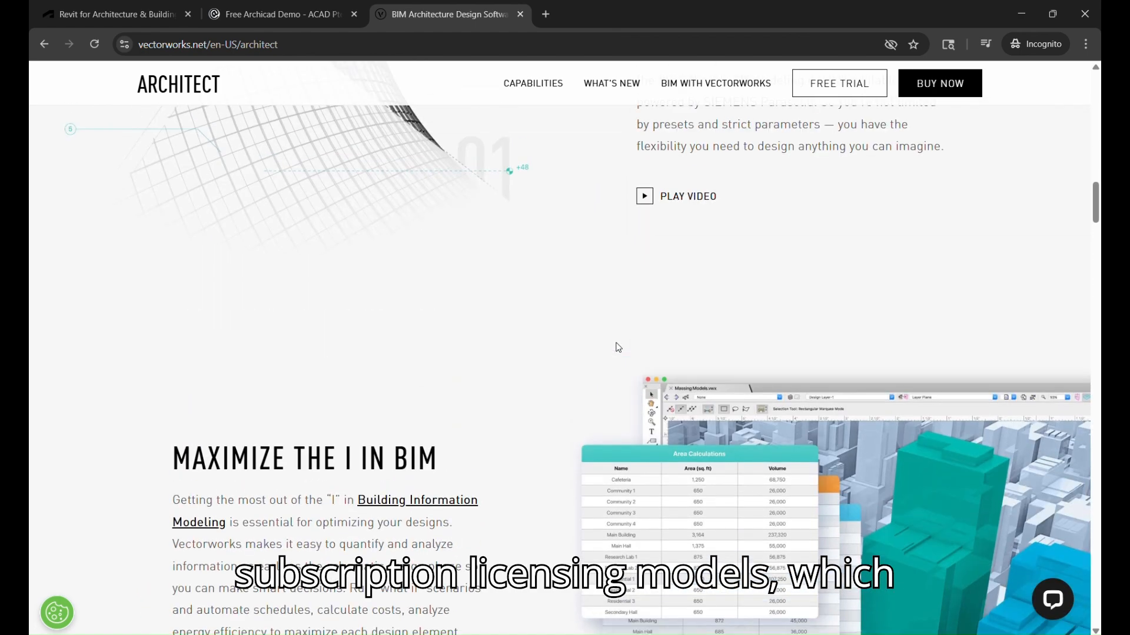
pyautogui.scroll(-3)
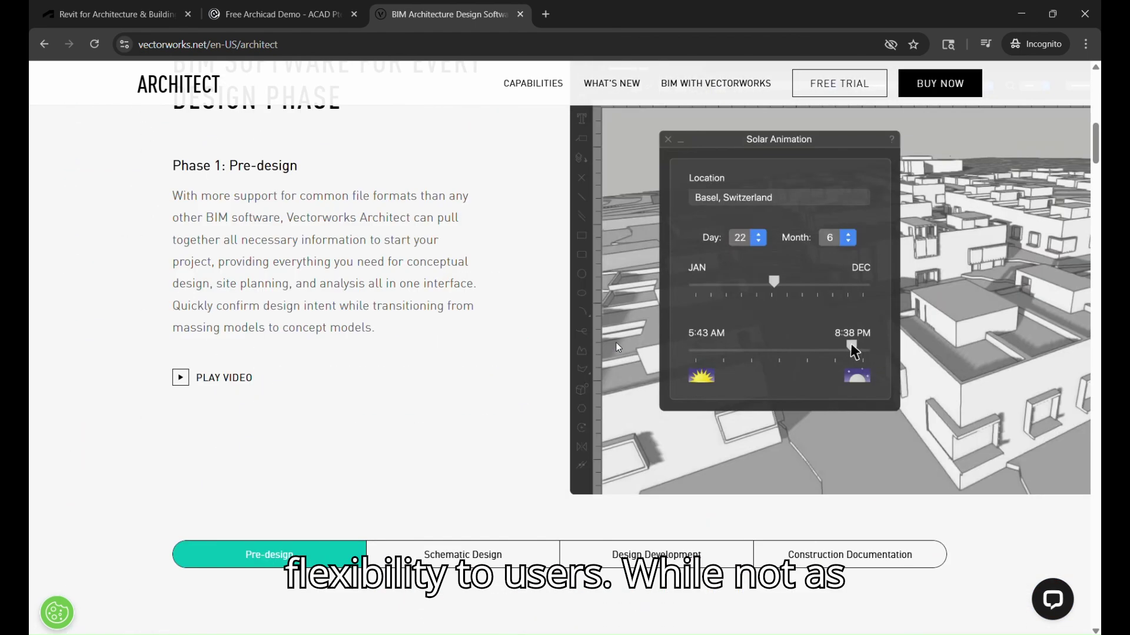
pyautogui.scroll(3)
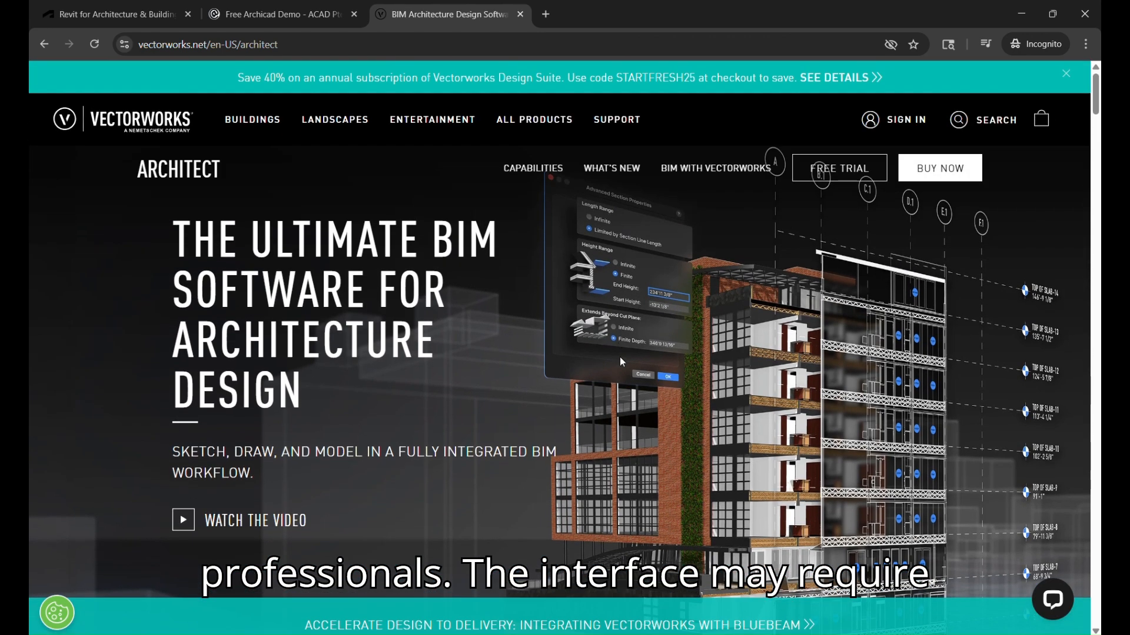
# - Open the Landmark landscape design page from the Vectorworks home page product lineup
pyautogui.scroll(-3)
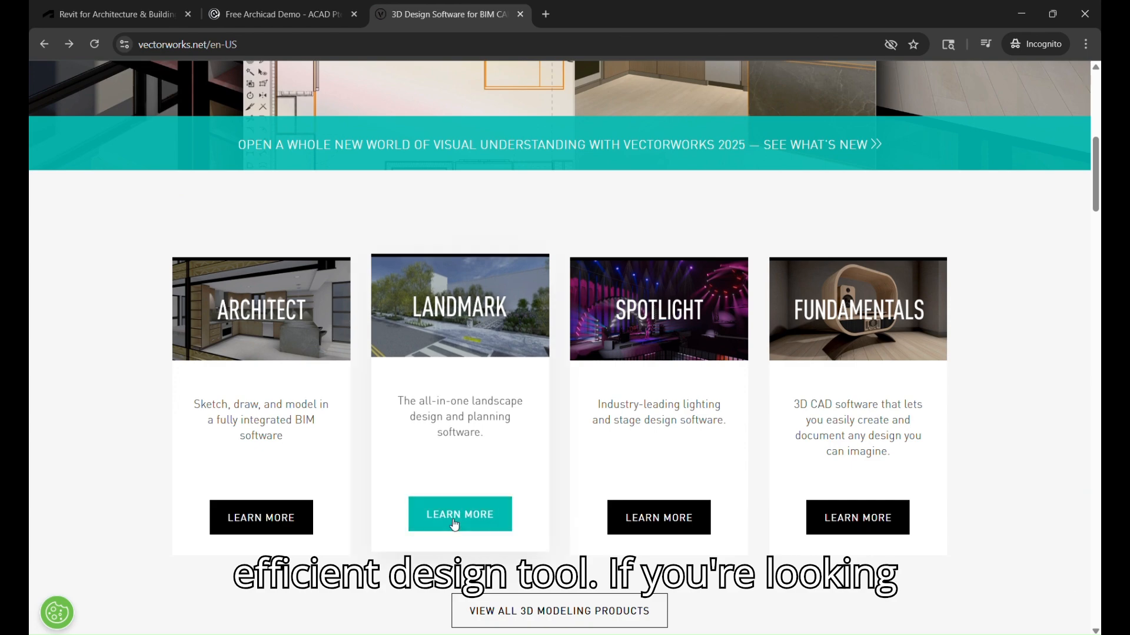
pyautogui.click(460, 515)
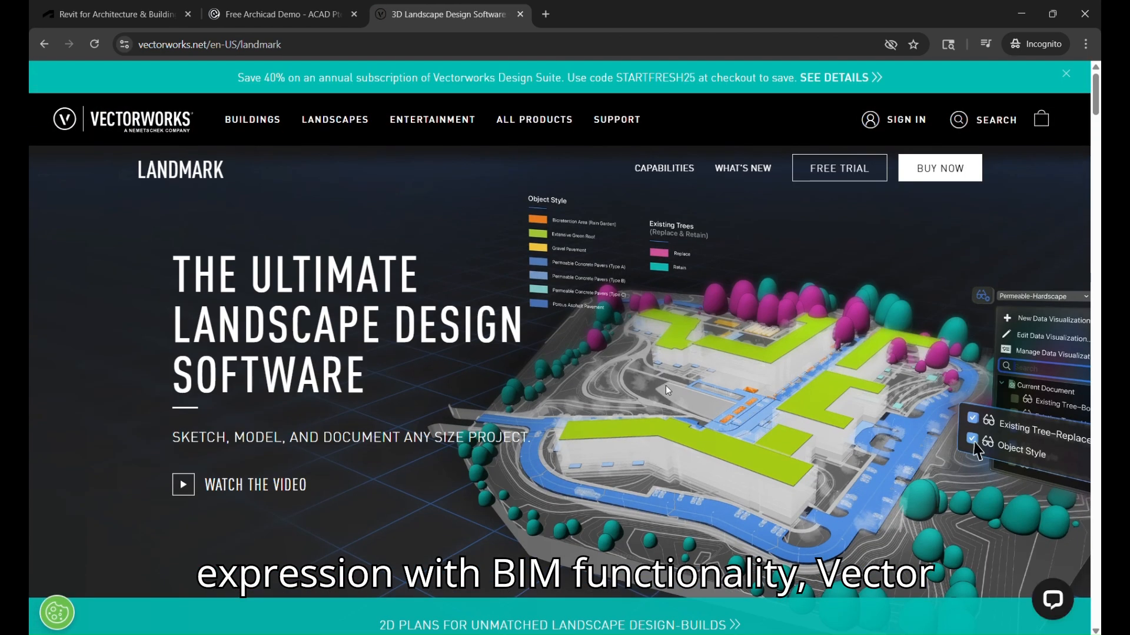
pyautogui.moveTo(669, 373)
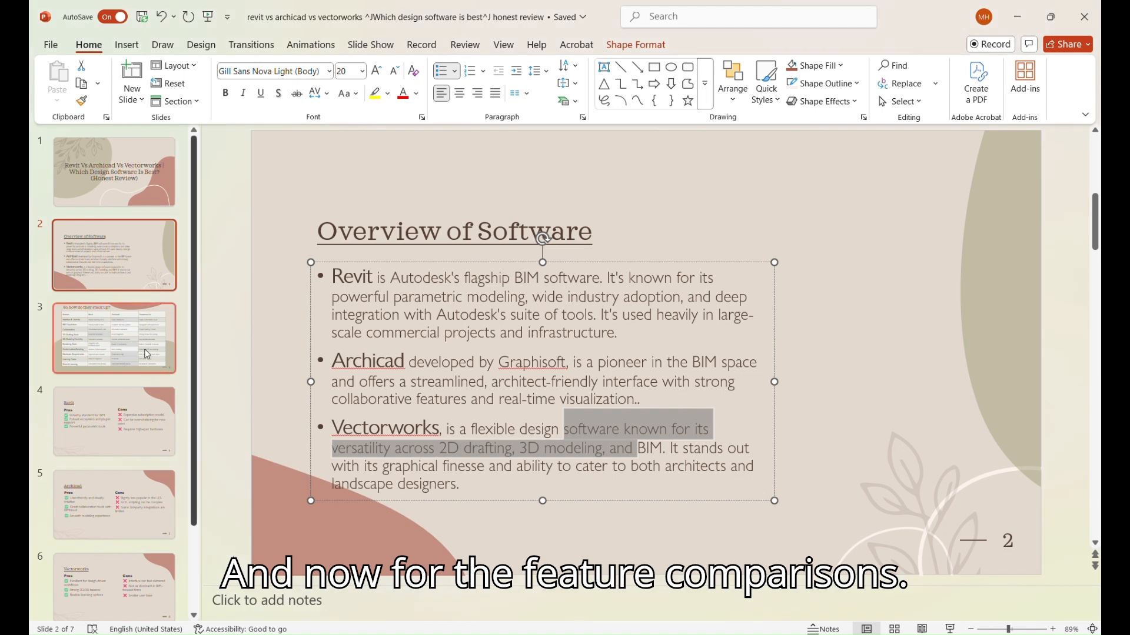
# - Show slide 3, the Revit, Archicad and Vectorworks feature comparison table
pyautogui.click(114, 338)
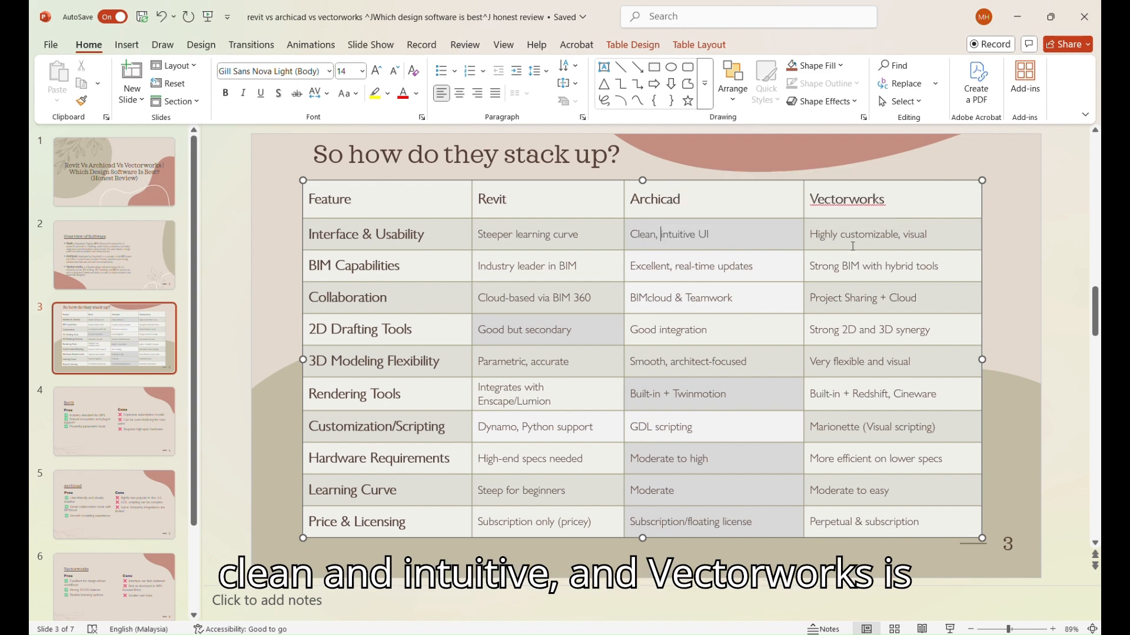
pyautogui.doubleClick(828, 235)
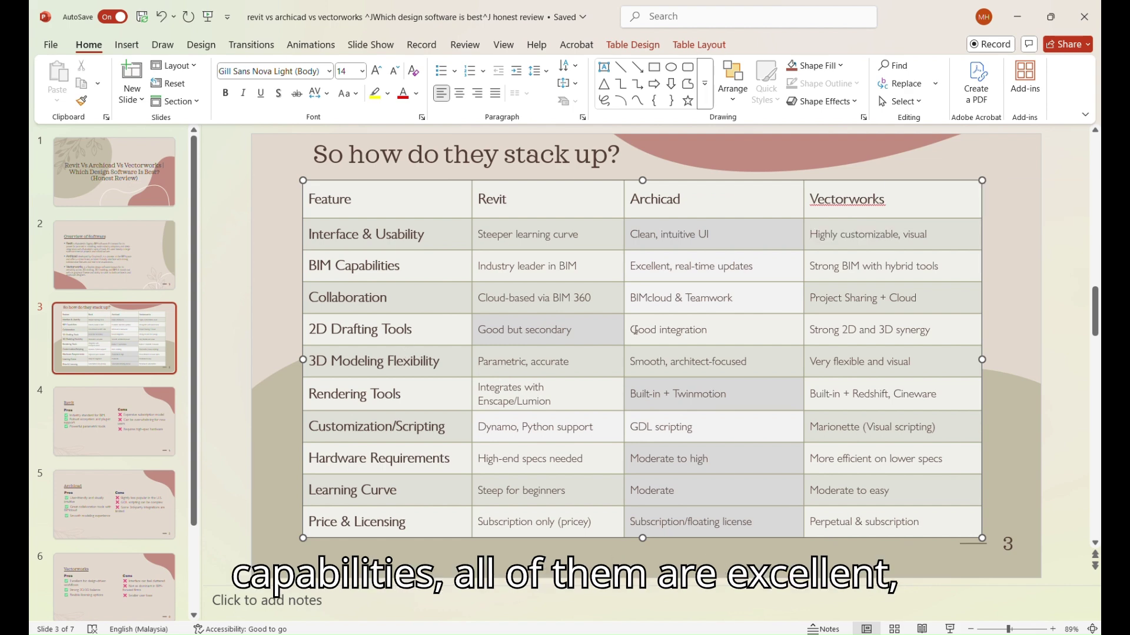
pyautogui.moveTo(543, 271)
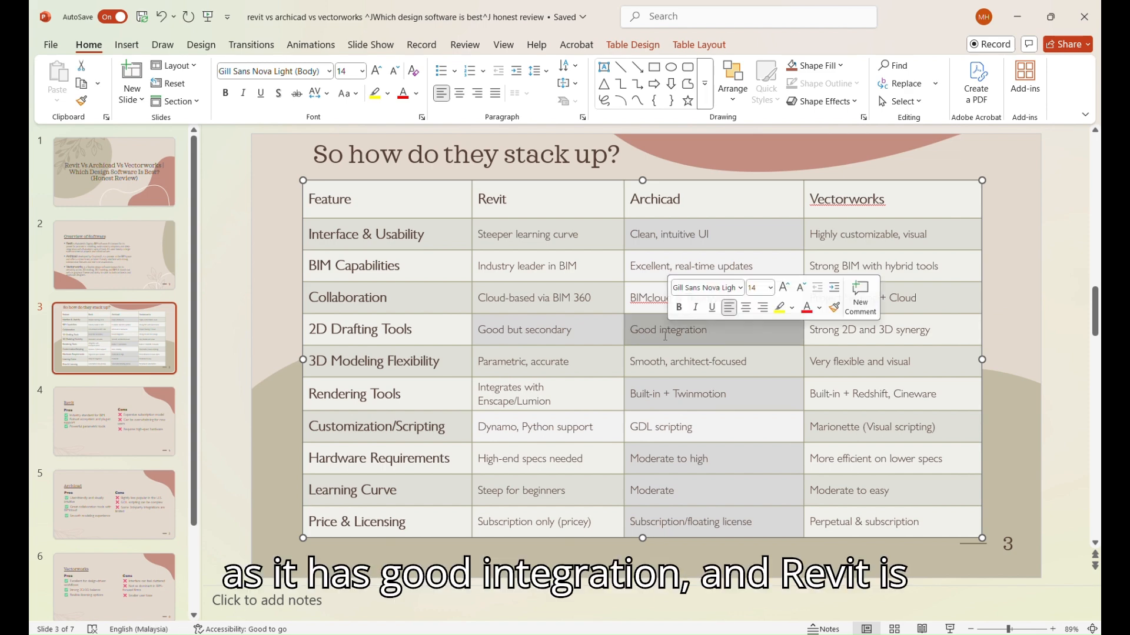
pyautogui.click(573, 330)
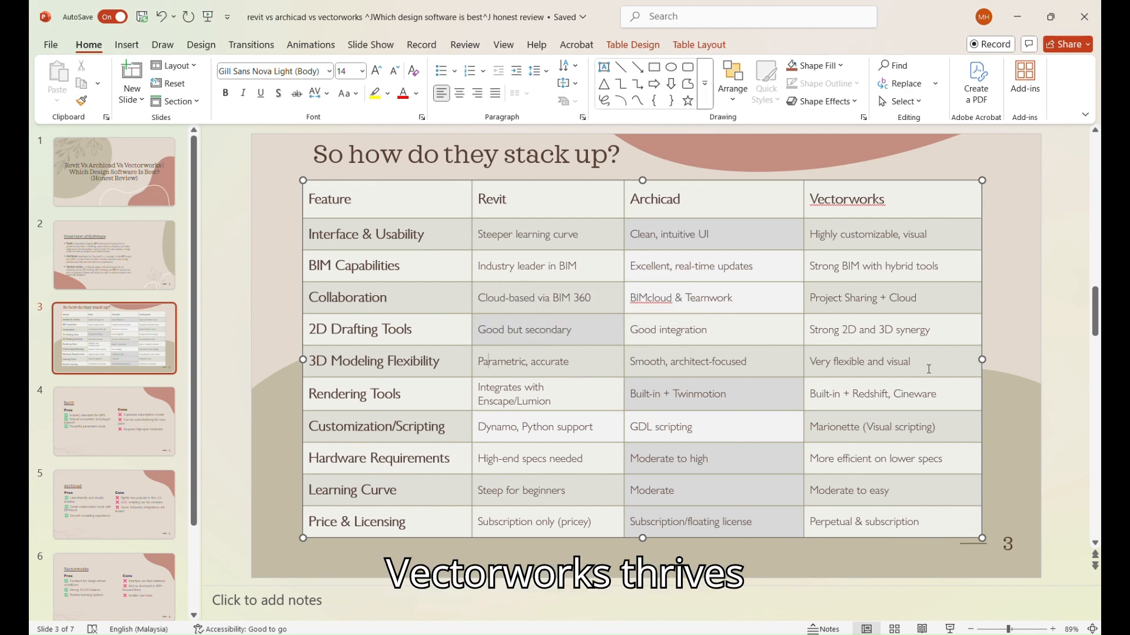
pyautogui.doubleClick(859, 362)
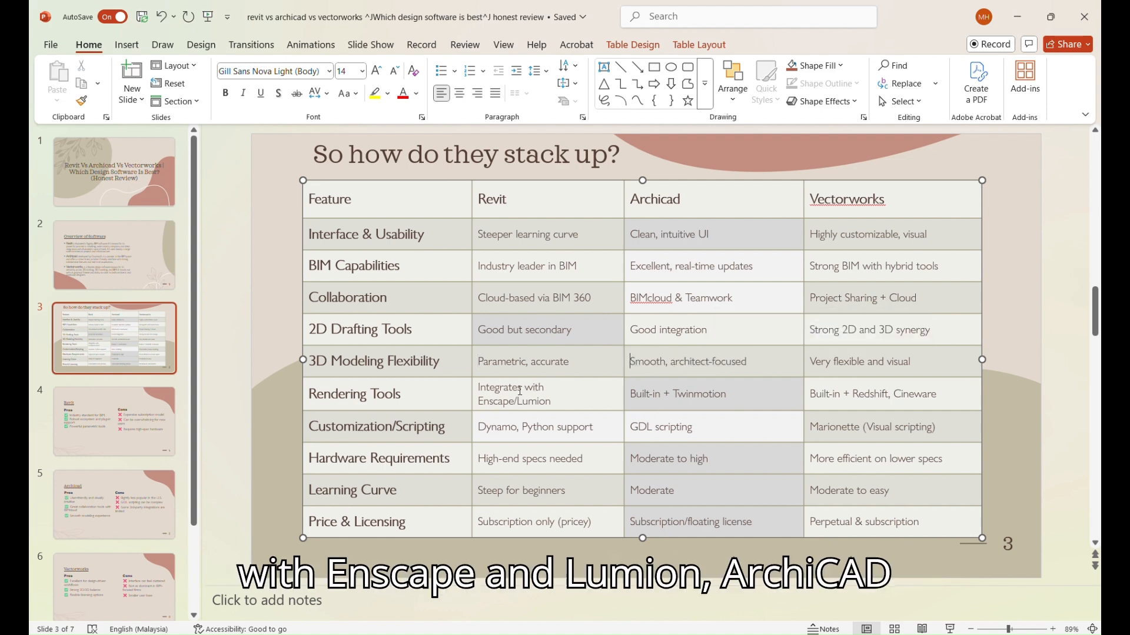
# - Mark Revit's Dynamo/Python and Archicad's GDL scripting table entries, then show slide 4
pyautogui.doubleClick(513, 402)
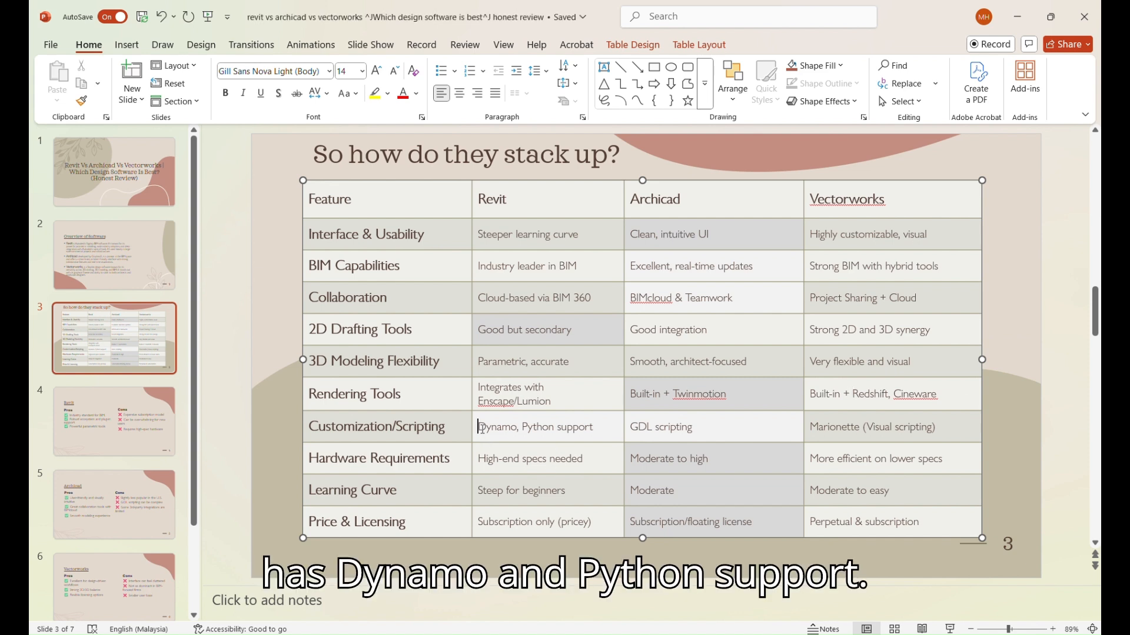
pyautogui.doubleClick(524, 427)
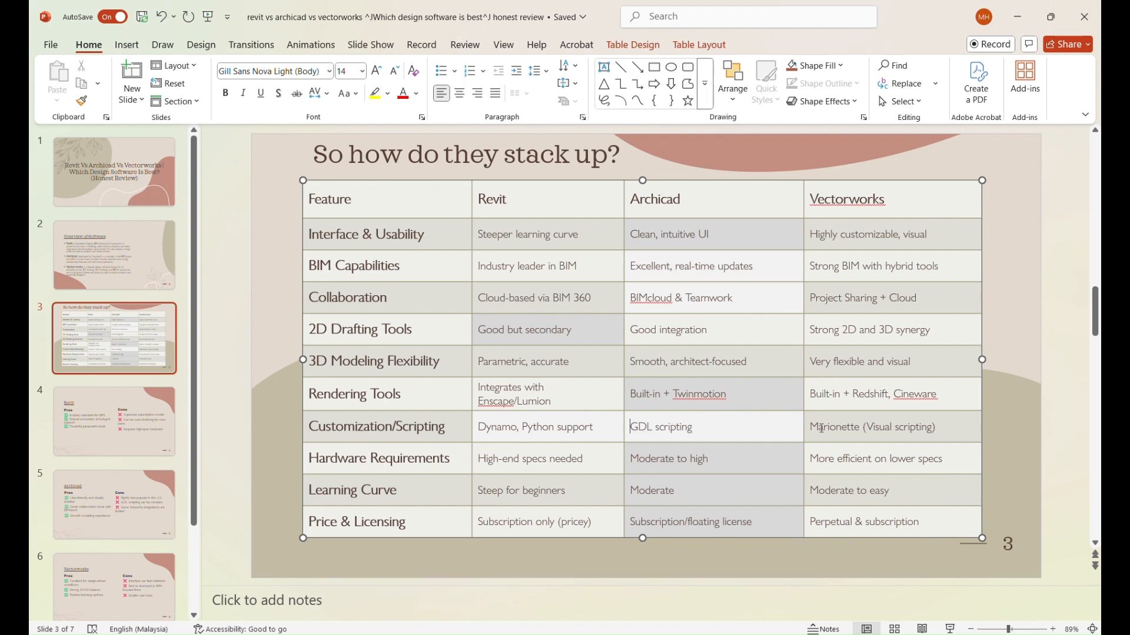
pyautogui.doubleClick(834, 427)
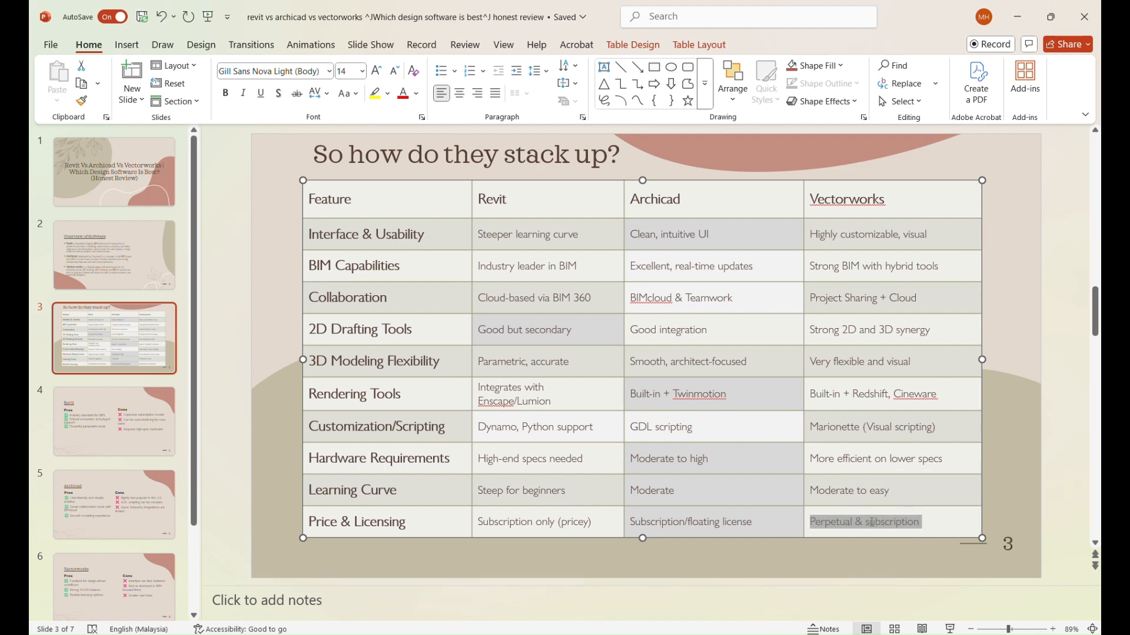
pyautogui.click(115, 421)
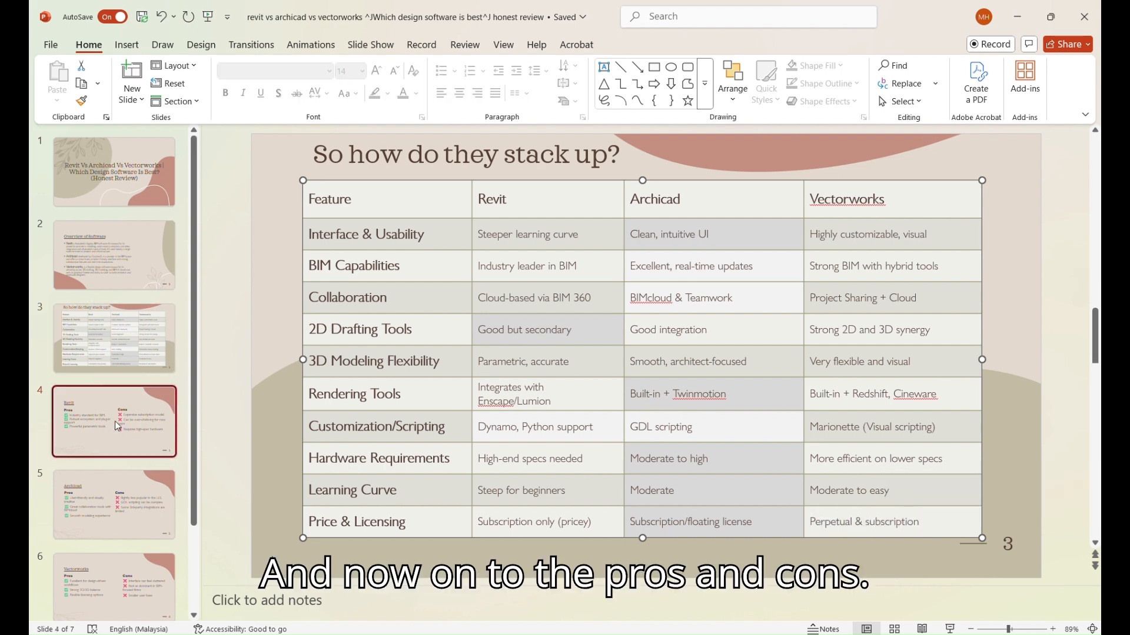
# - Place the caret in the Revit pros list and select a word there
pyautogui.click(115, 423)
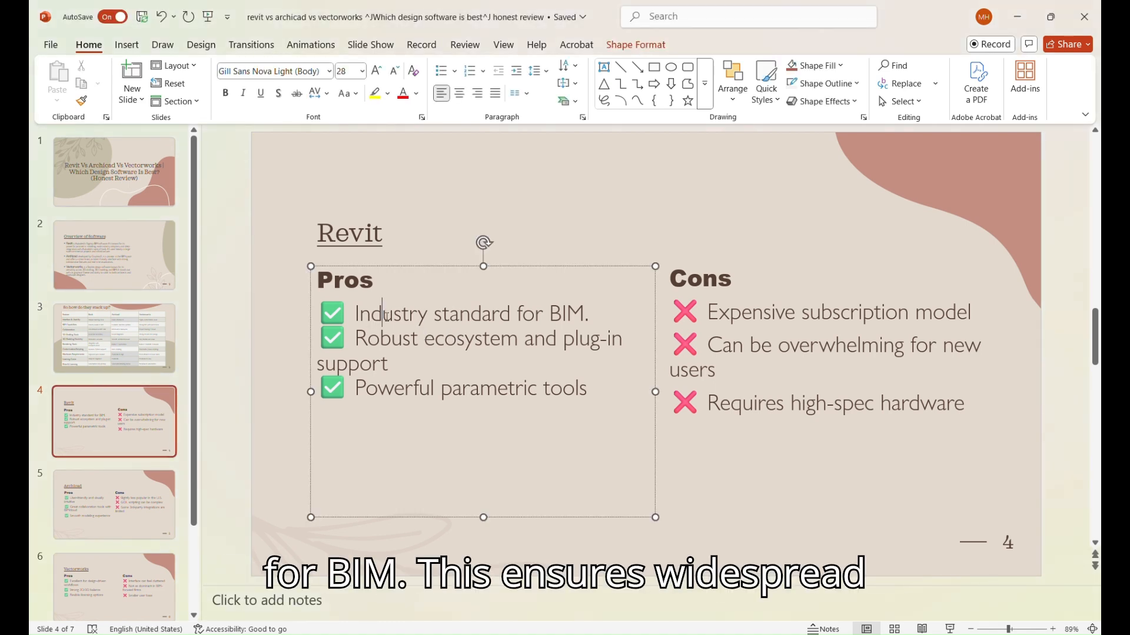
pyautogui.doubleClick(389, 314)
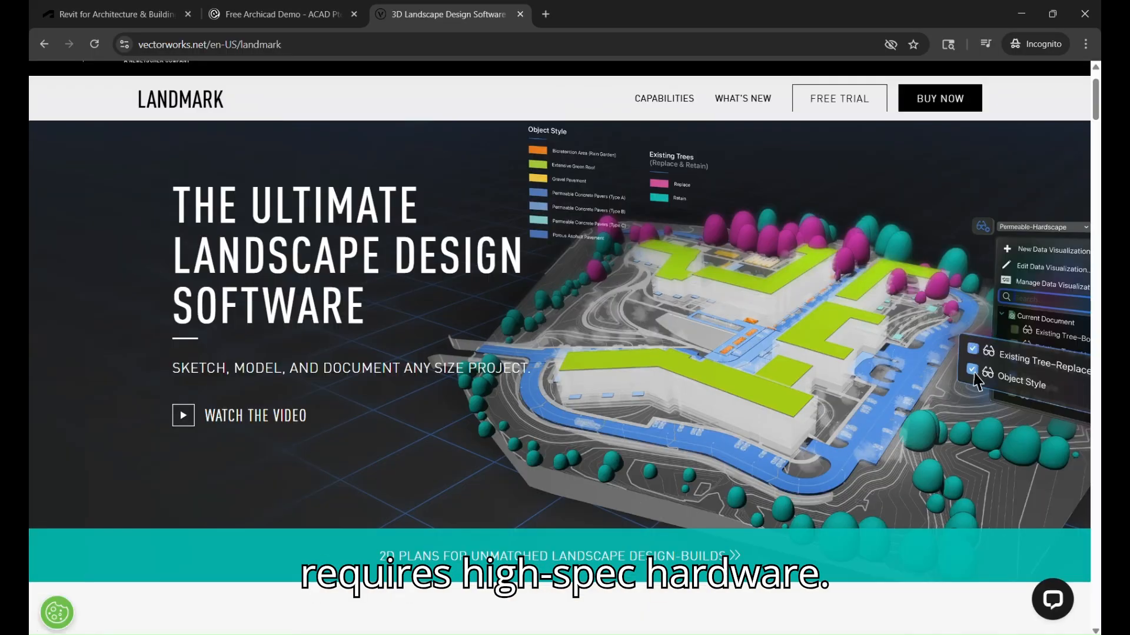
# - Scroll the Revit for Architecture page down to its capabilities list
pyautogui.click(112, 15)
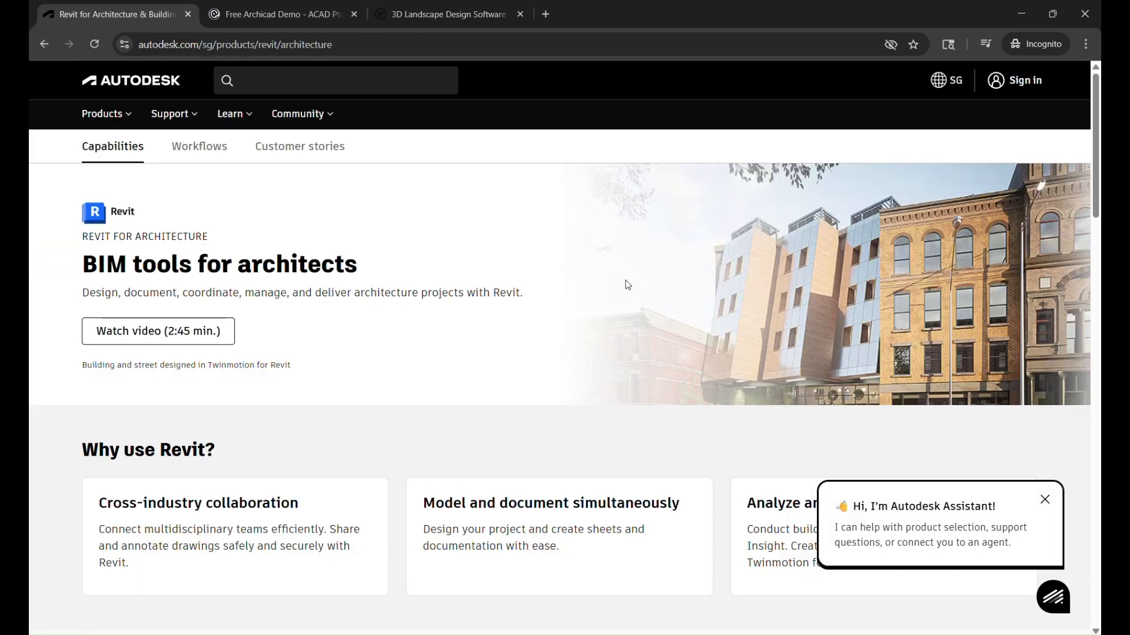
pyautogui.scroll(-3)
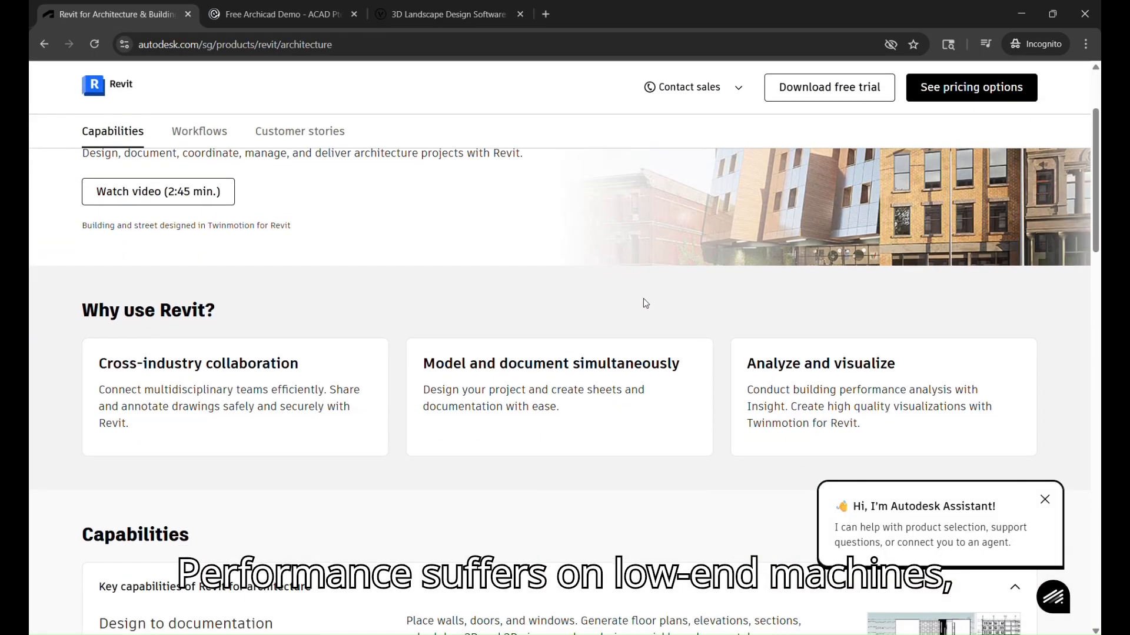
pyautogui.scroll(-3)
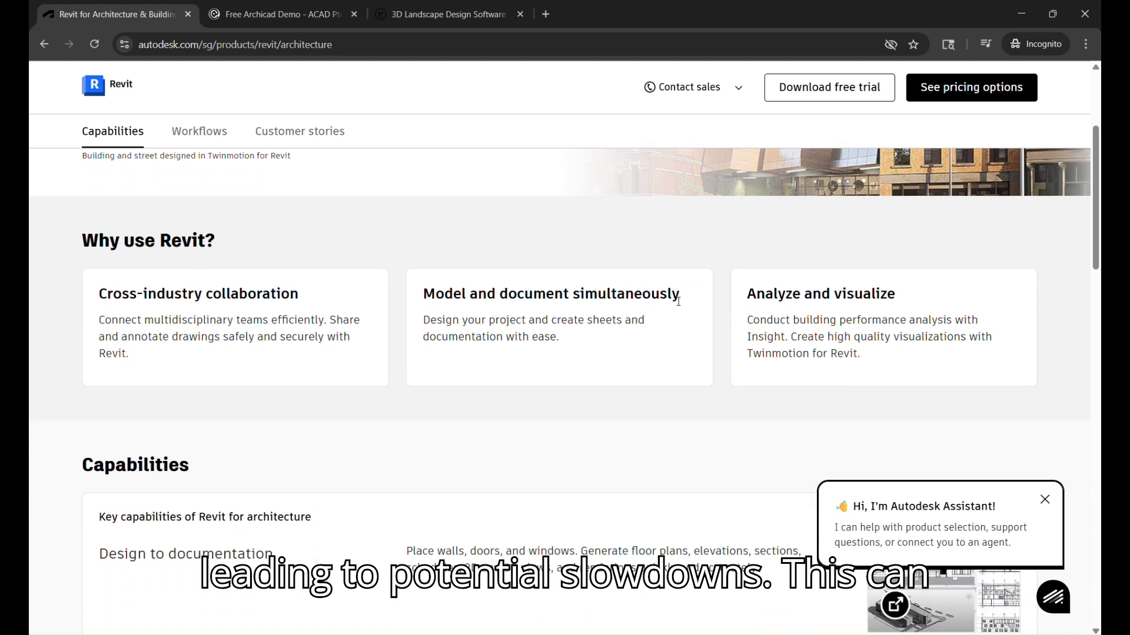
pyautogui.scroll(-3)
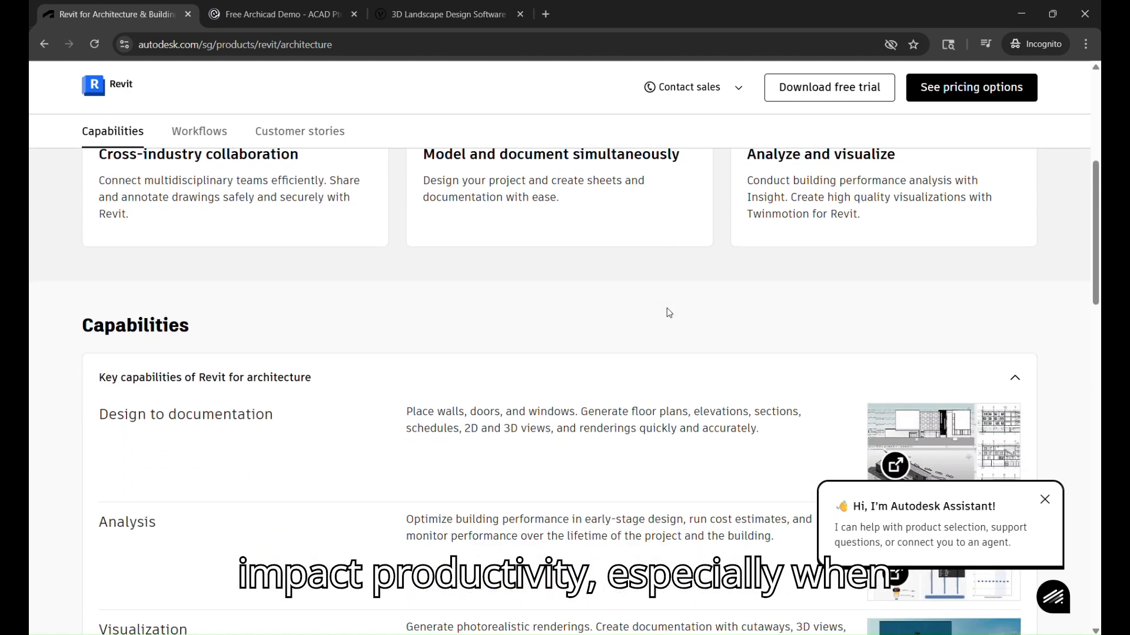
pyautogui.scroll(-3)
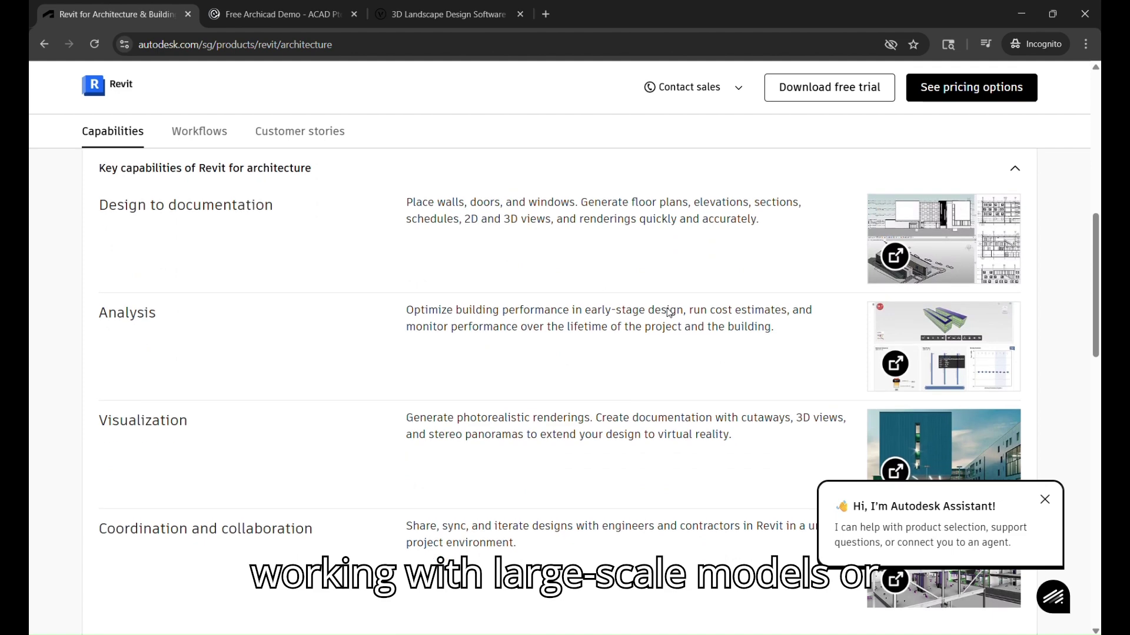
pyautogui.scroll(-3)
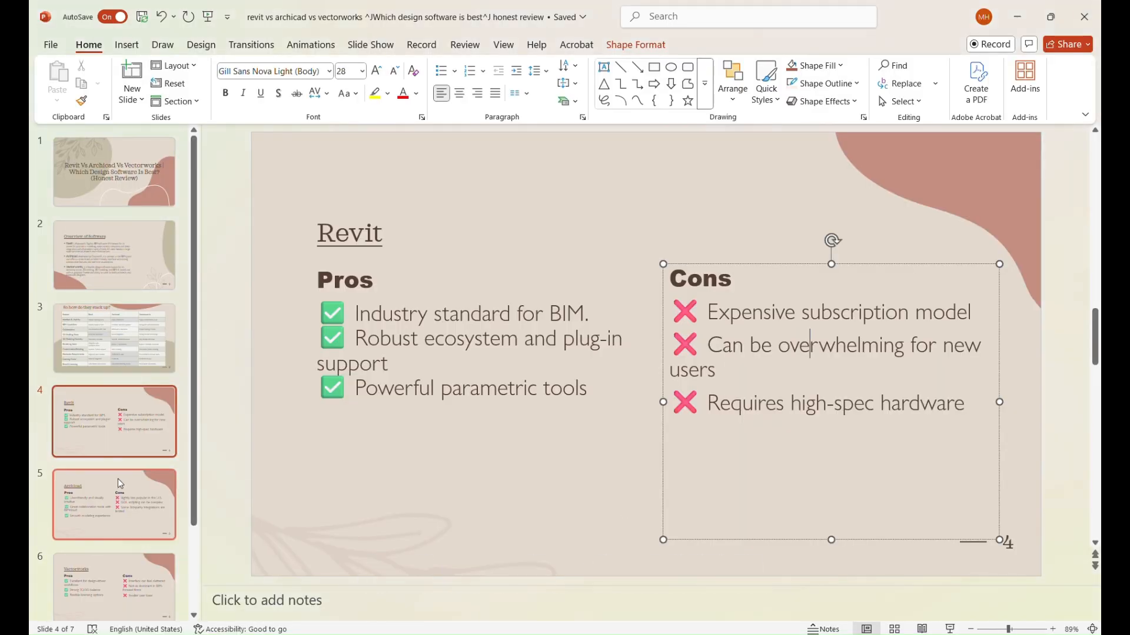
# - Show slide 5 and step through the Archicad pros, selecting 'Great' in the second point
pyautogui.click(114, 503)
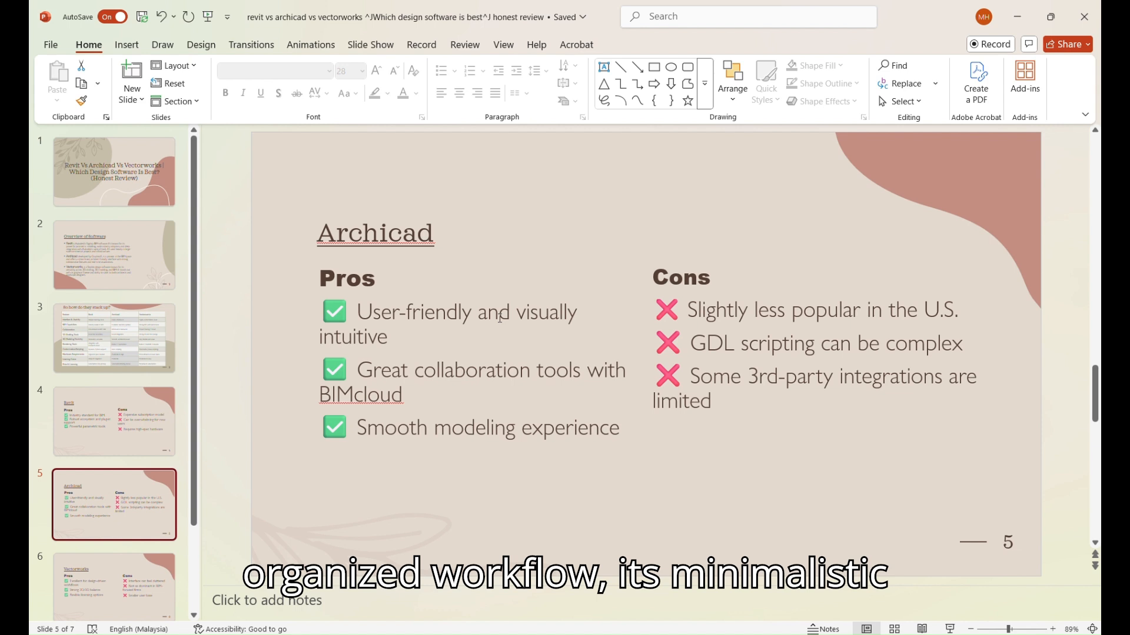
pyautogui.click(517, 324)
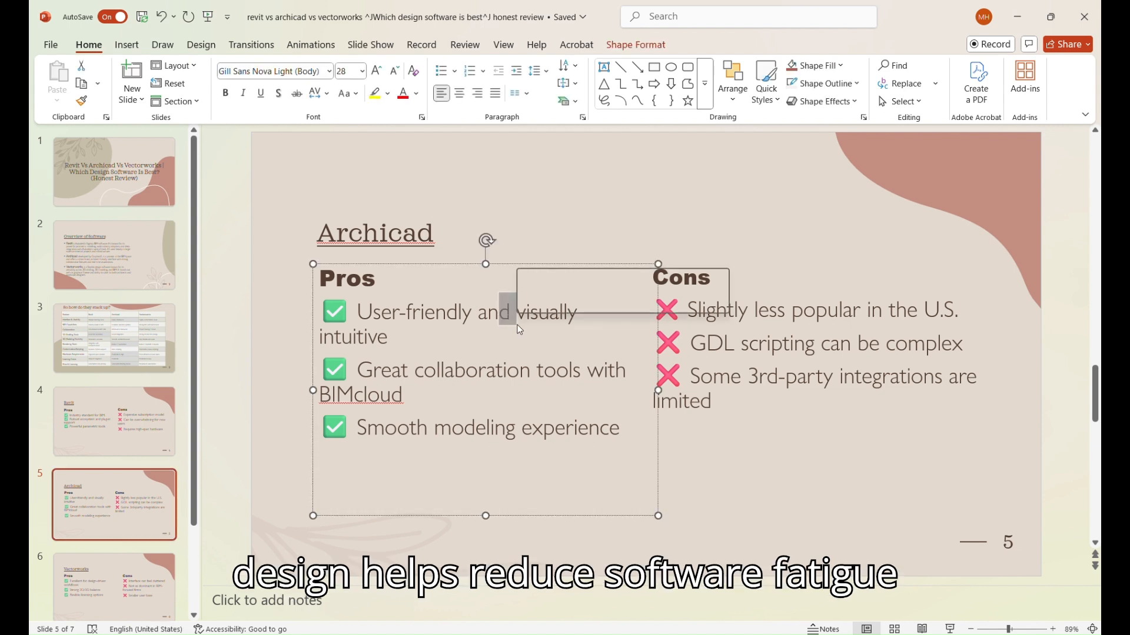
pyautogui.click(520, 330)
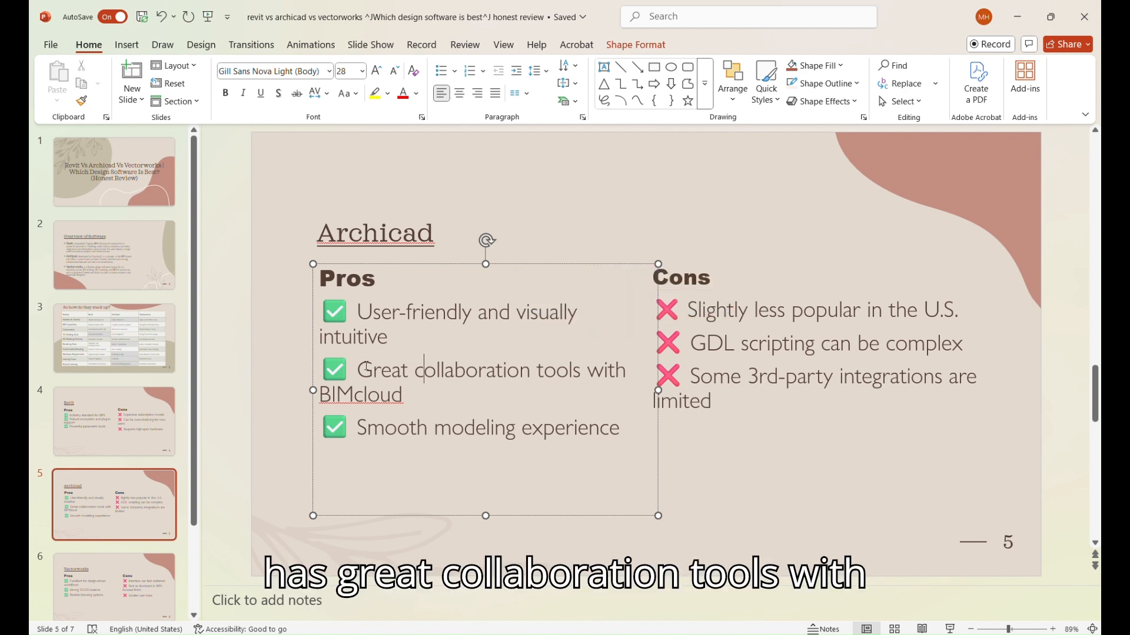
pyautogui.doubleClick(388, 369)
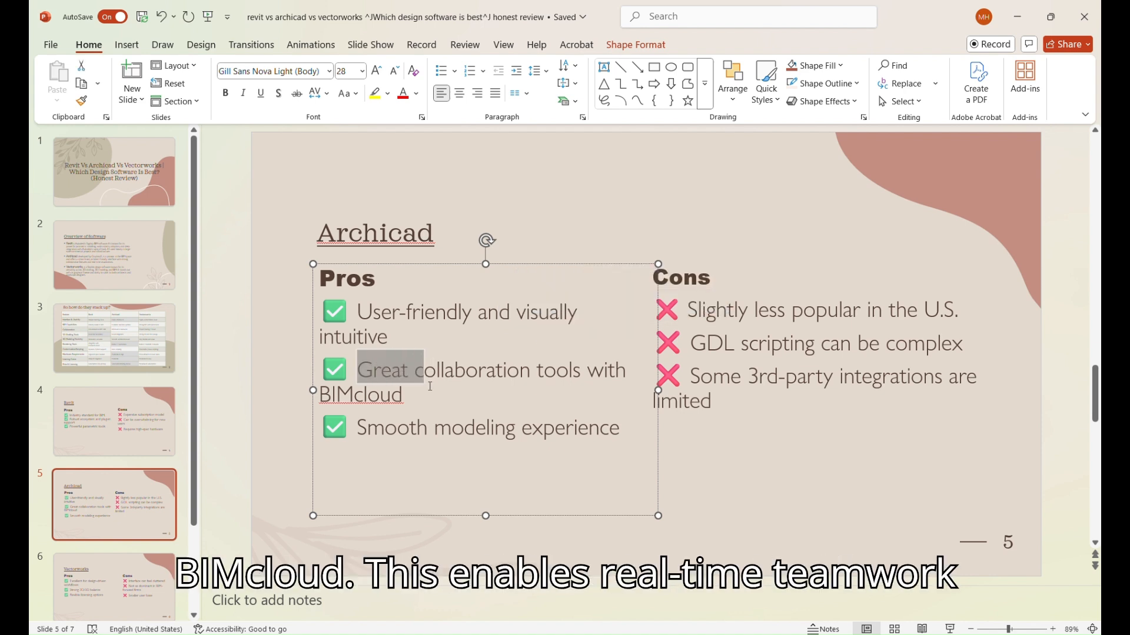
pyautogui.click(417, 395)
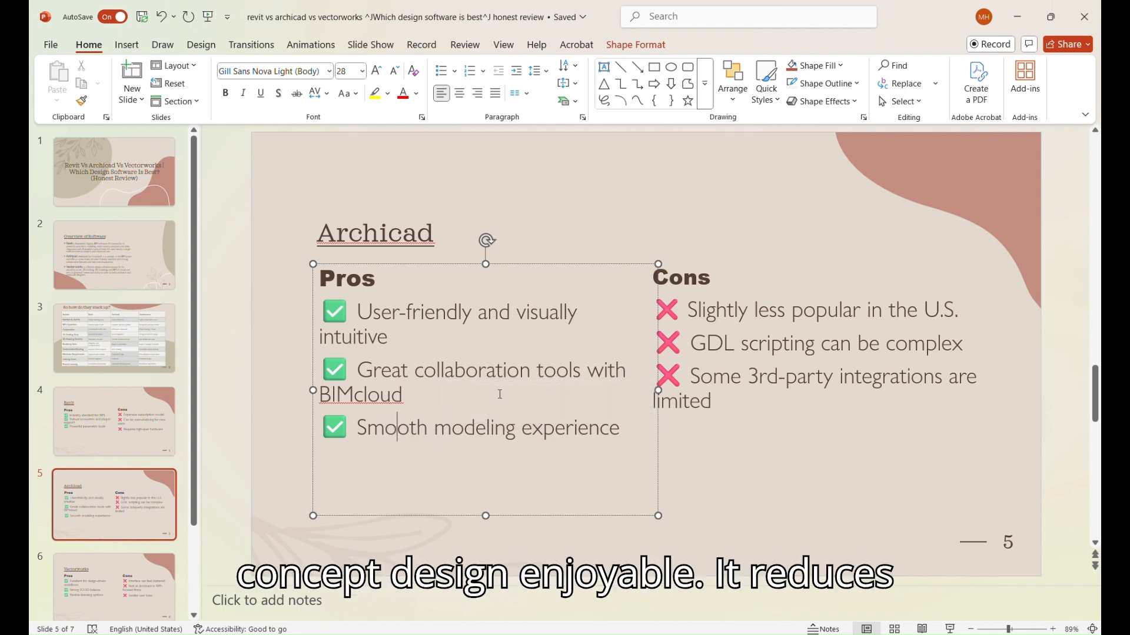
pyautogui.moveTo(506, 394)
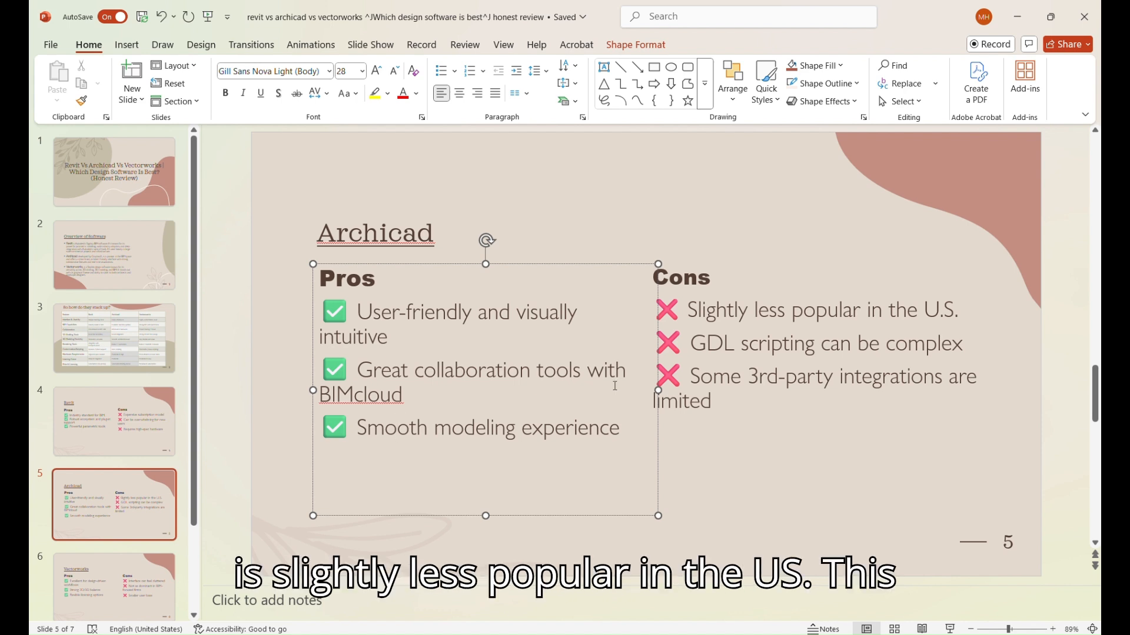
pyautogui.click(800, 310)
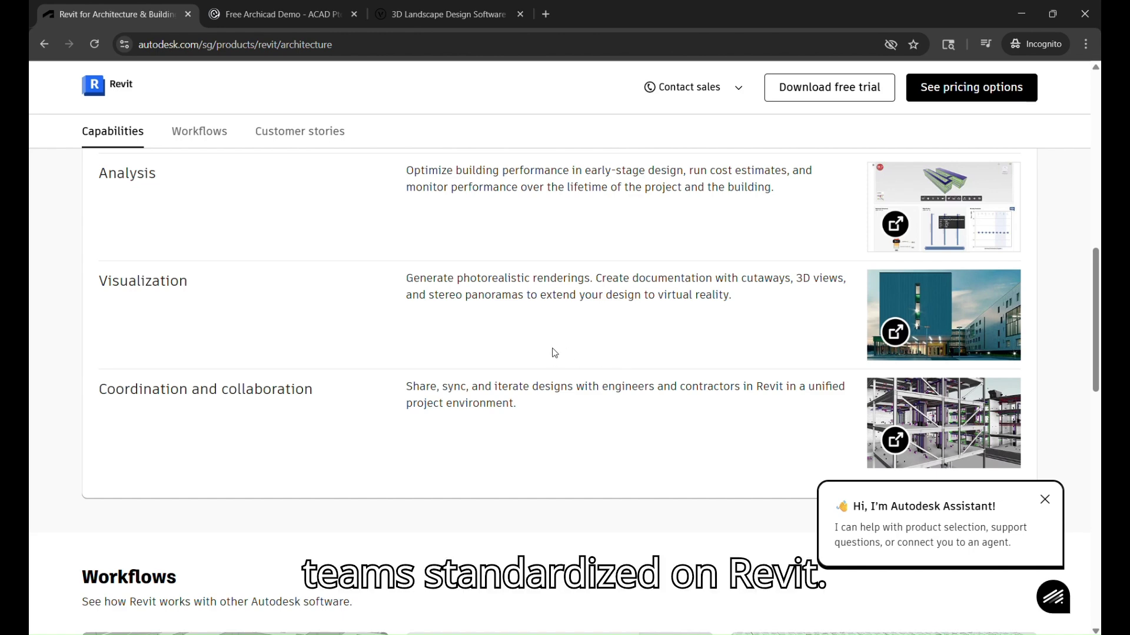
# - Scroll the Archicad demo page through Key Features, the Pompidou Centre video and distributors
pyautogui.click(286, 14)
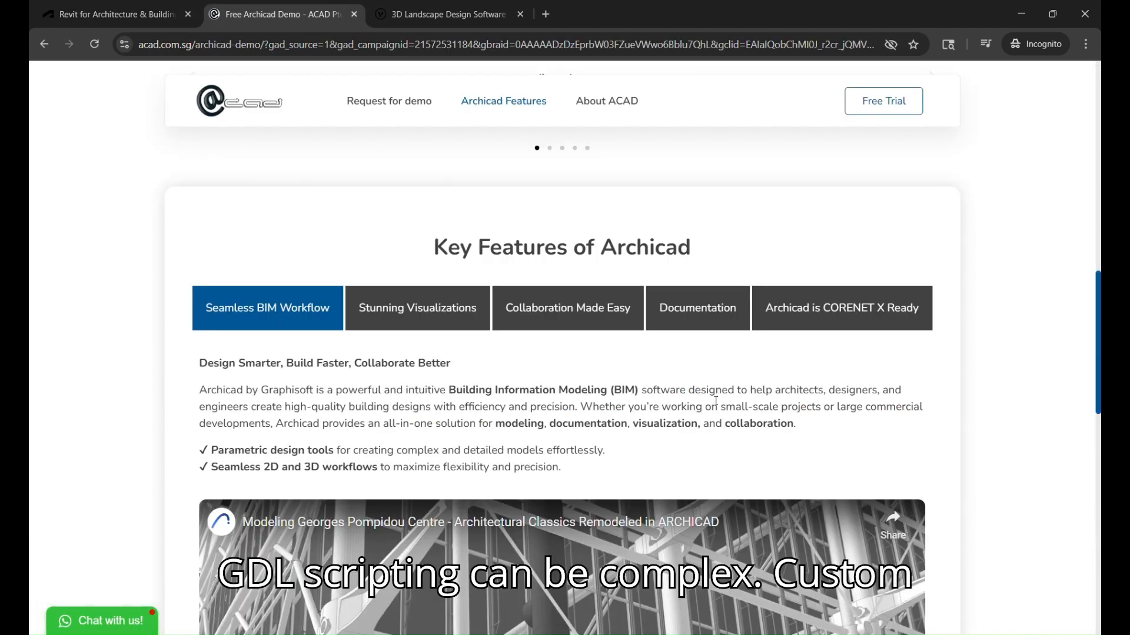
pyautogui.scroll(-3)
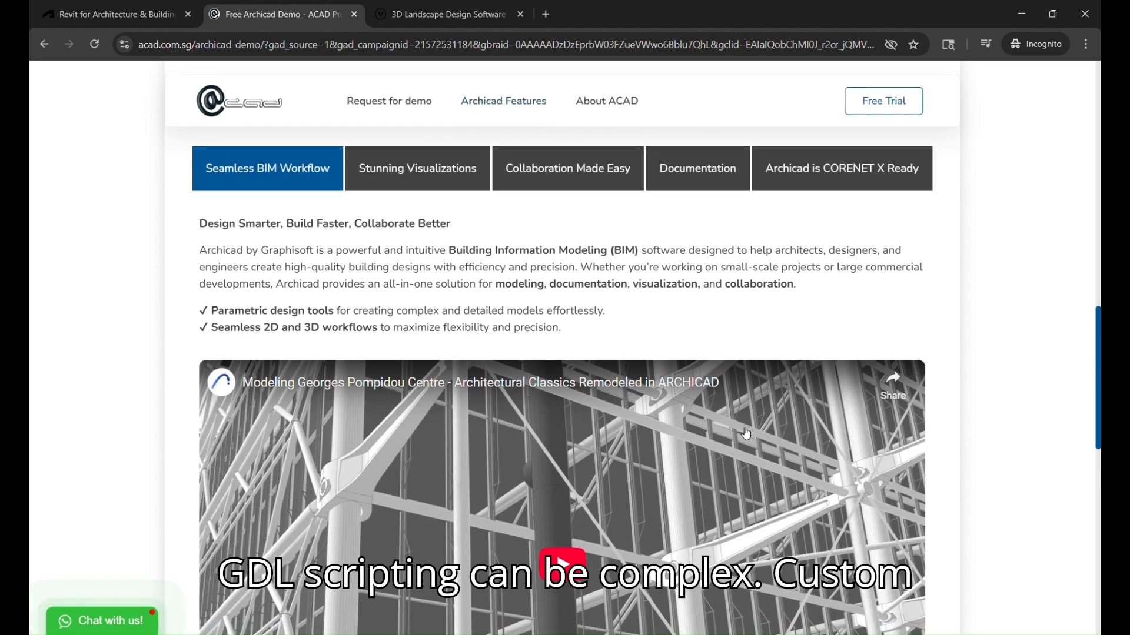
pyautogui.scroll(-3)
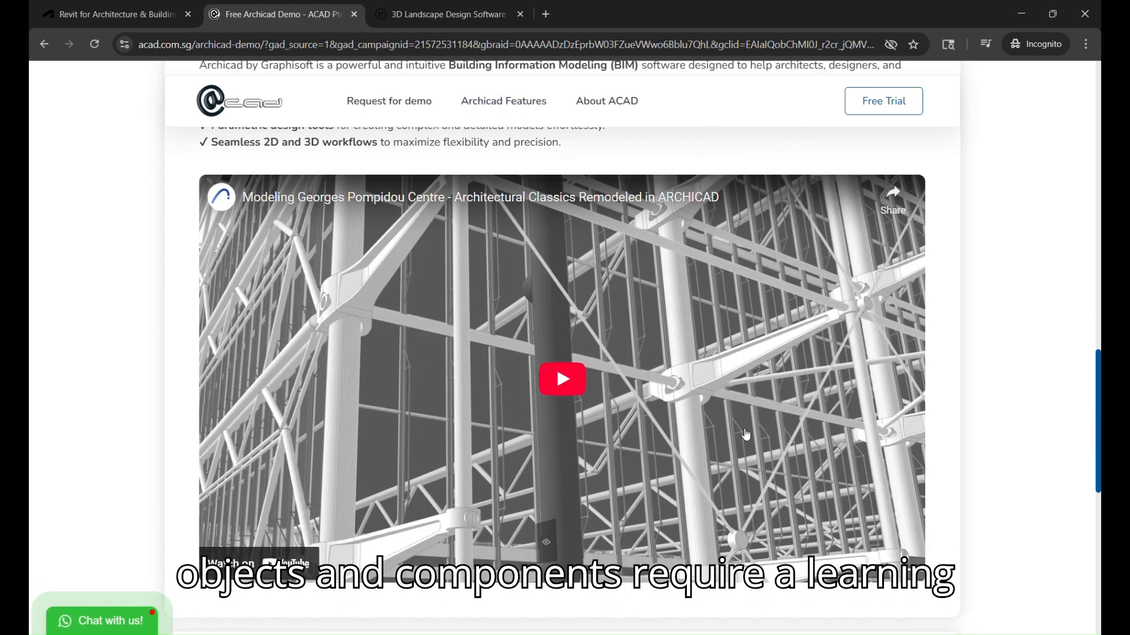
pyautogui.scroll(-3)
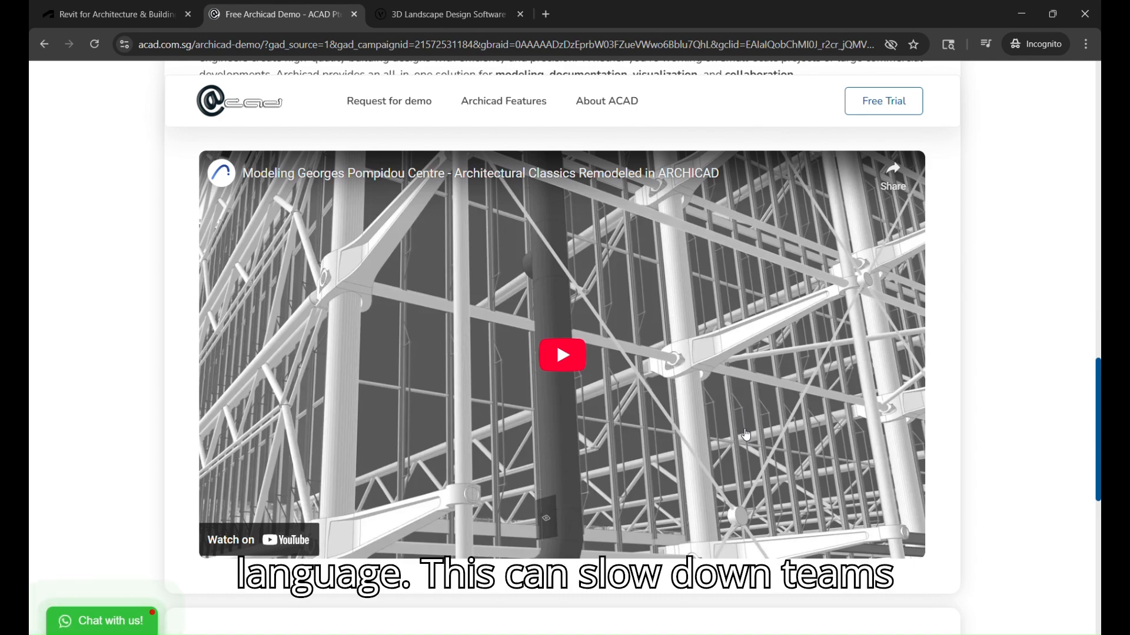
pyautogui.scroll(-3)
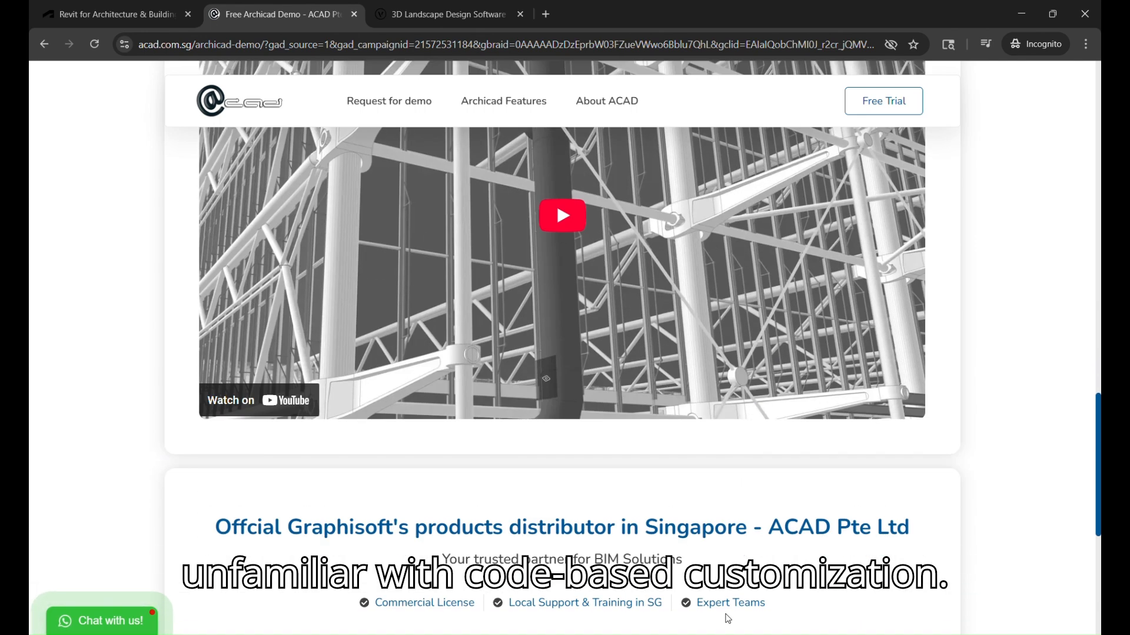
pyautogui.scroll(-3)
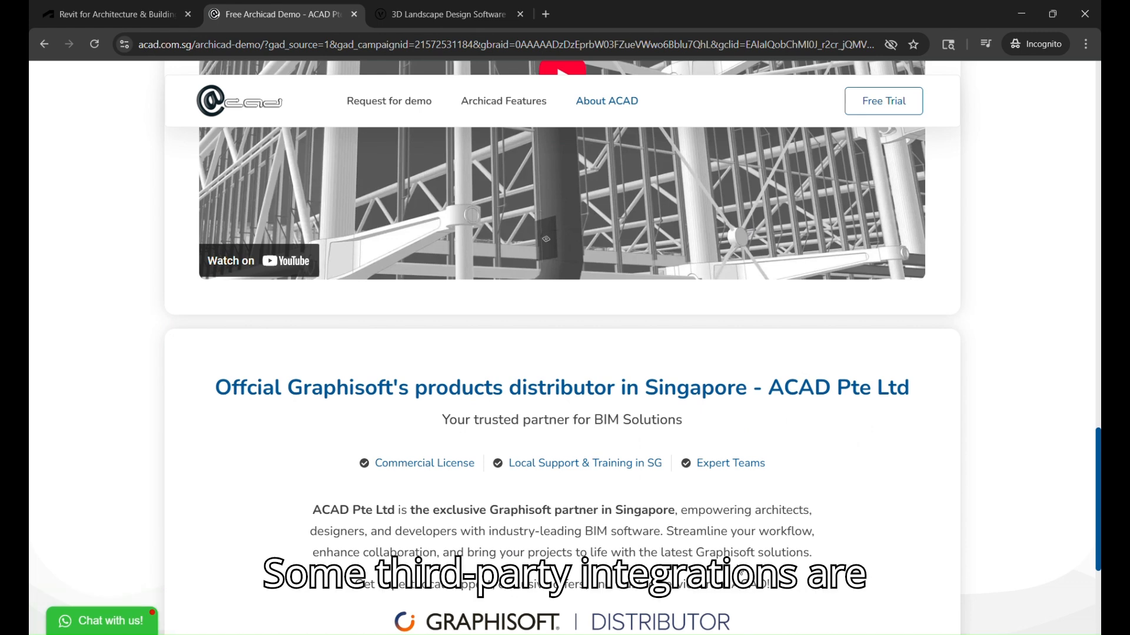
pyautogui.scroll(-3)
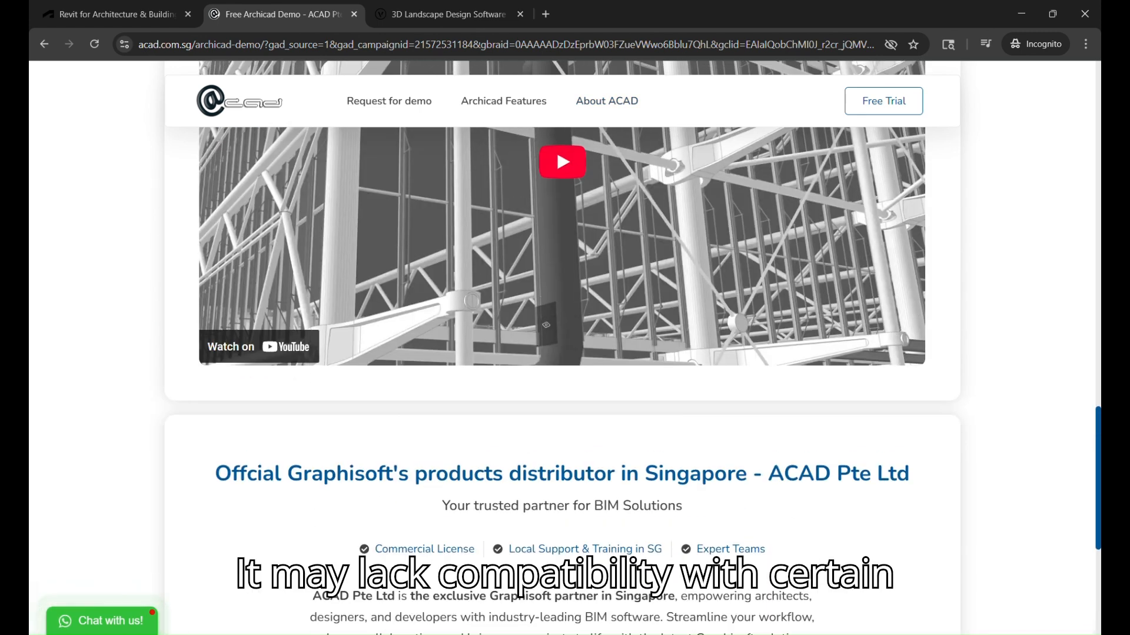
pyautogui.scroll(-3)
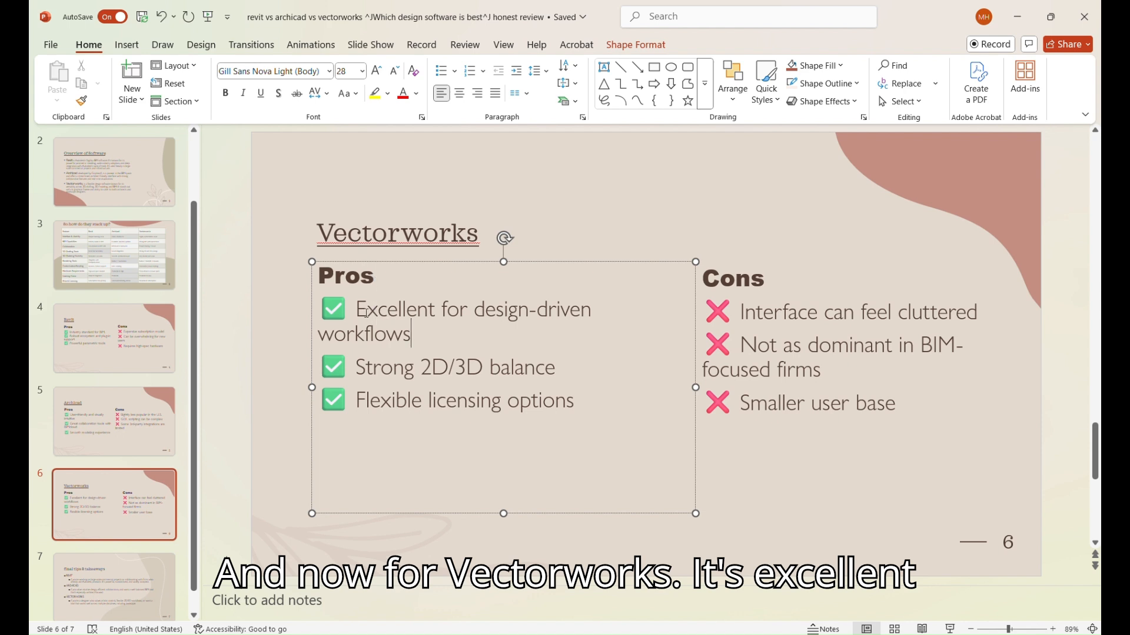
pyautogui.doubleClick(386, 309)
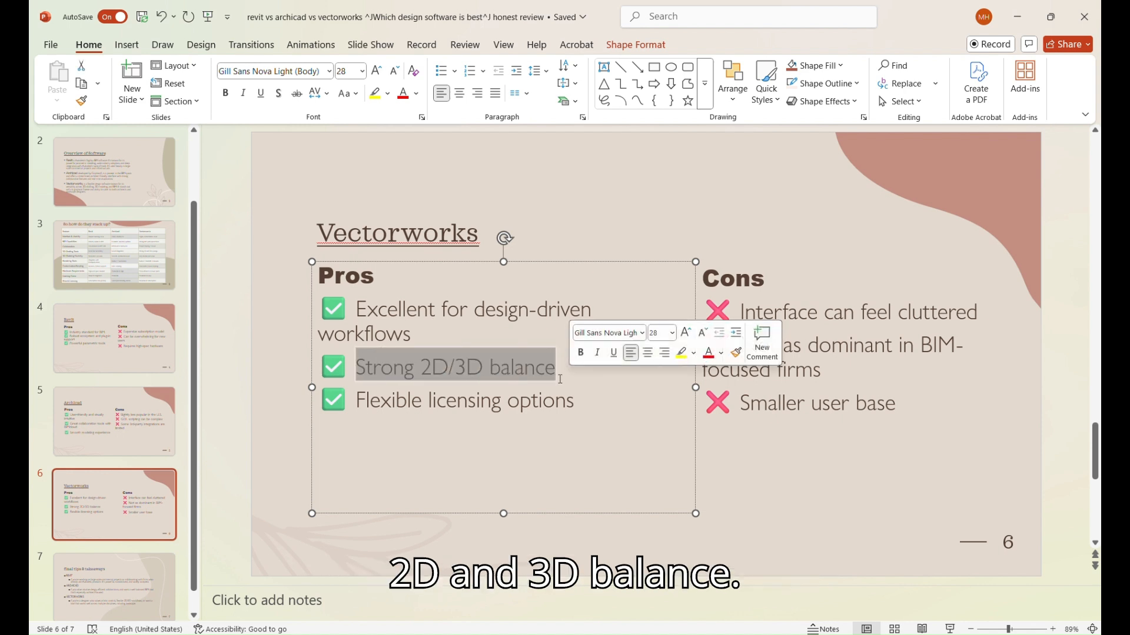
pyautogui.click(510, 367)
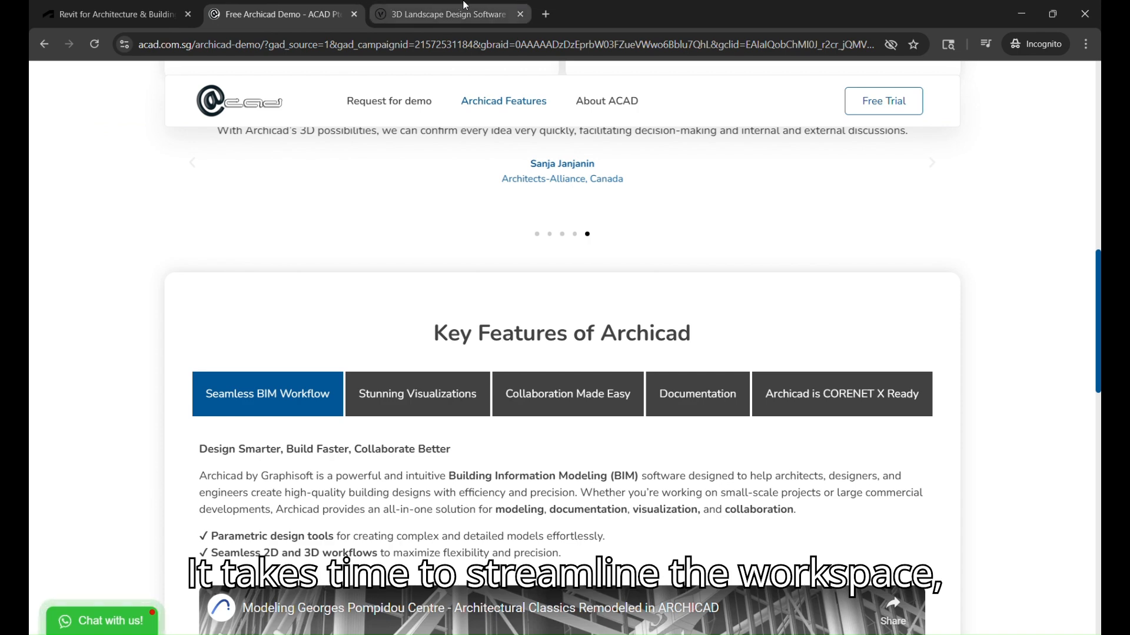
# - Switch to the Vectorworks Landmark tab and scroll past design phases and BIM to Make Informed Design Decisions
pyautogui.click(446, 14)
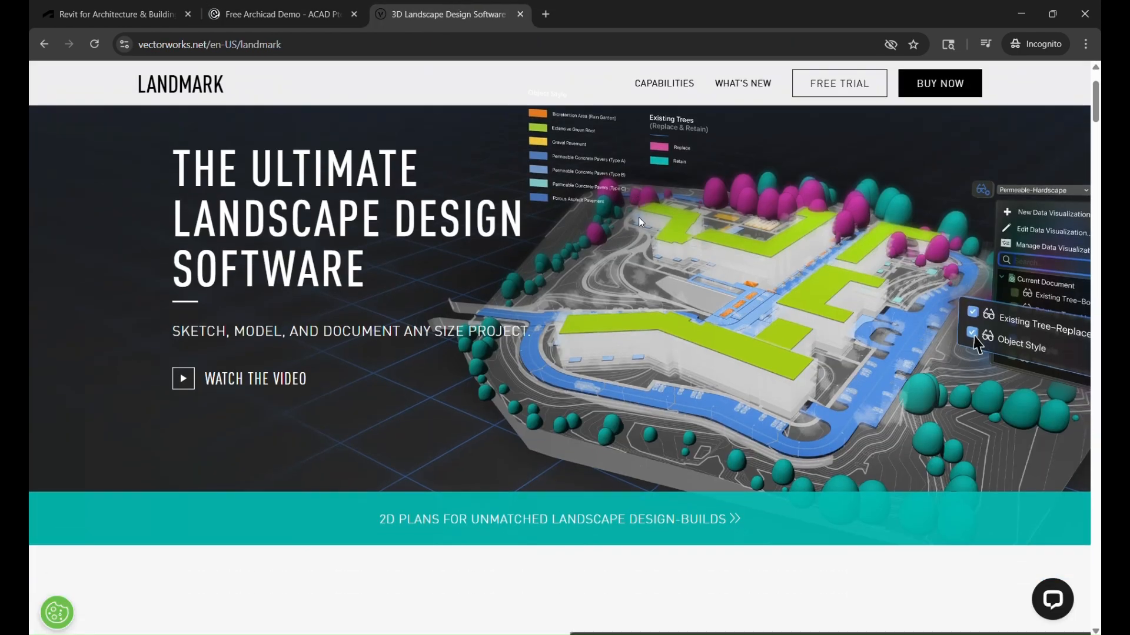
pyautogui.scroll(-3)
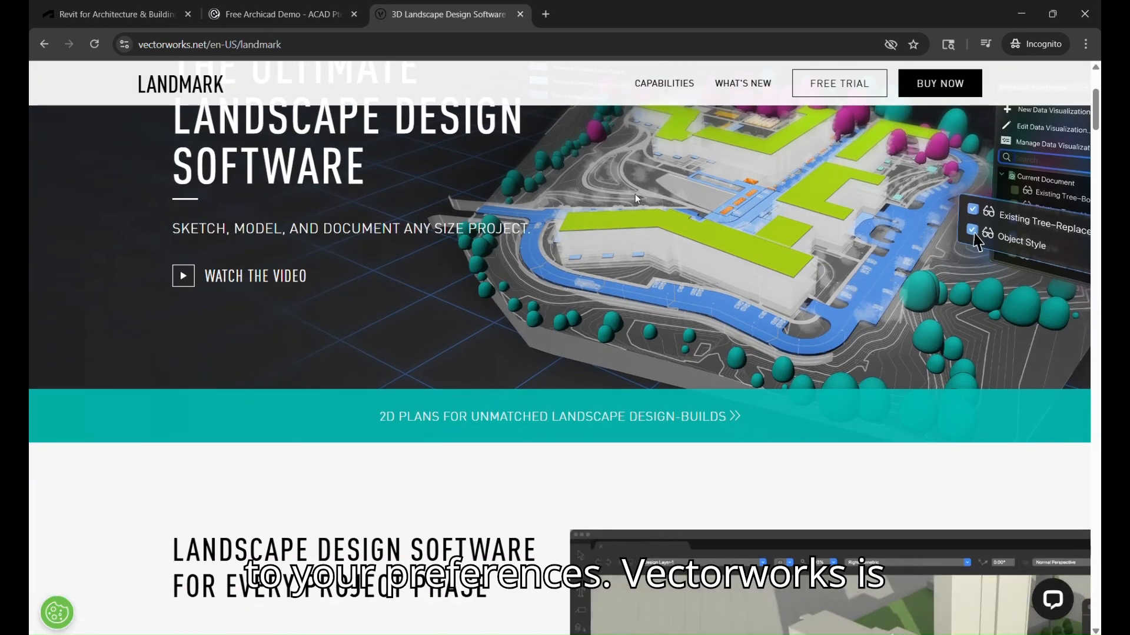
pyautogui.scroll(-3)
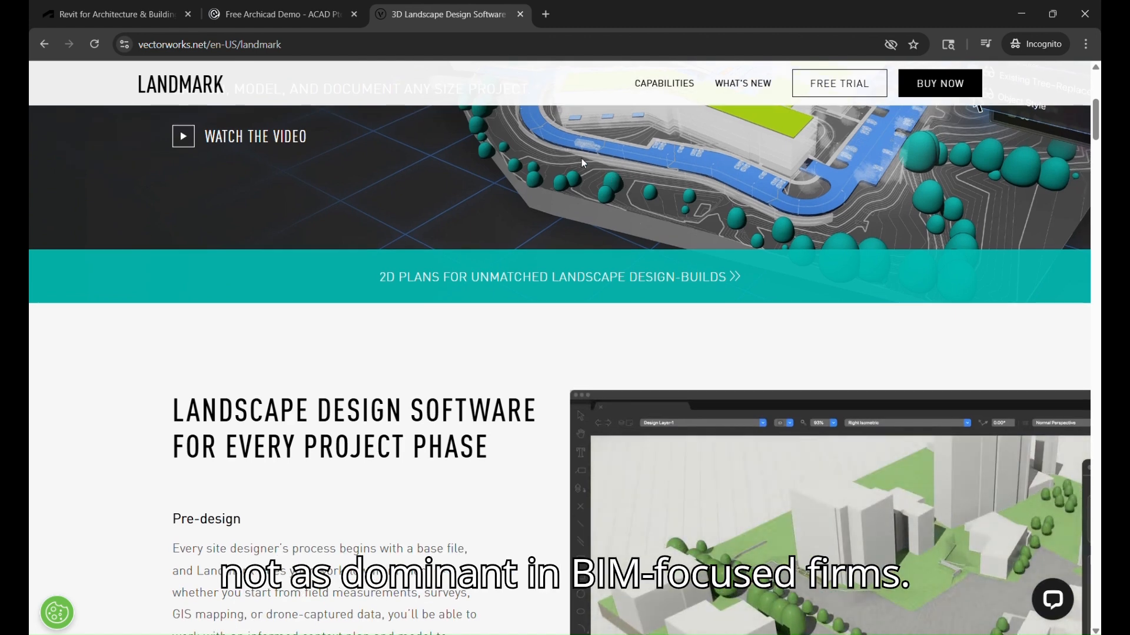
pyautogui.scroll(-3)
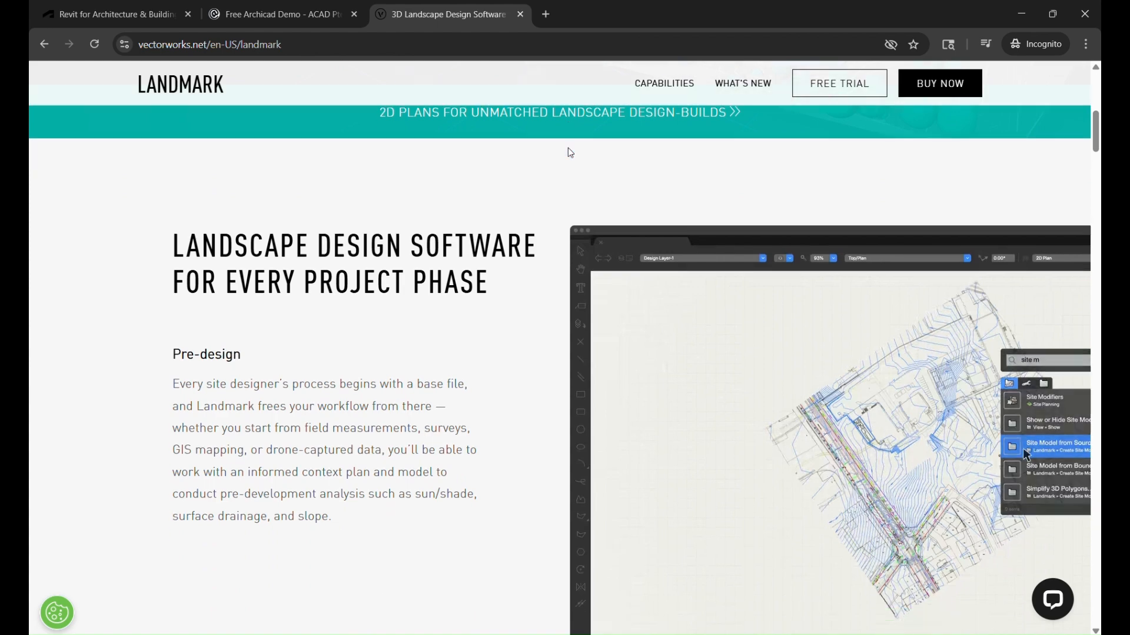
pyautogui.scroll(-3)
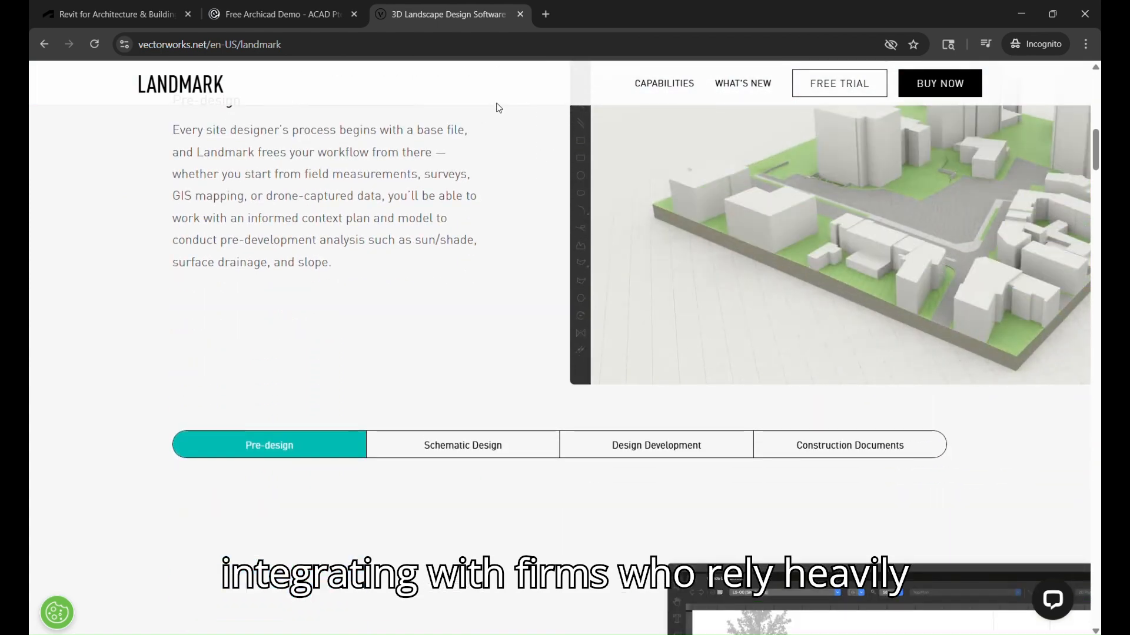
pyautogui.scroll(-3)
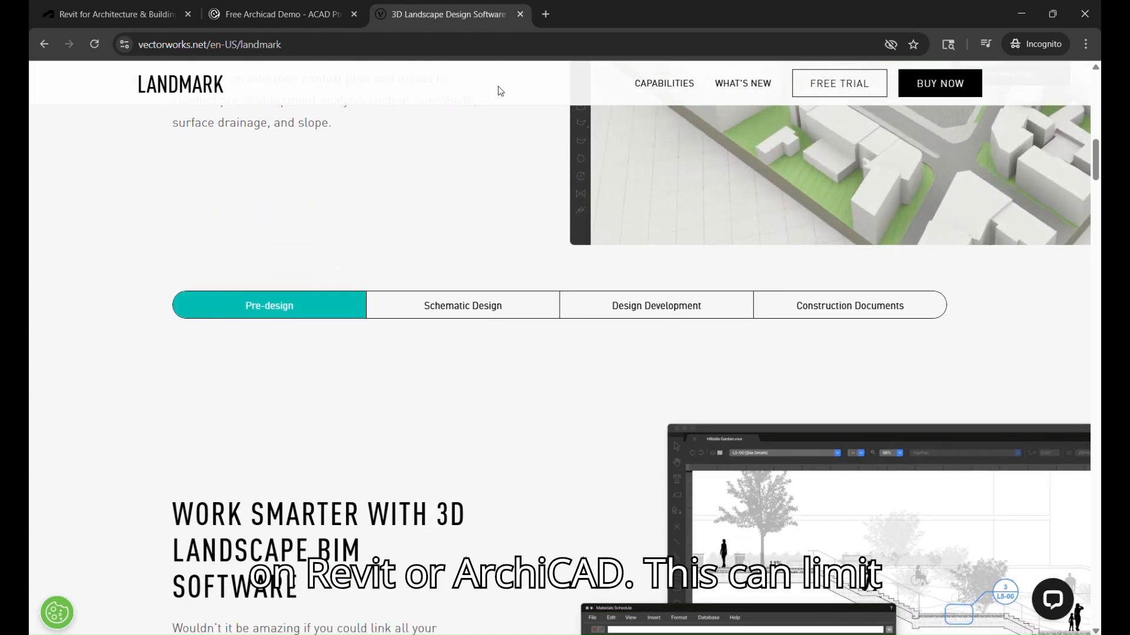
pyautogui.scroll(-3)
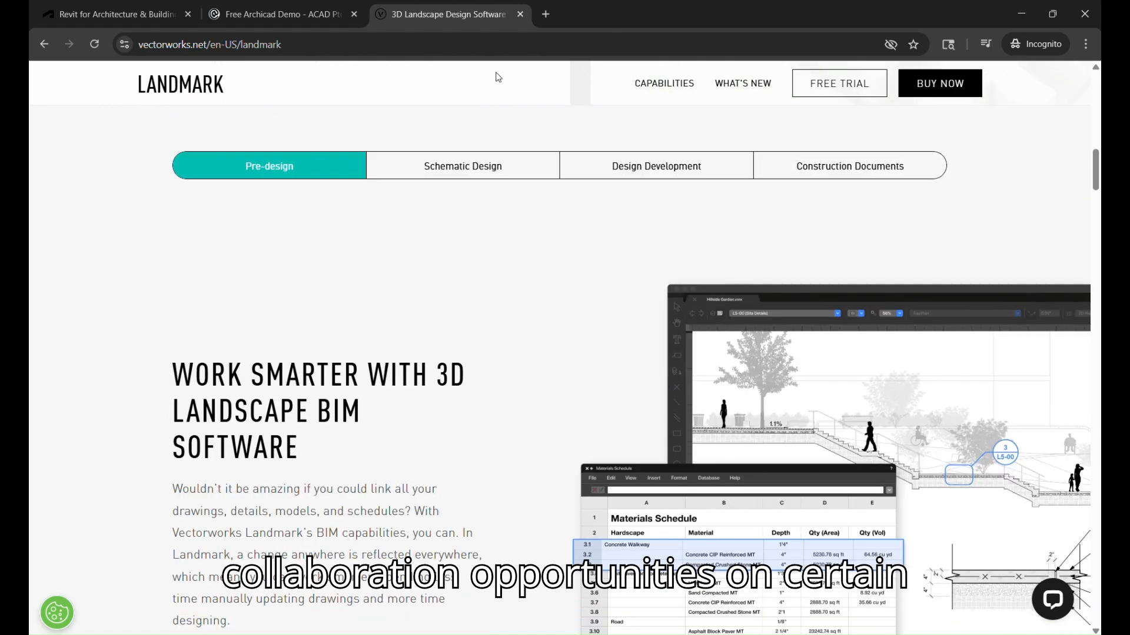
pyautogui.scroll(-3)
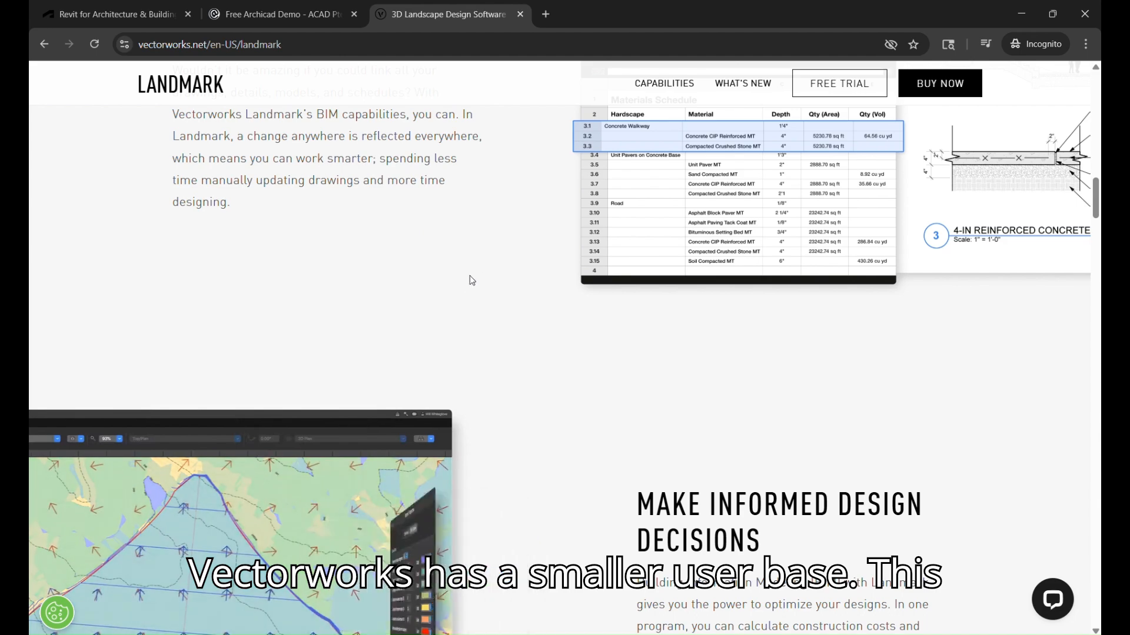
pyautogui.scroll(-3)
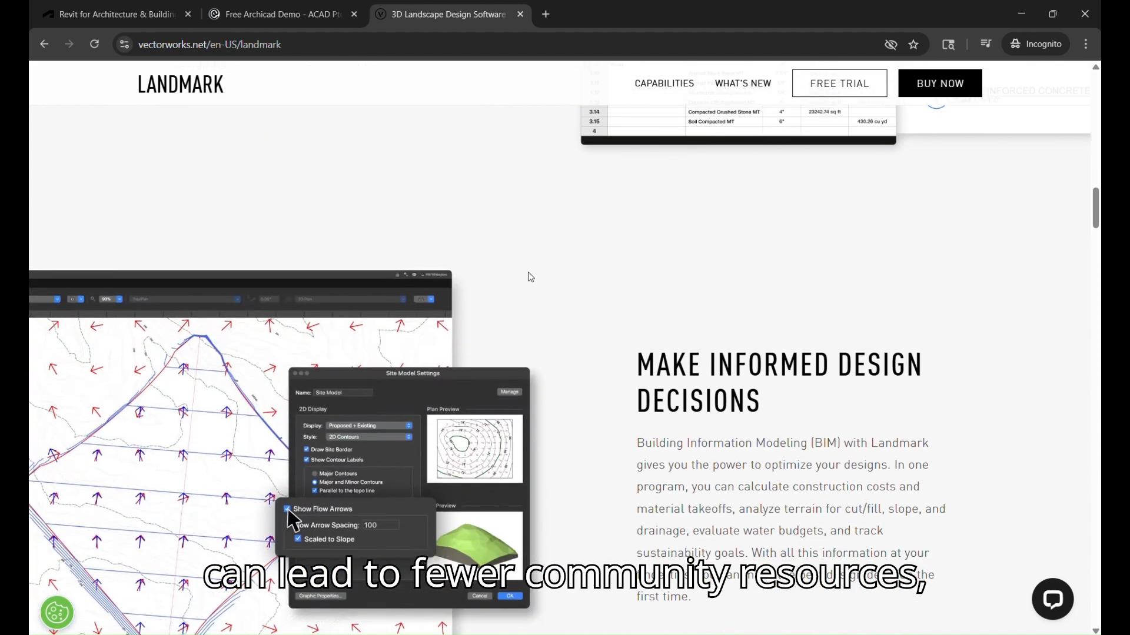
pyautogui.scroll(-3)
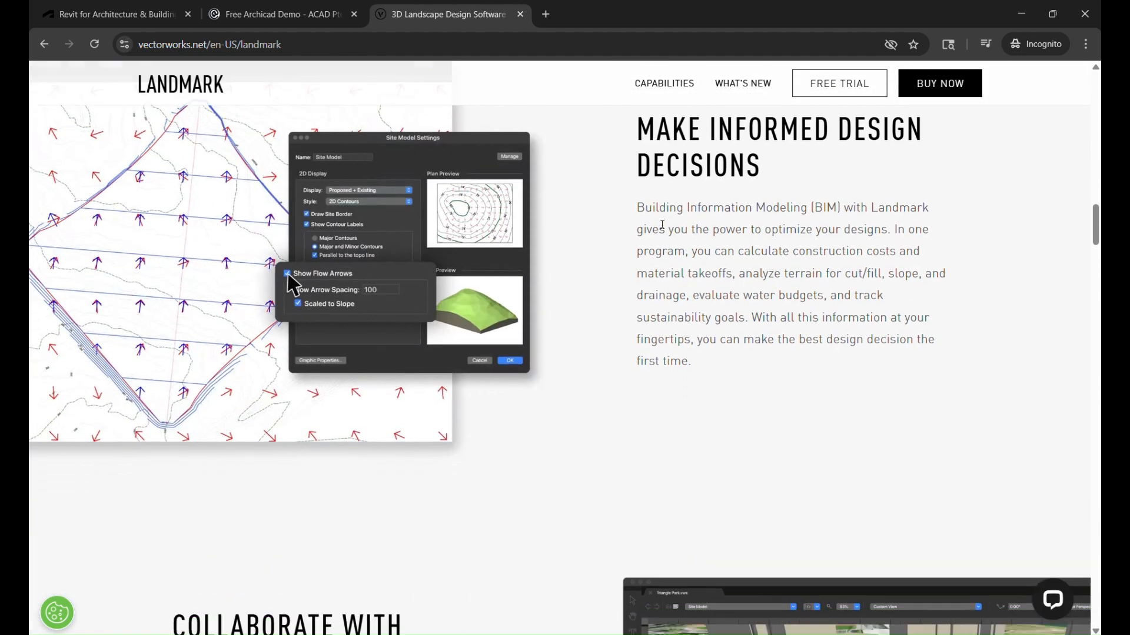
pyautogui.scroll(-3)
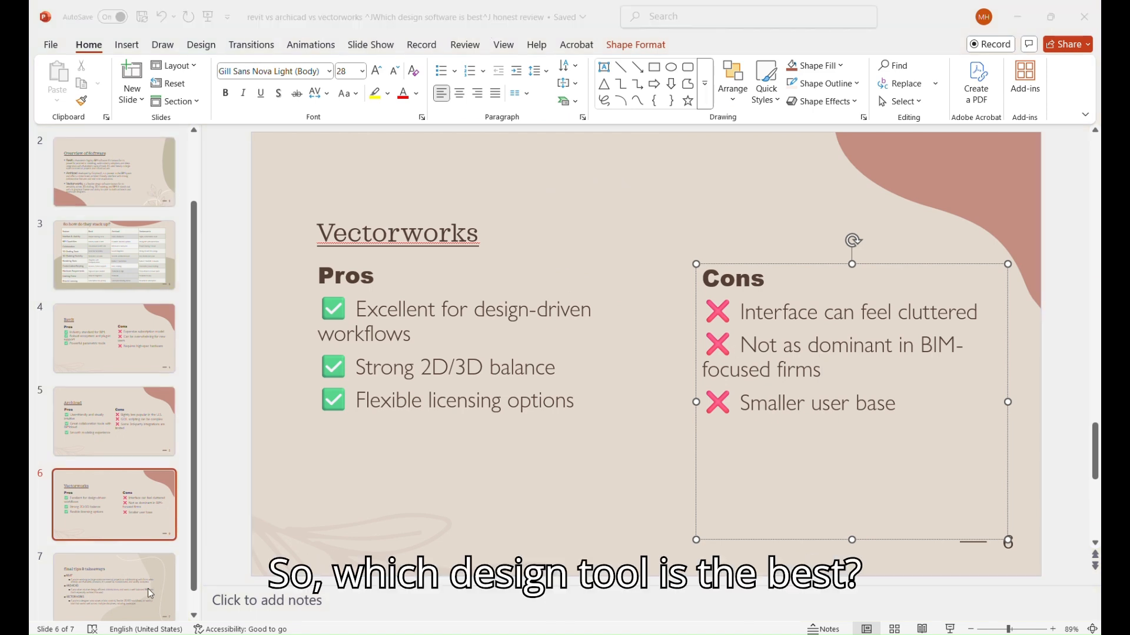
# - Show slide 7 and highlight 'on large-scale commercial projects' in the Revit bullet
pyautogui.click(114, 575)
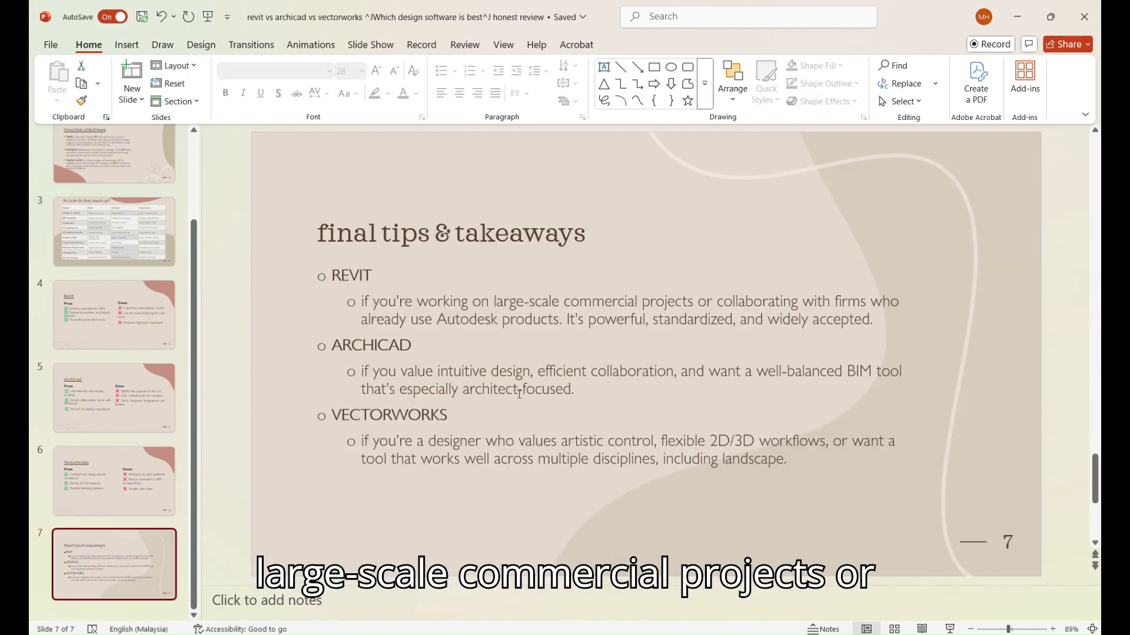
pyautogui.moveTo(475, 301); pyautogui.dragTo(695, 301)
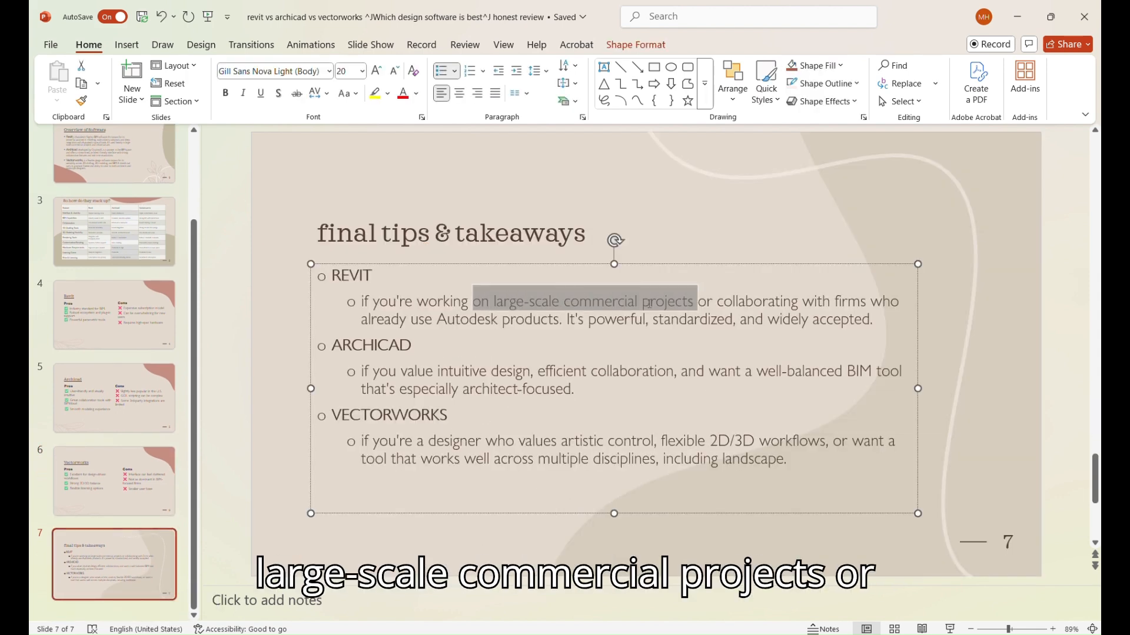
pyautogui.click(653, 320)
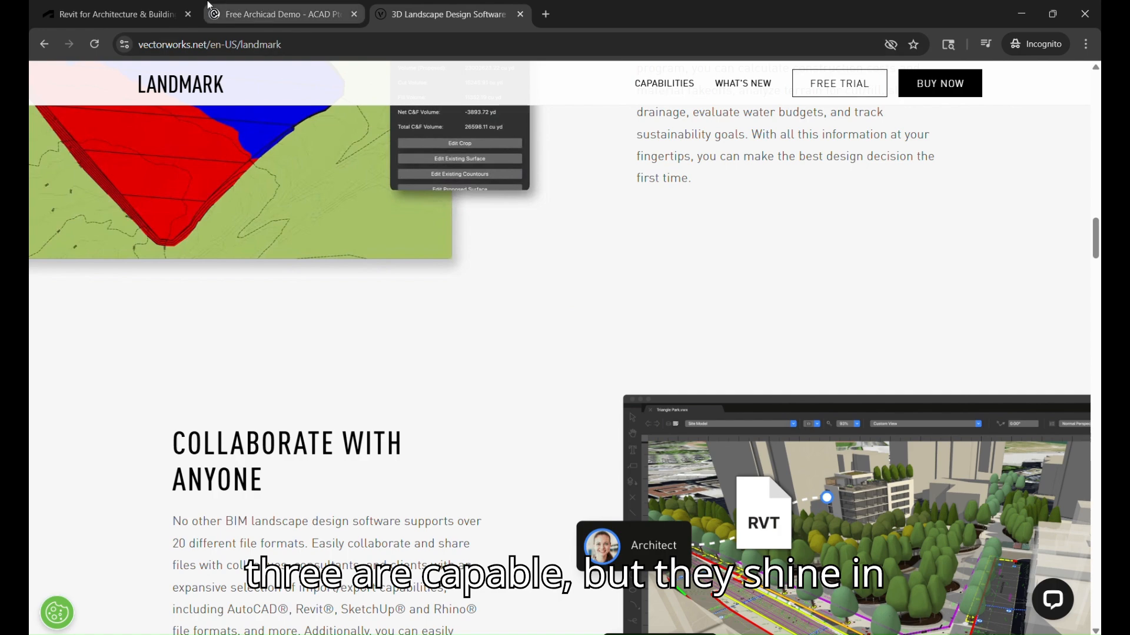
pyautogui.click(115, 14)
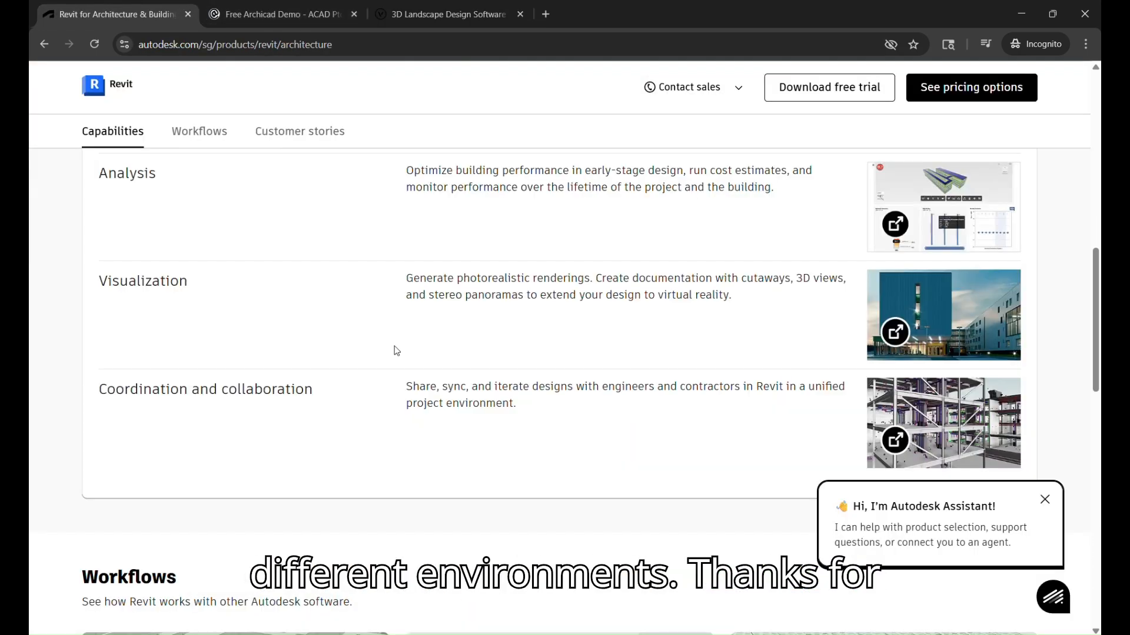
pyautogui.scroll(3)
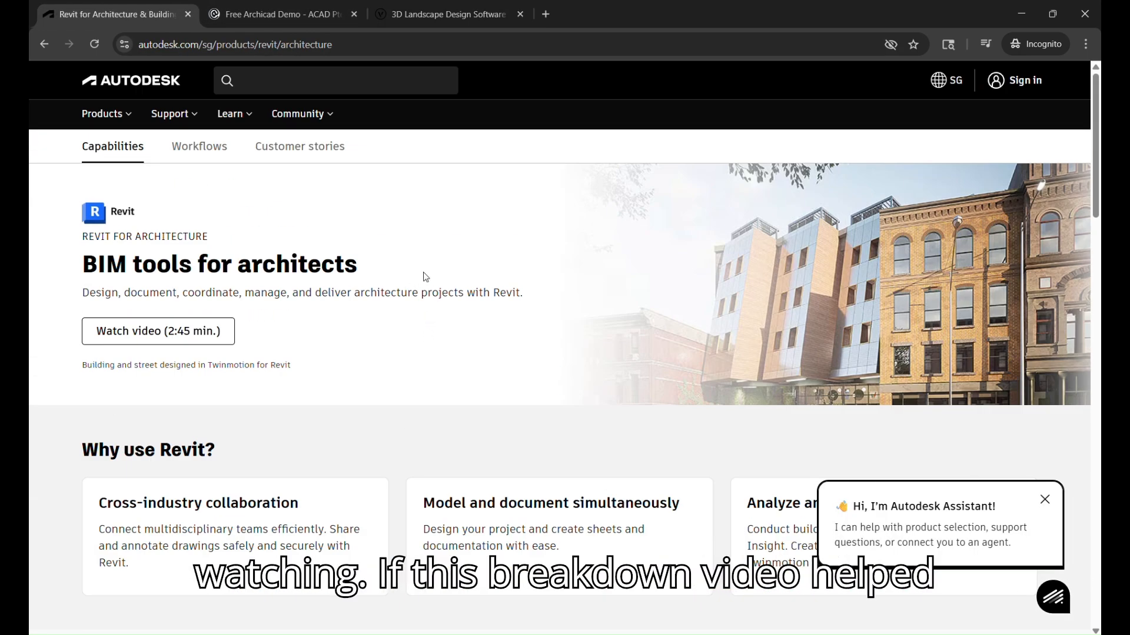
pyautogui.click(281, 13)
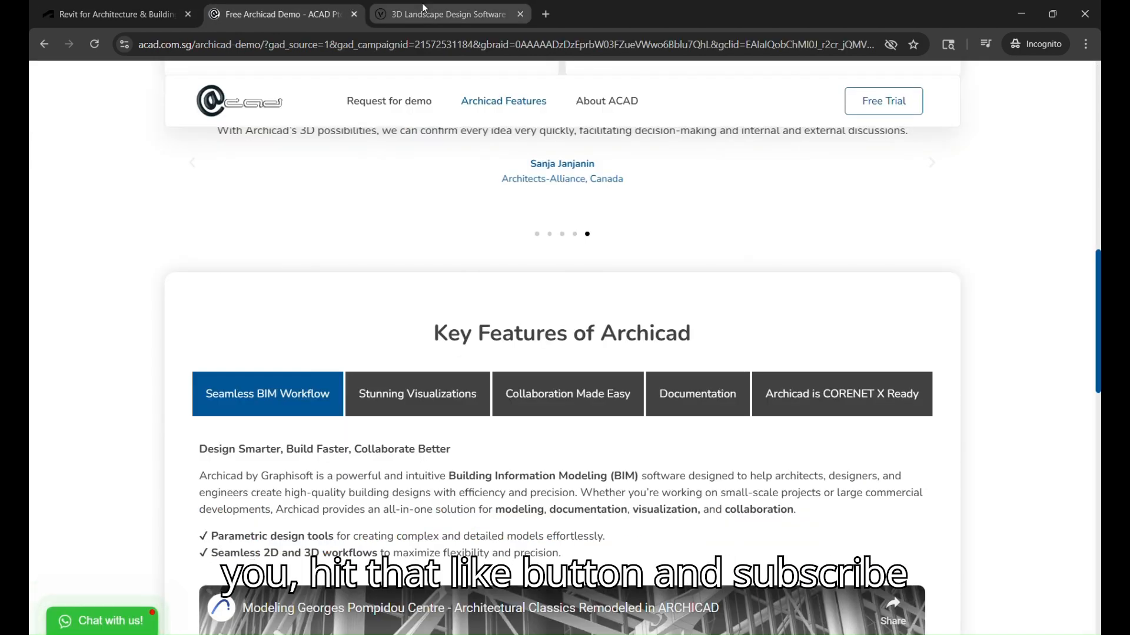
pyautogui.click(450, 14)
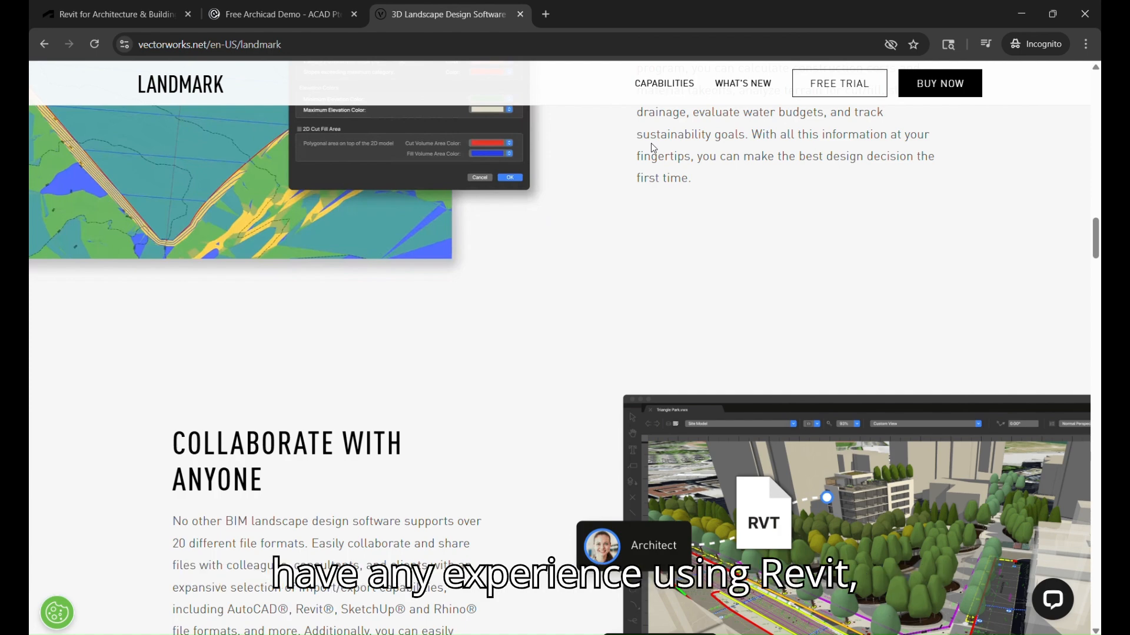
pyautogui.scroll(-3)
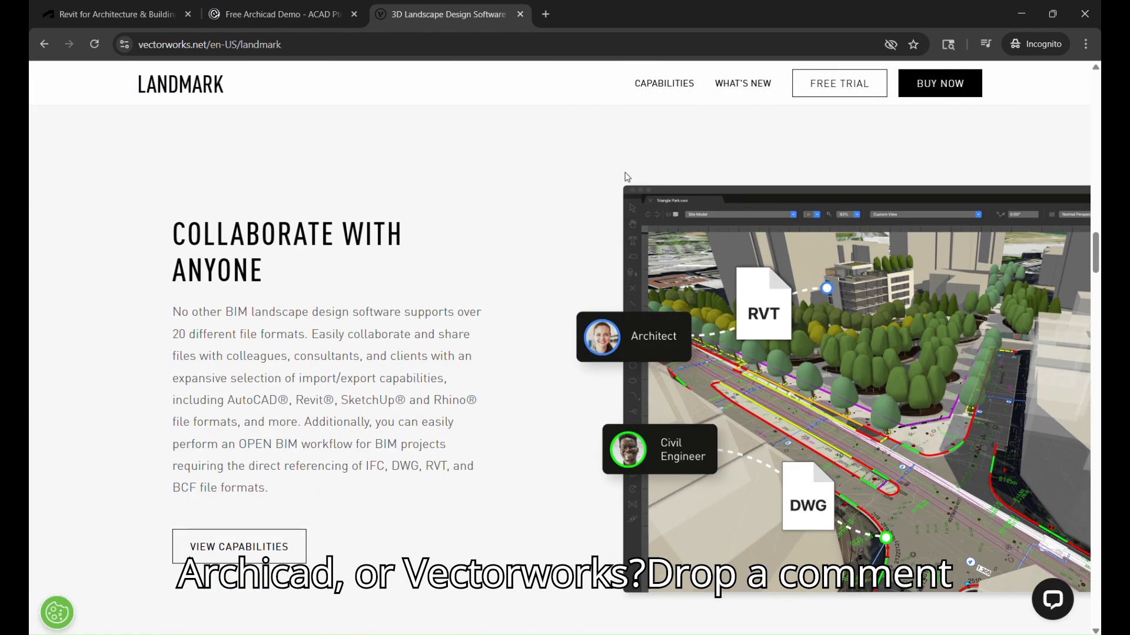
pyautogui.scroll(-3)
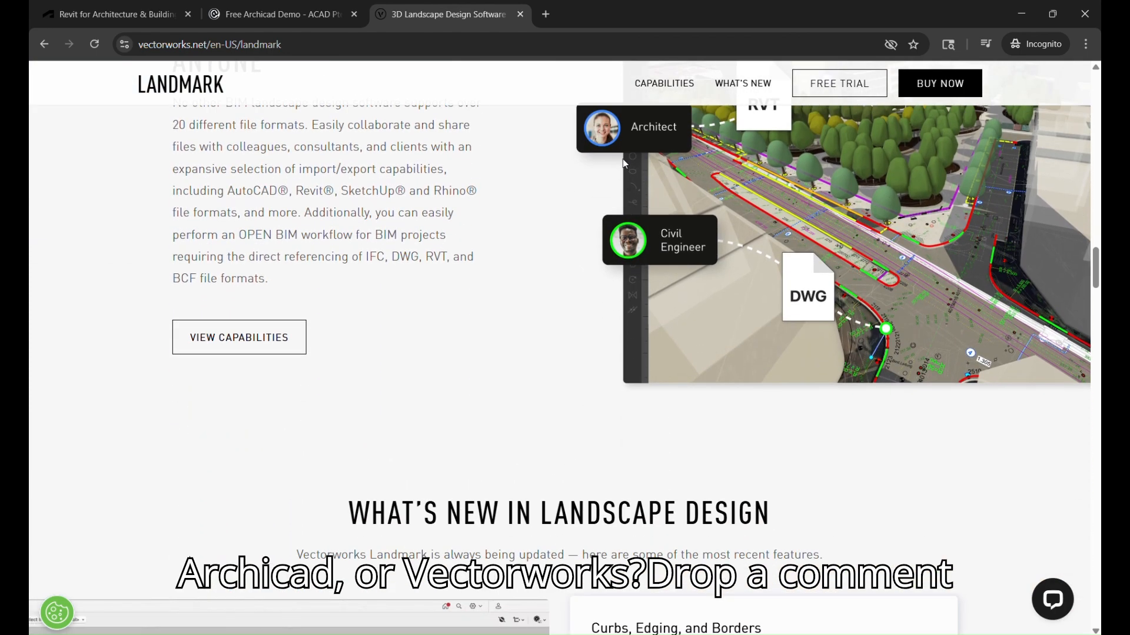